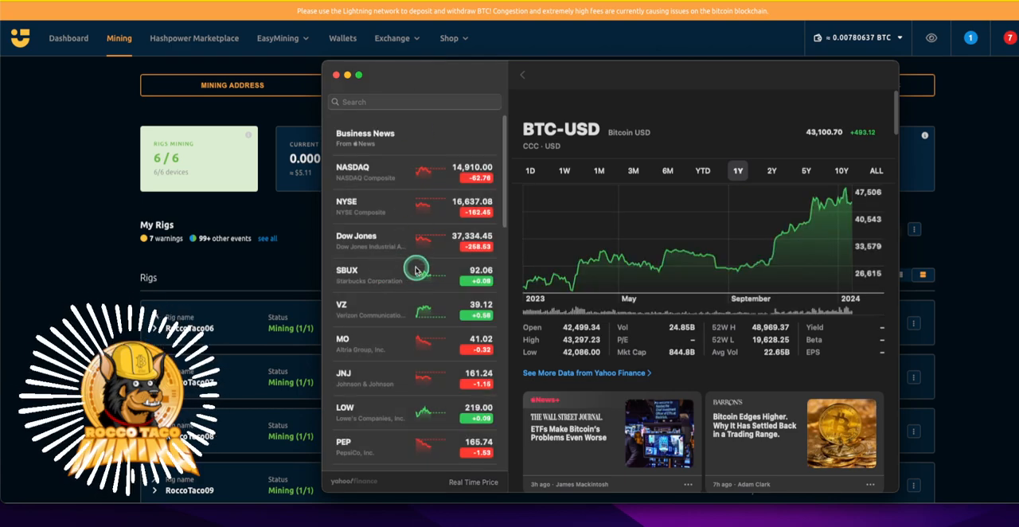
mouse_move(442, 288)
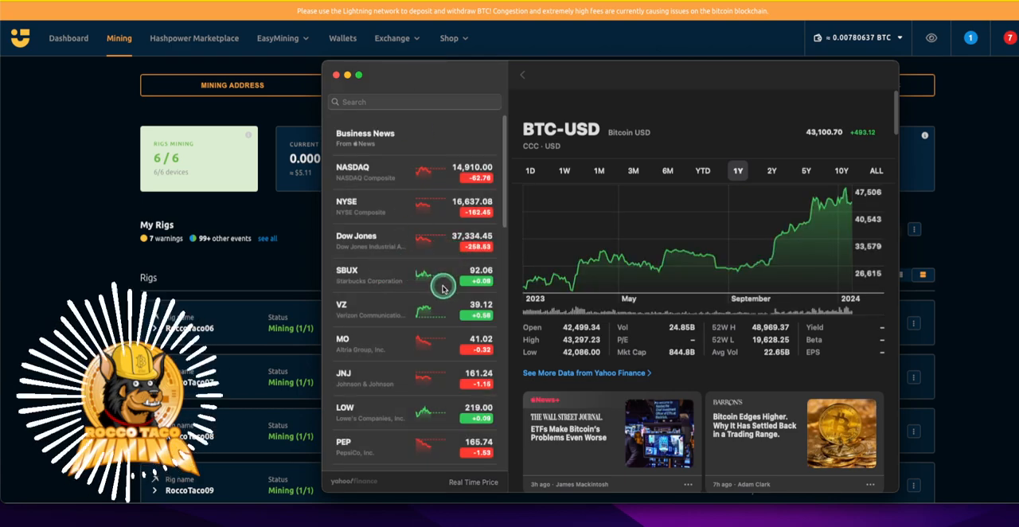
mouse_move(404, 315)
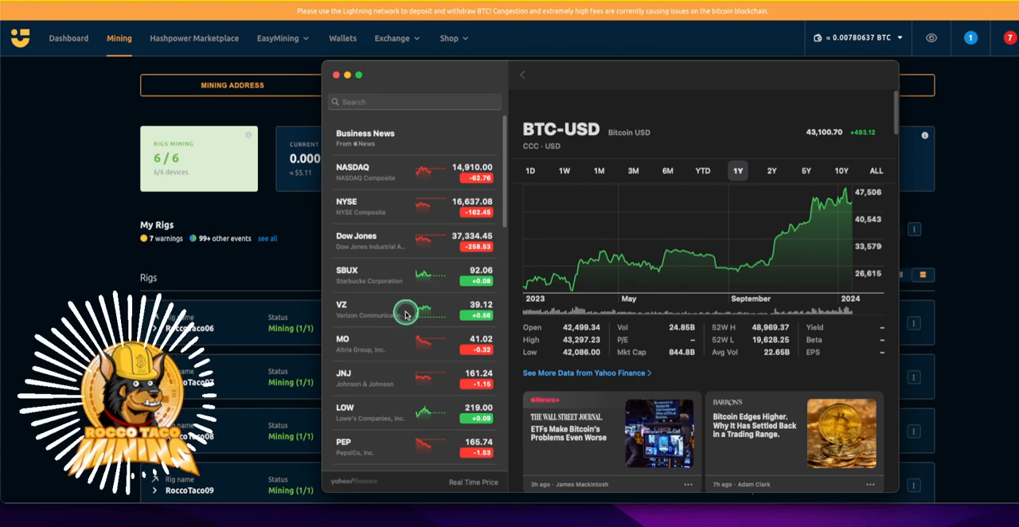
Scroll down the Stocks watchlist to reach the VLO and KO entries
scroll("down", 3)
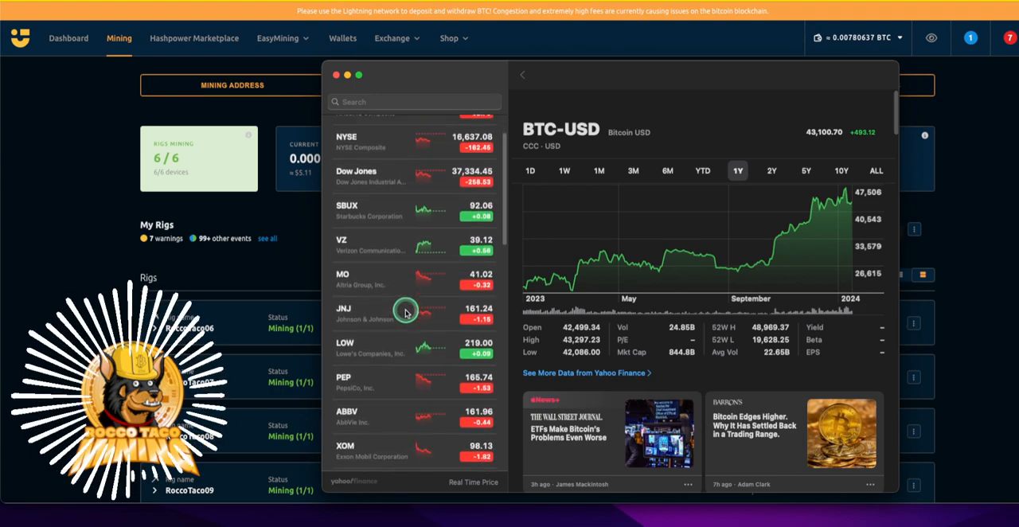
scroll("down", 3)
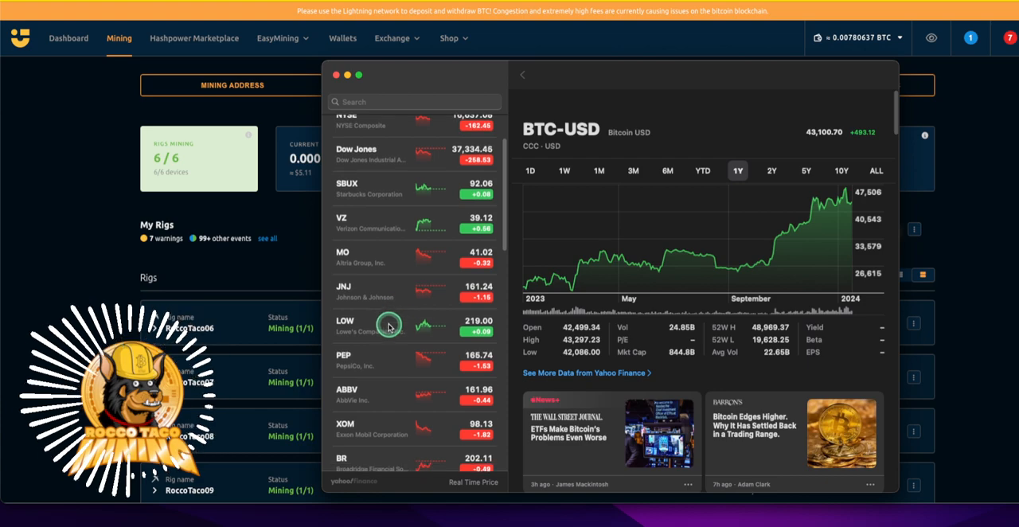
scroll("down", 3)
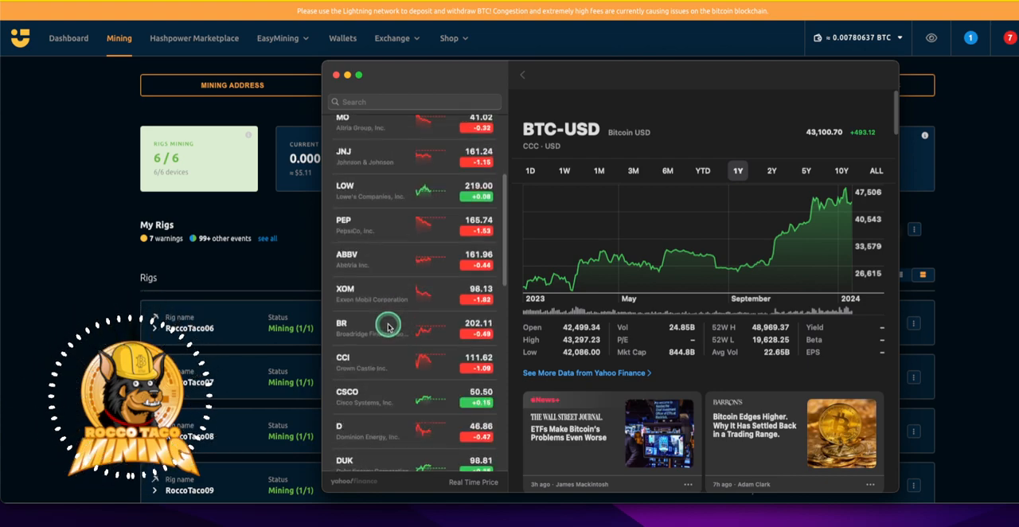
scroll("down", 3)
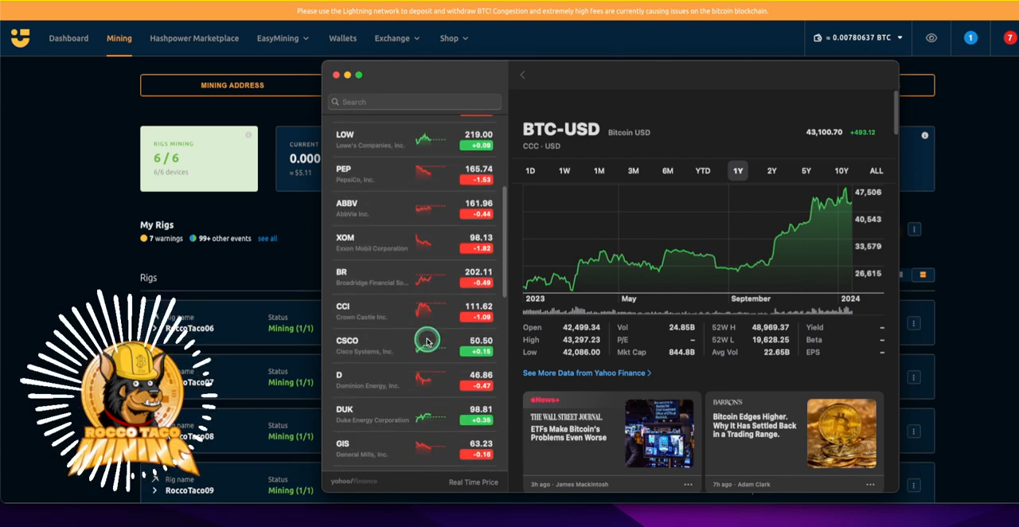
scroll("down", 3)
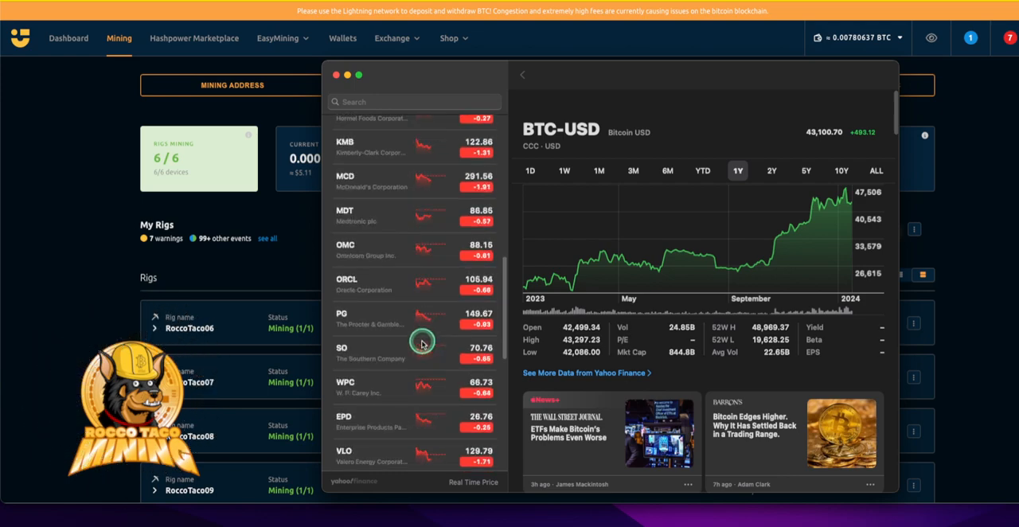
scroll("down", 3)
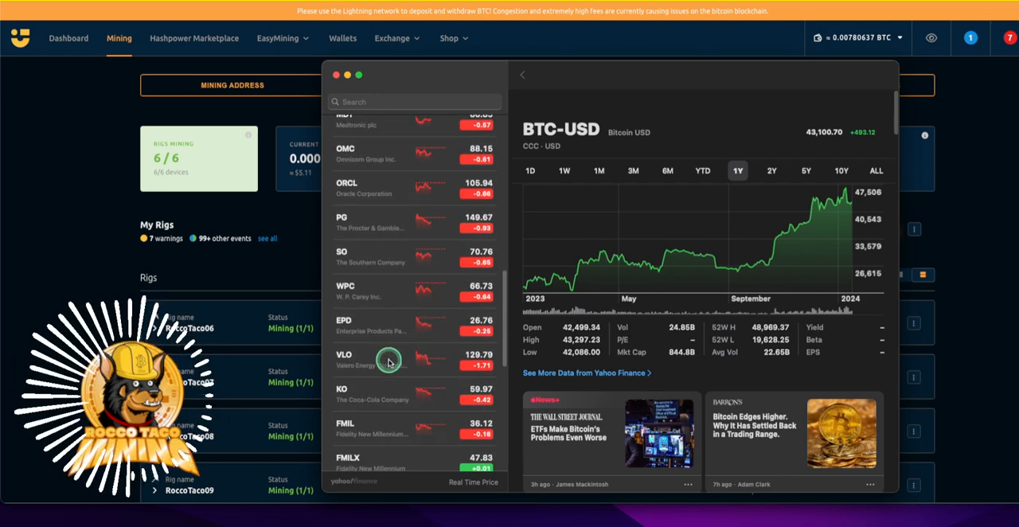
scroll("down", 3)
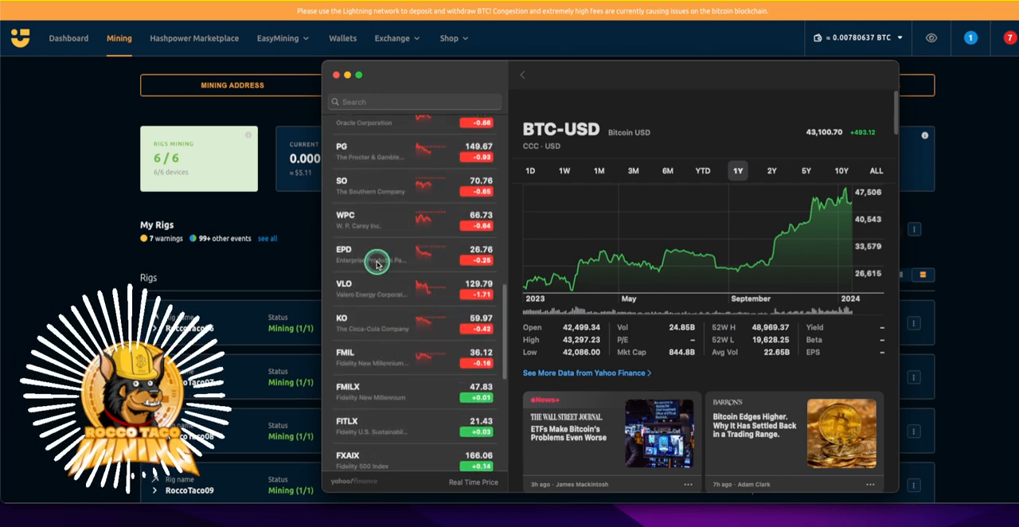
mouse_move(370, 293)
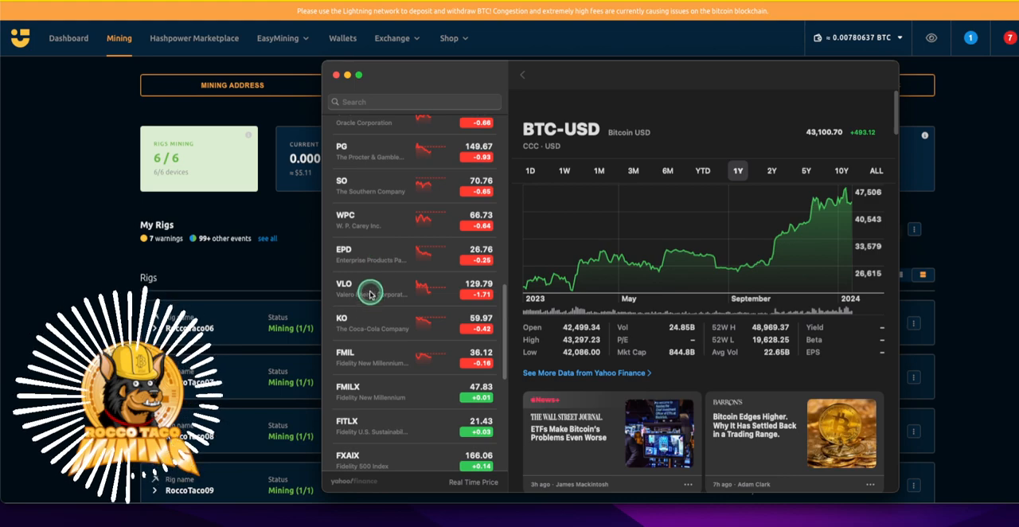
Remove Valero (VLO) and Coca-Cola (KO) from the watchlist via their context menus
right_click(369, 290)
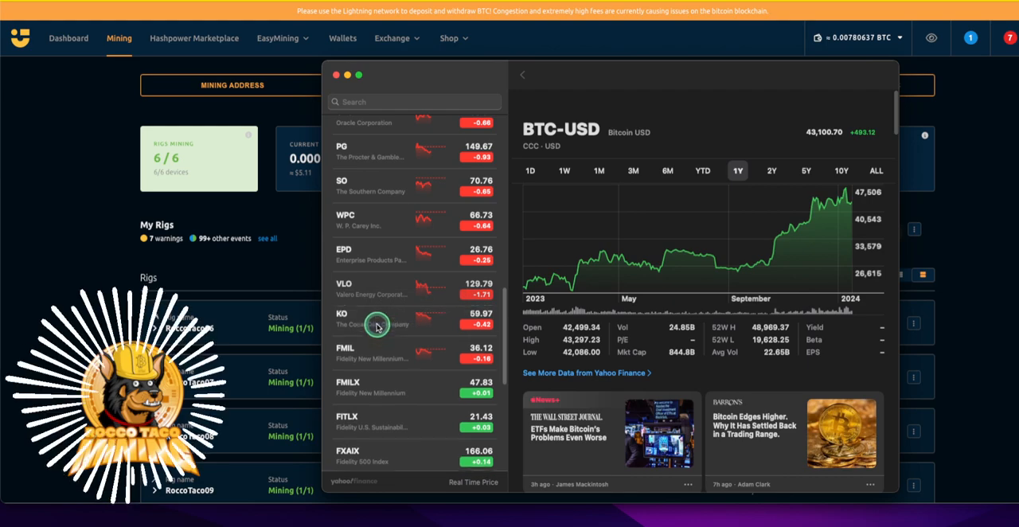
right_click(379, 321)
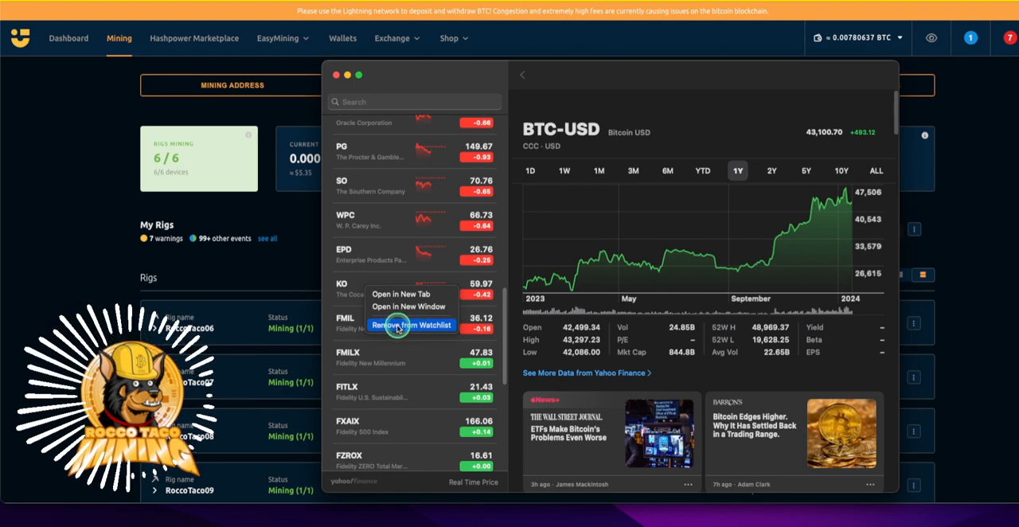
left_click(411, 324)
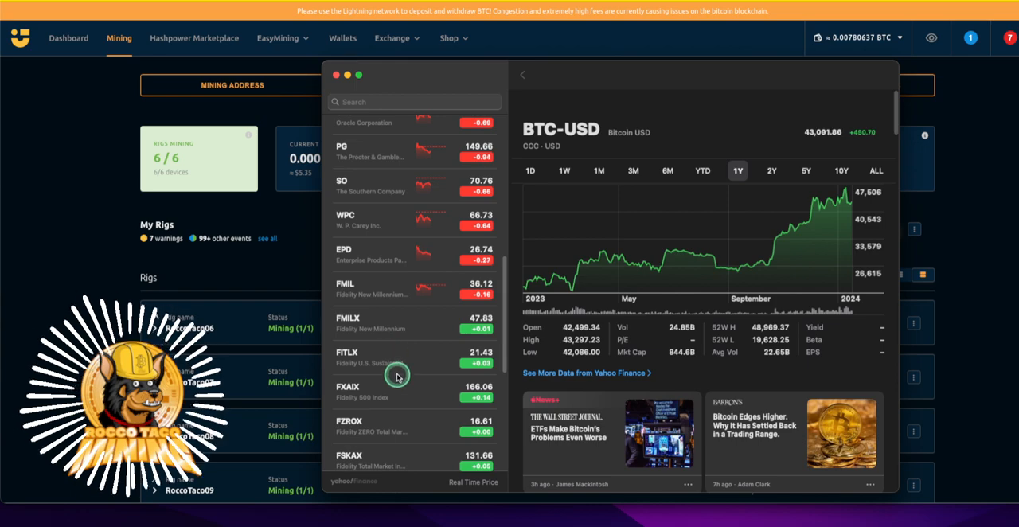
scroll("down", 3)
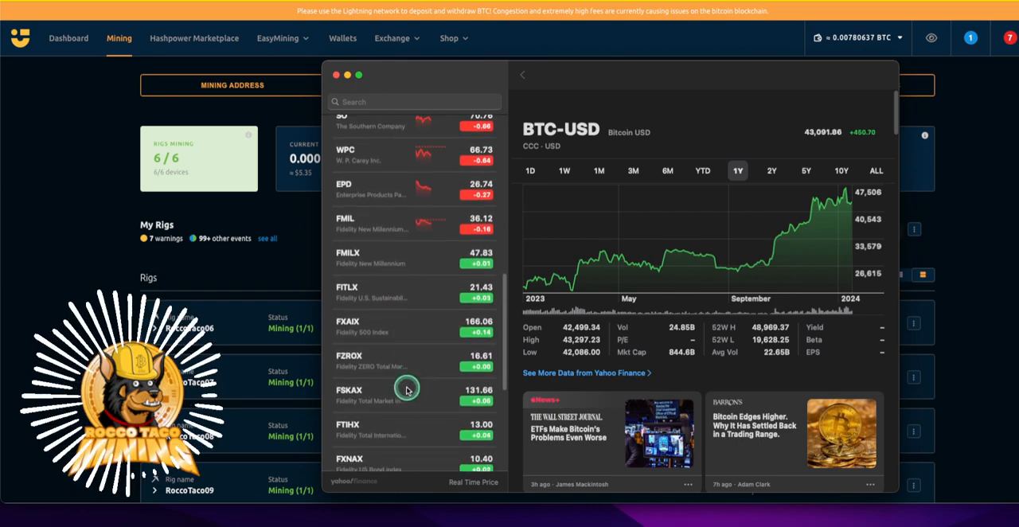
scroll("down", 3)
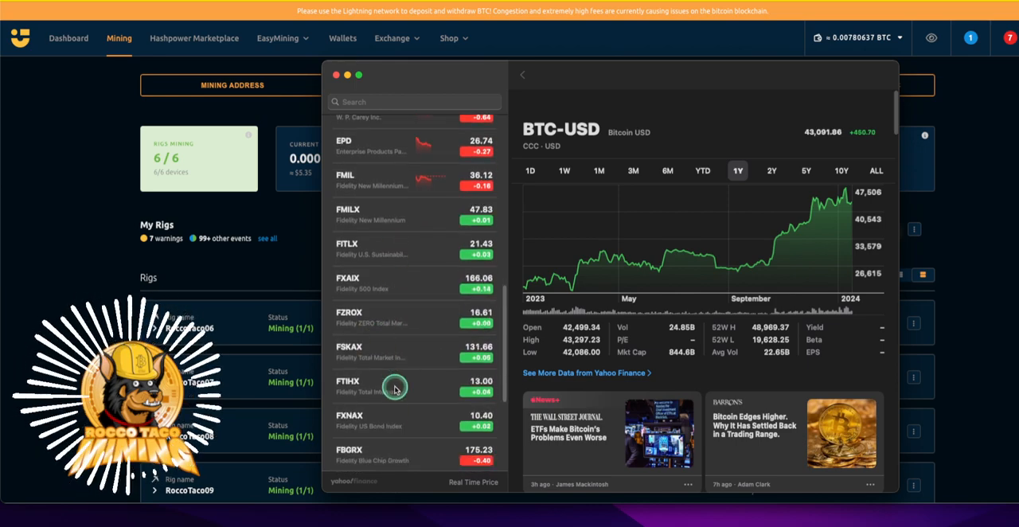
scroll("down", 3)
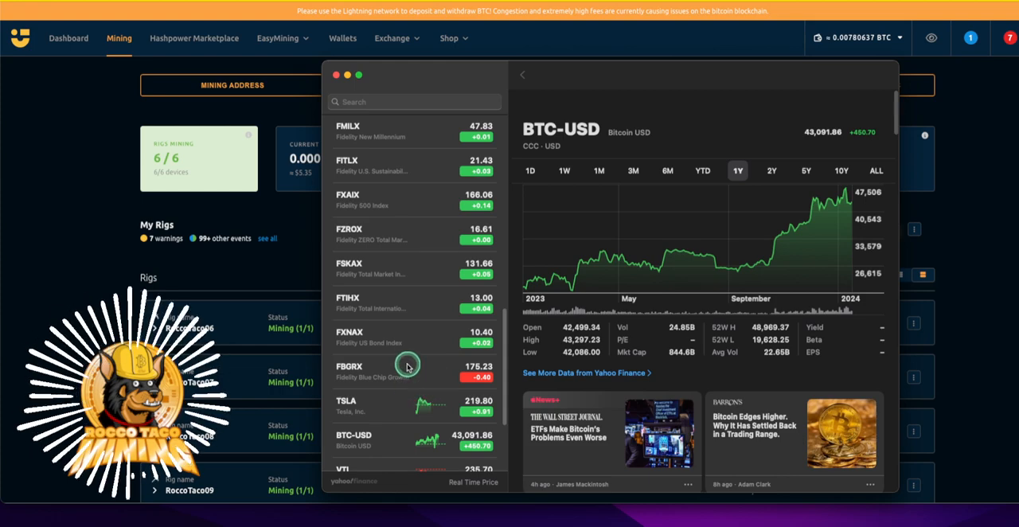
scroll("down", 3)
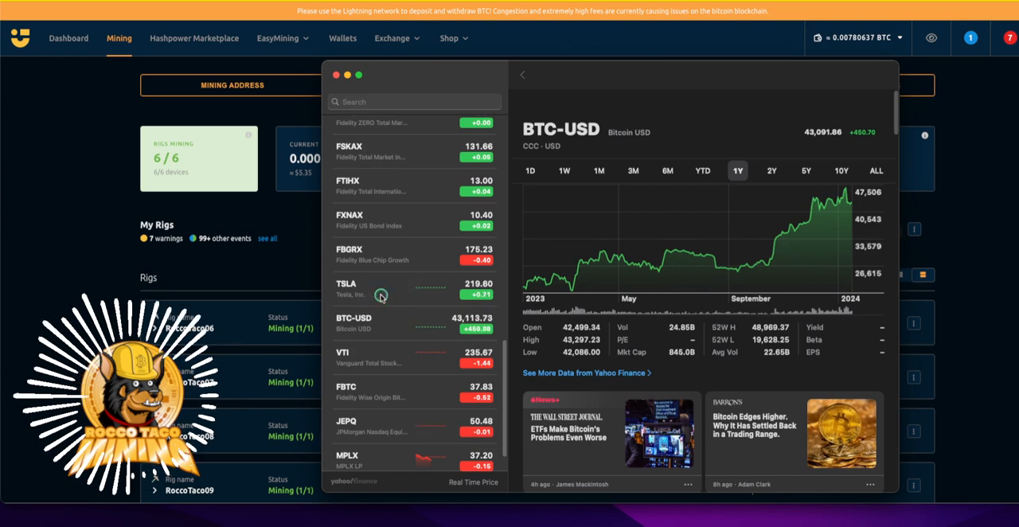
Show Tesla's (TSLA) one-year price chart, statistics and news from the watchlist
left_click(345, 288)
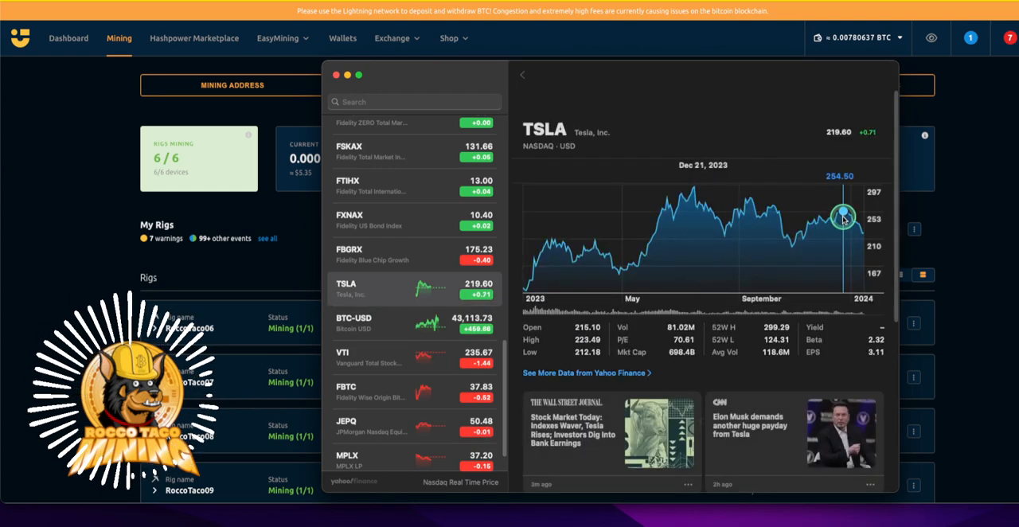
mouse_move(863, 199)
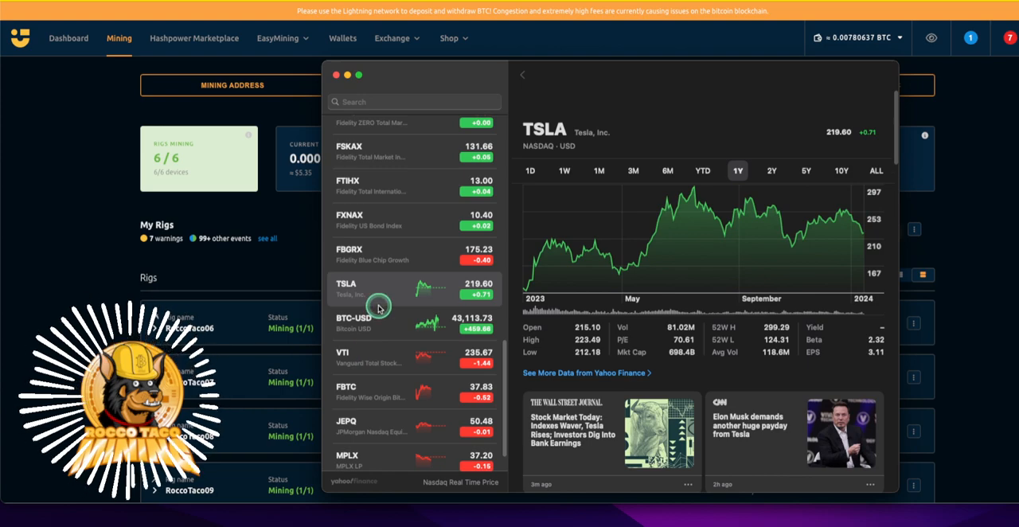
mouse_move(388, 287)
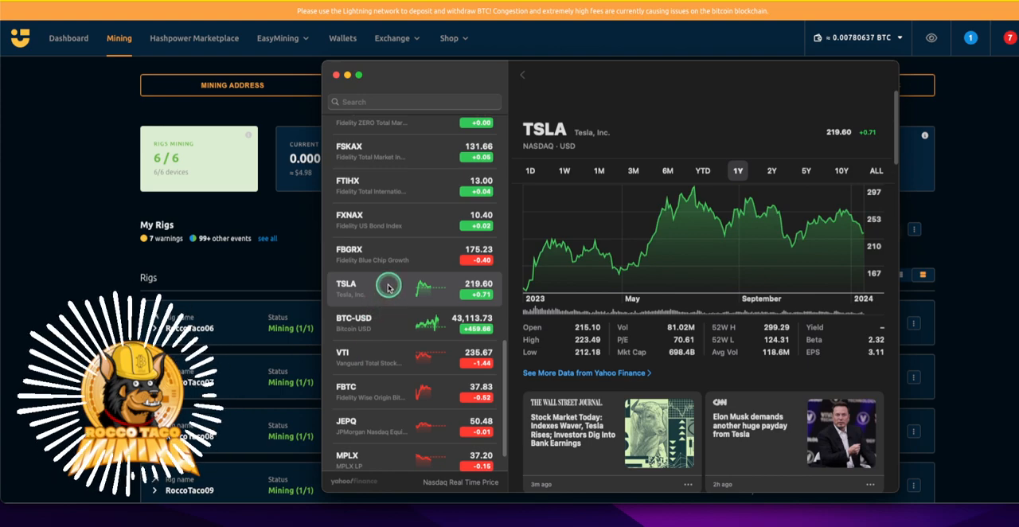
mouse_move(386, 328)
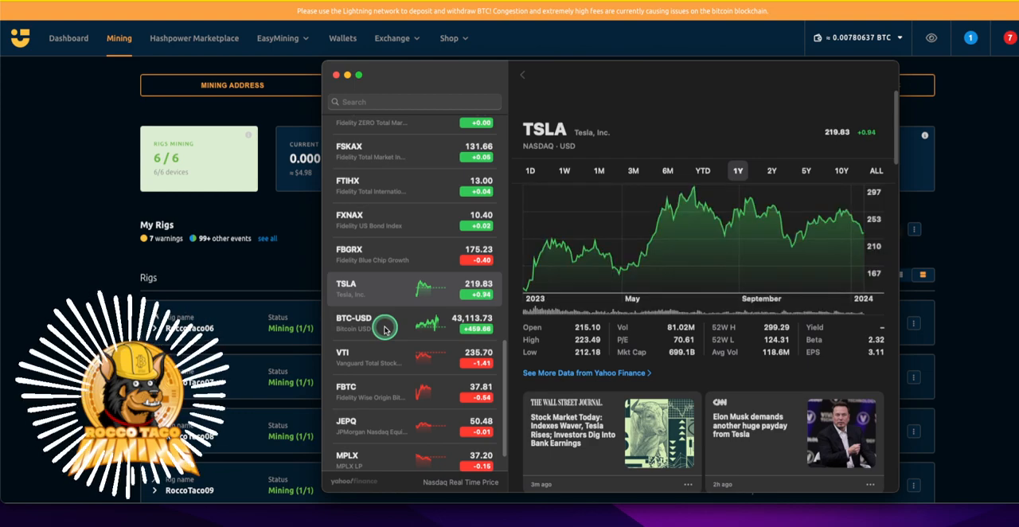
Return to the Bitcoin (BTC-USD) quote and scroll its detail pane down to the news
left_click(354, 324)
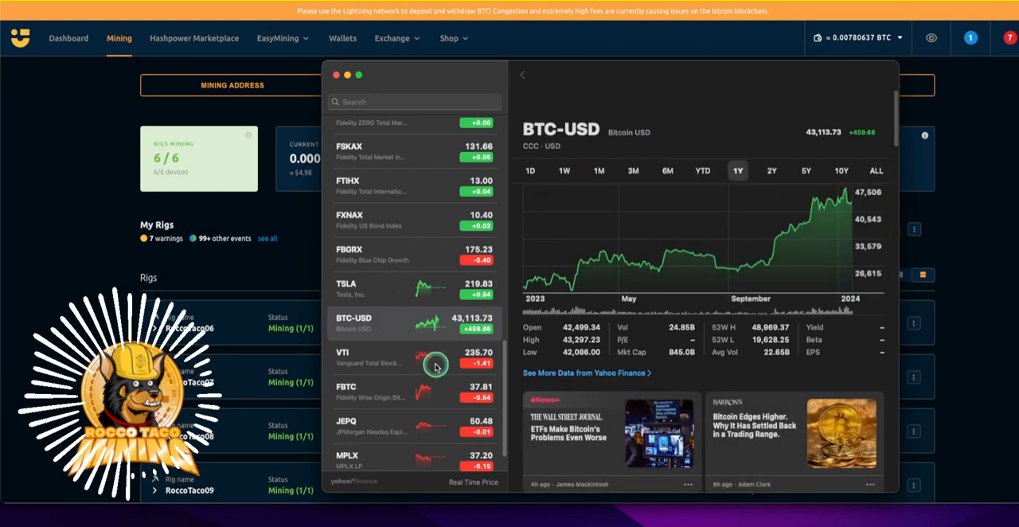
scroll("down", 3)
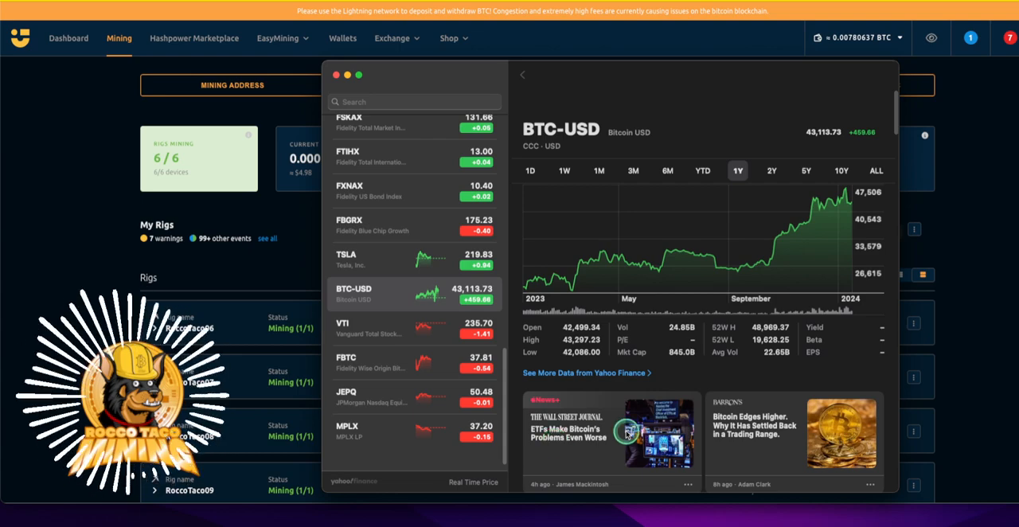
scroll("down", 3)
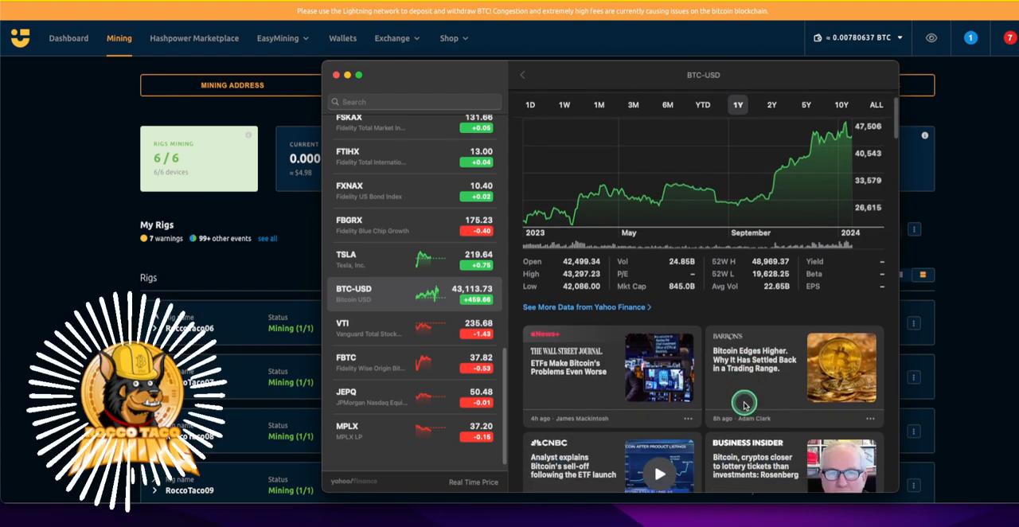
Scroll further through BTC-USD news stories from CNBC, Business Insider, CoinDesk and Euronews
scroll("down", 3)
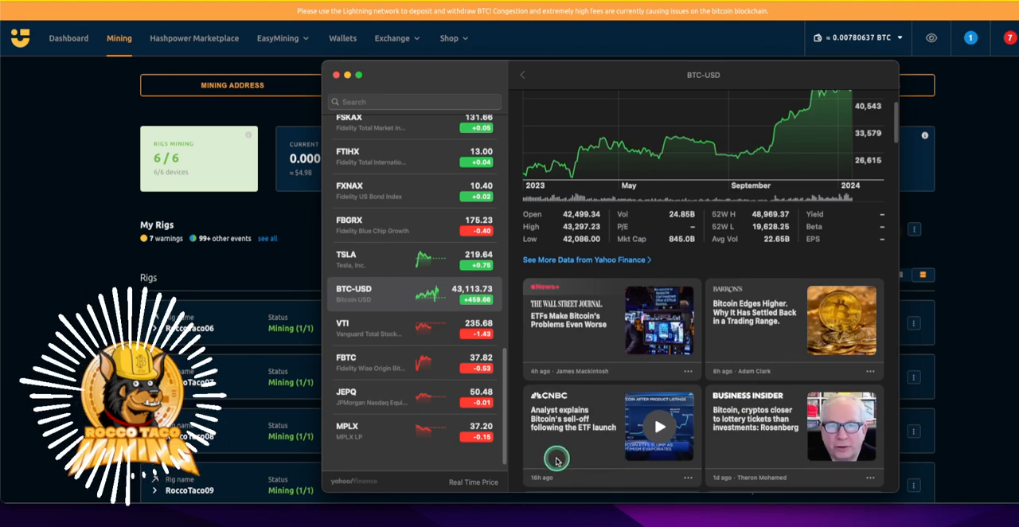
mouse_move(570, 434)
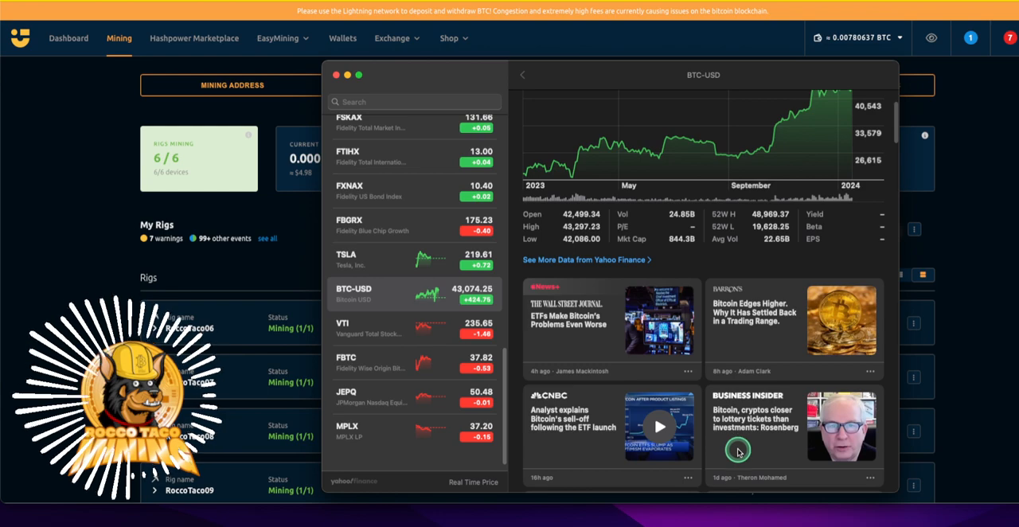
scroll("down", 3)
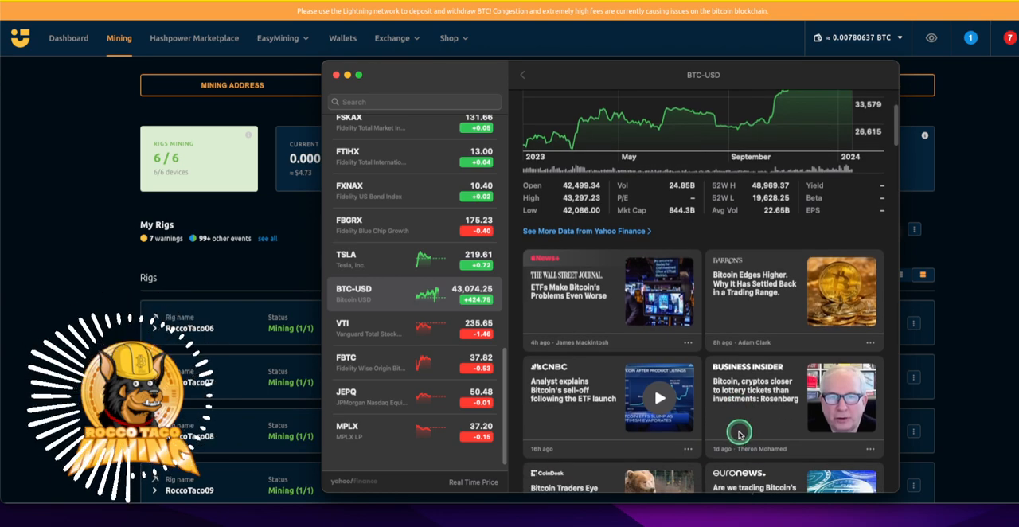
scroll("down", 3)
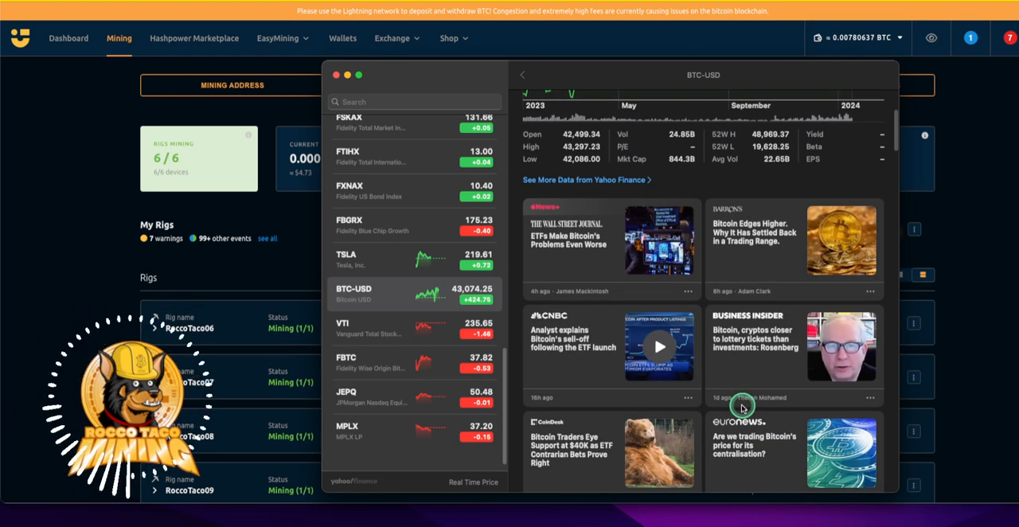
mouse_move(572, 467)
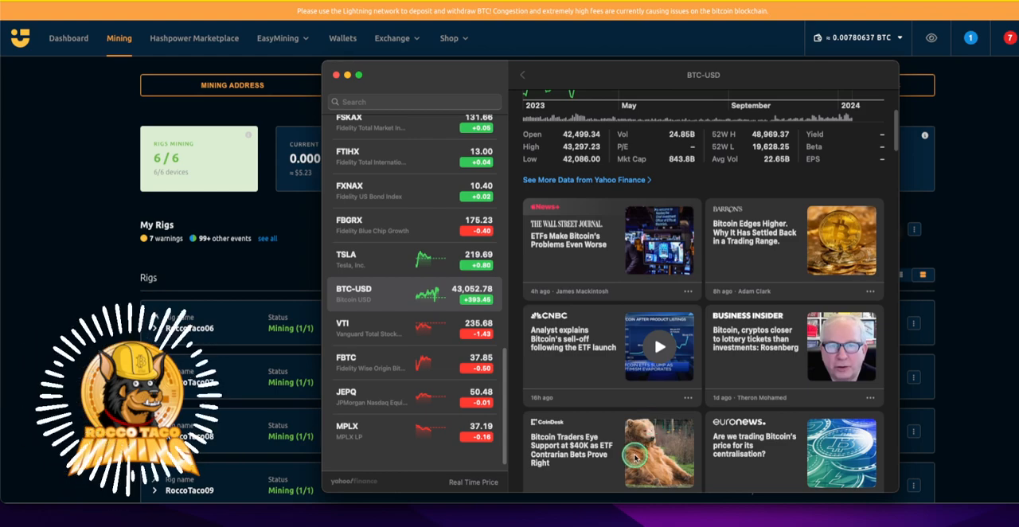
mouse_move(370, 372)
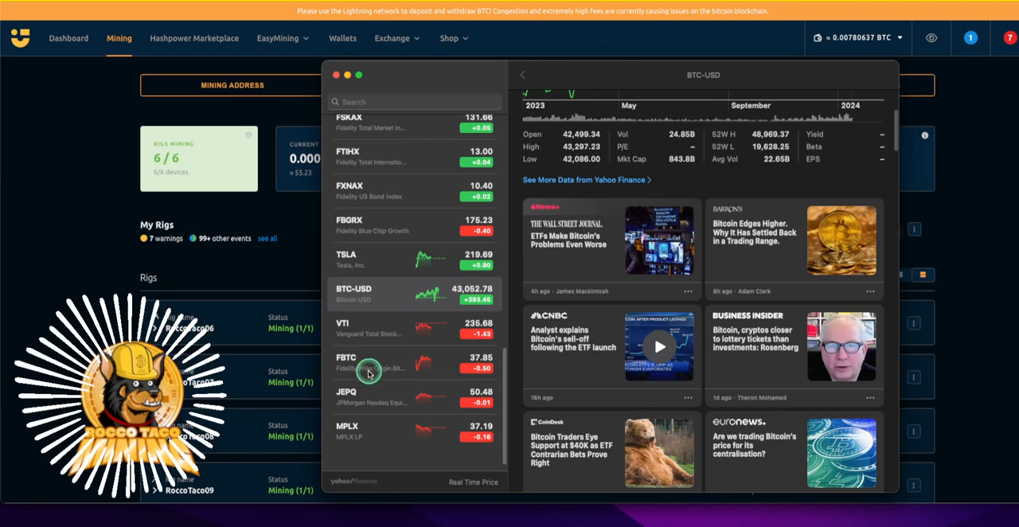
Show the Fidelity Wise Origin Bitcoin Fund (FBTC) chart and statistics from the watchlist
left_click(370, 363)
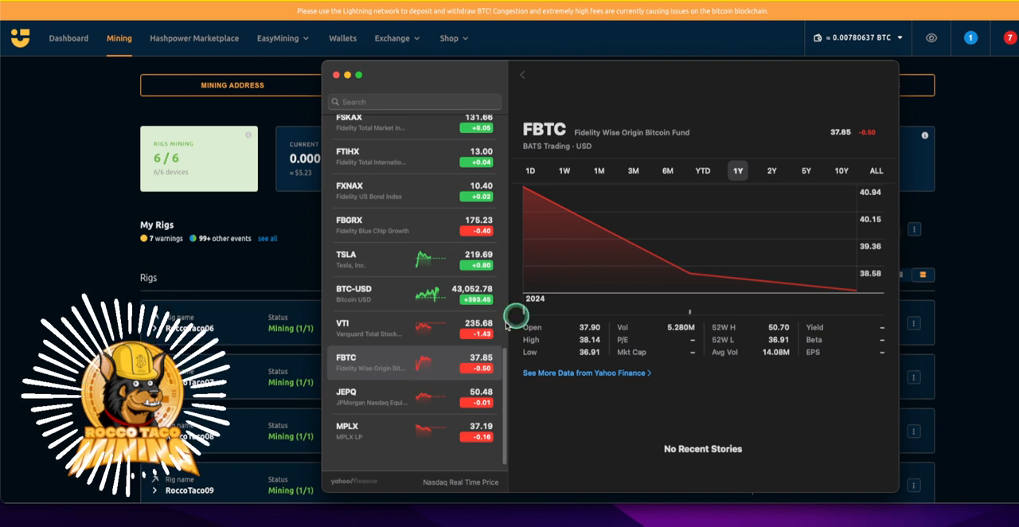
mouse_move(524, 189)
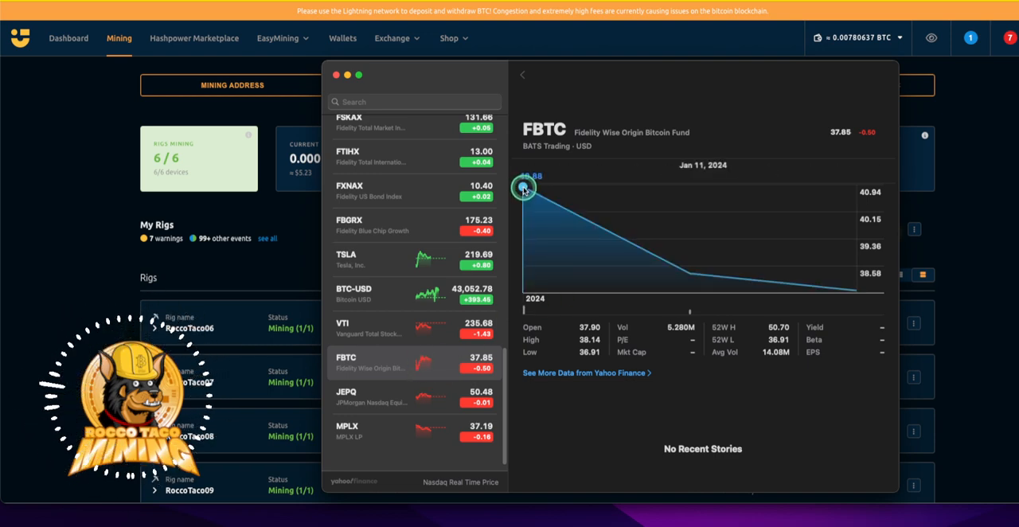
mouse_move(828, 290)
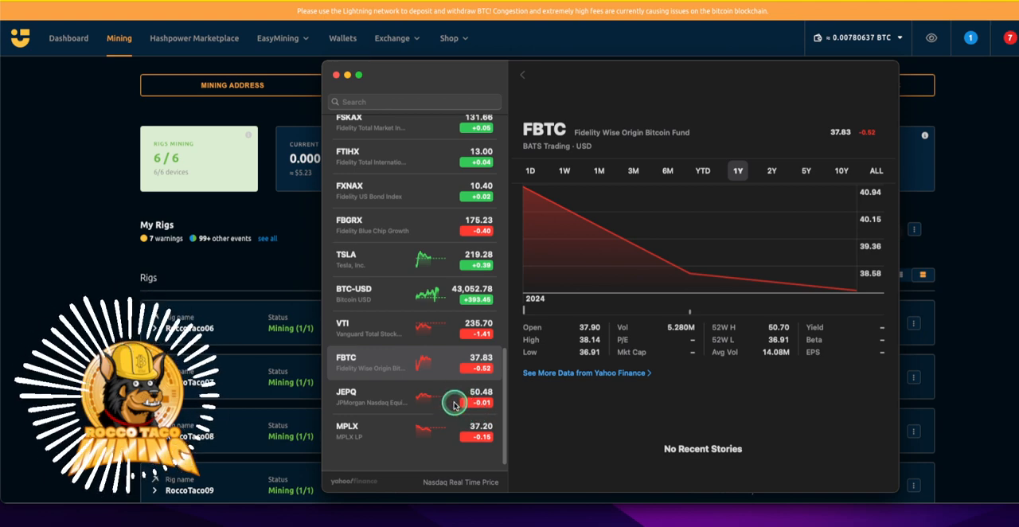
mouse_move(468, 370)
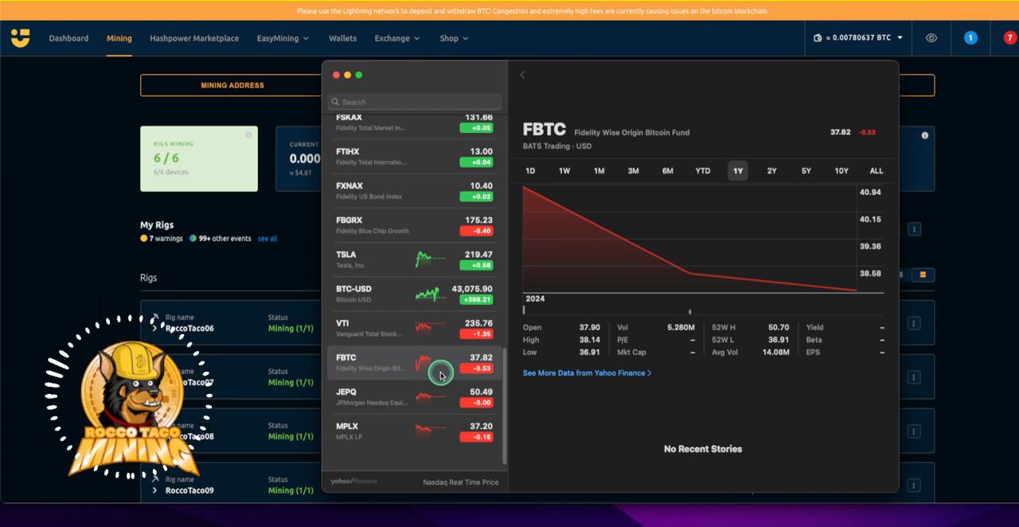
mouse_move(516, 376)
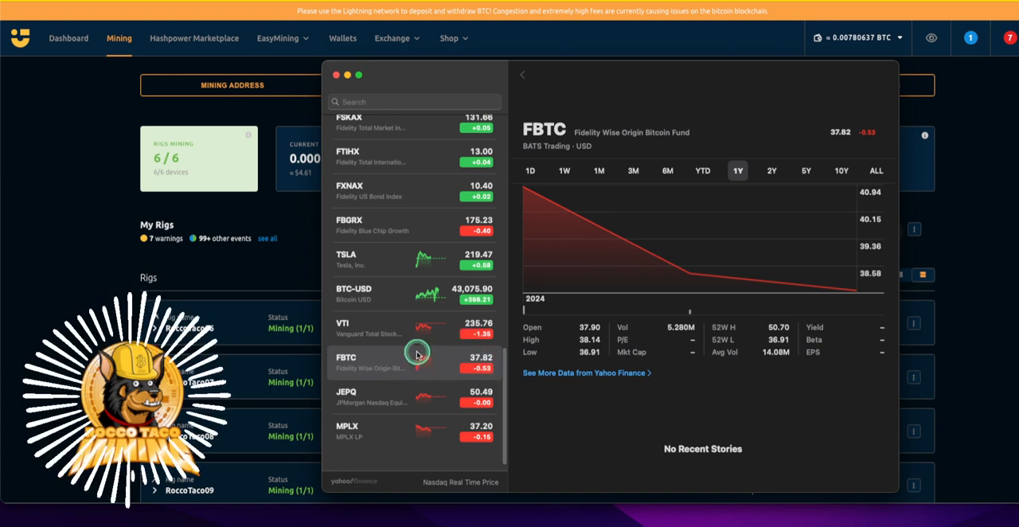
mouse_move(344, 283)
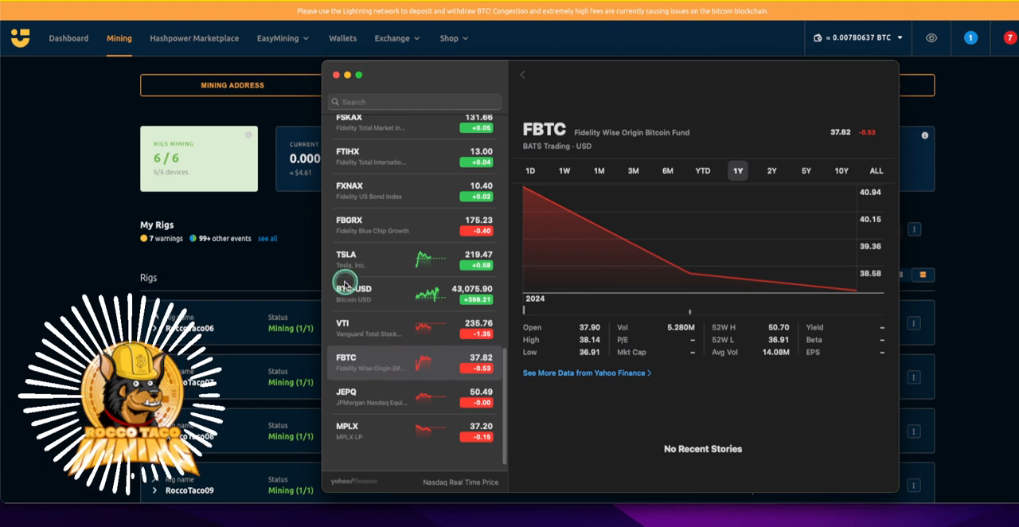
mouse_move(110, 267)
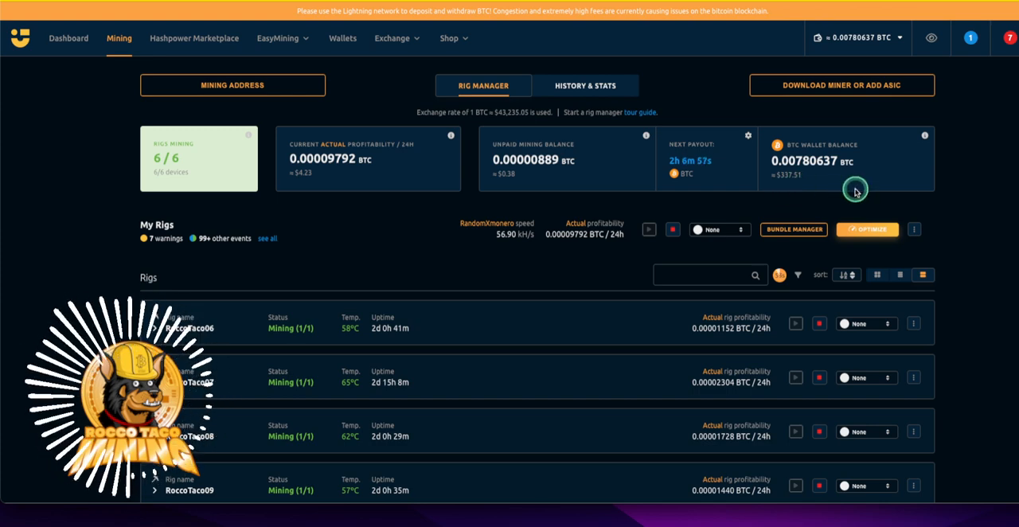
mouse_move(787, 175)
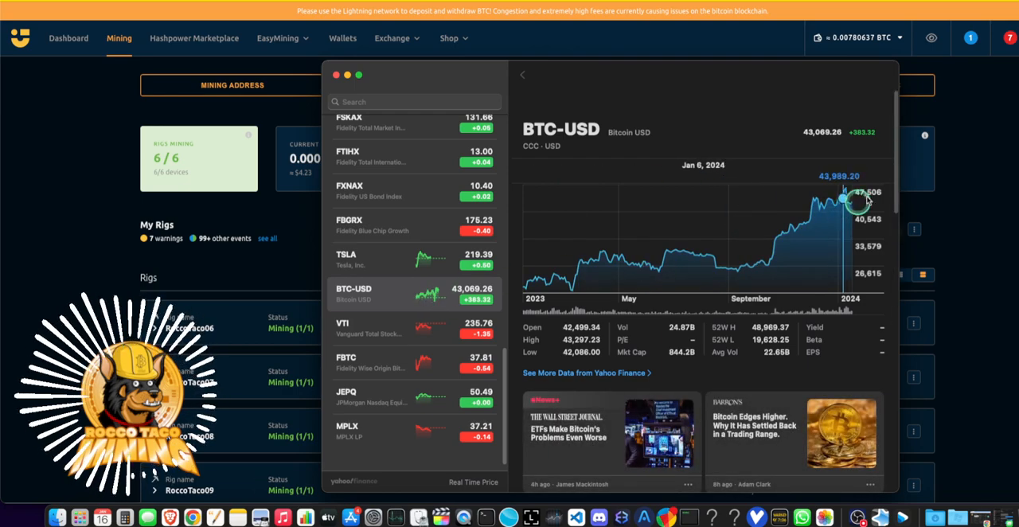
mouse_move(772, 251)
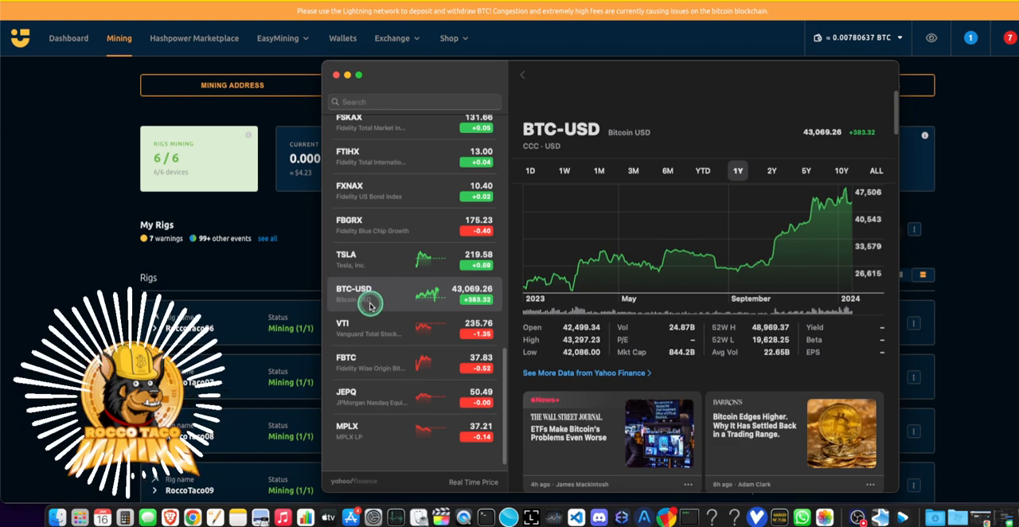
Scroll the BTC-USD news once more, then close the Stocks window to reveal NiceHash
scroll("down", 3)
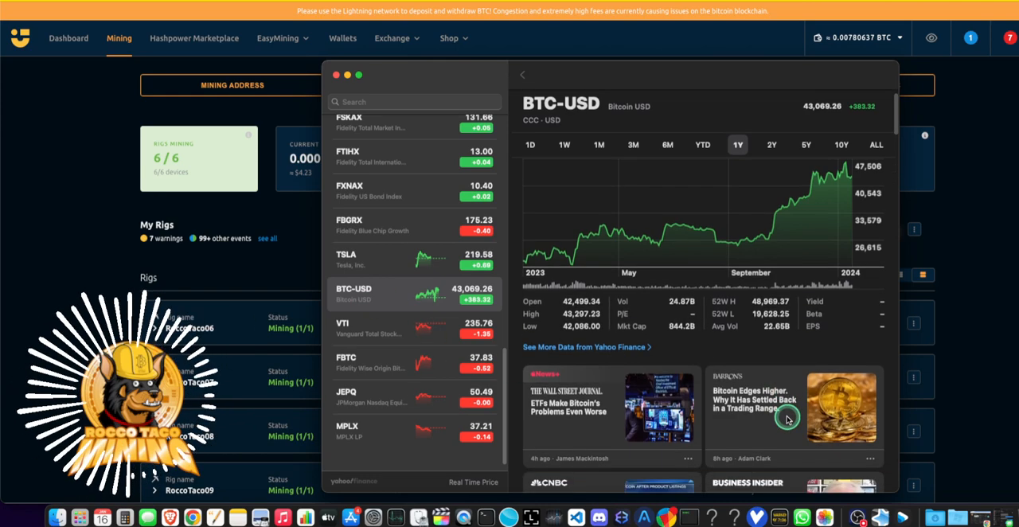
scroll("down", 3)
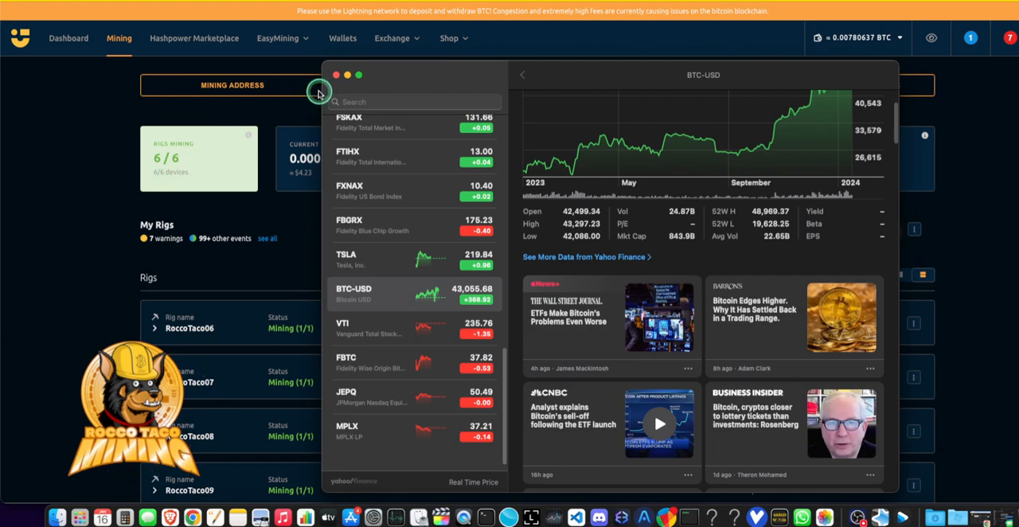
left_click(336, 74)
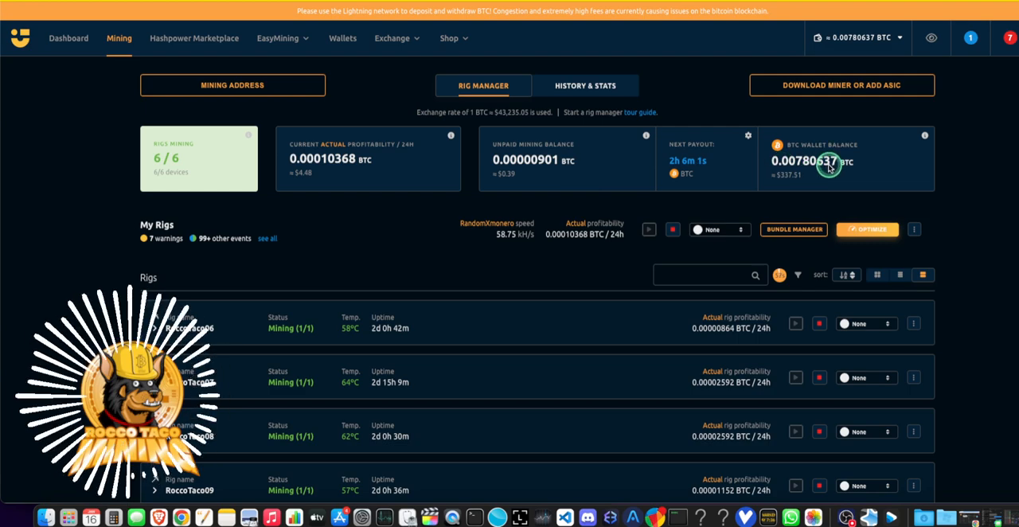
mouse_move(739, 209)
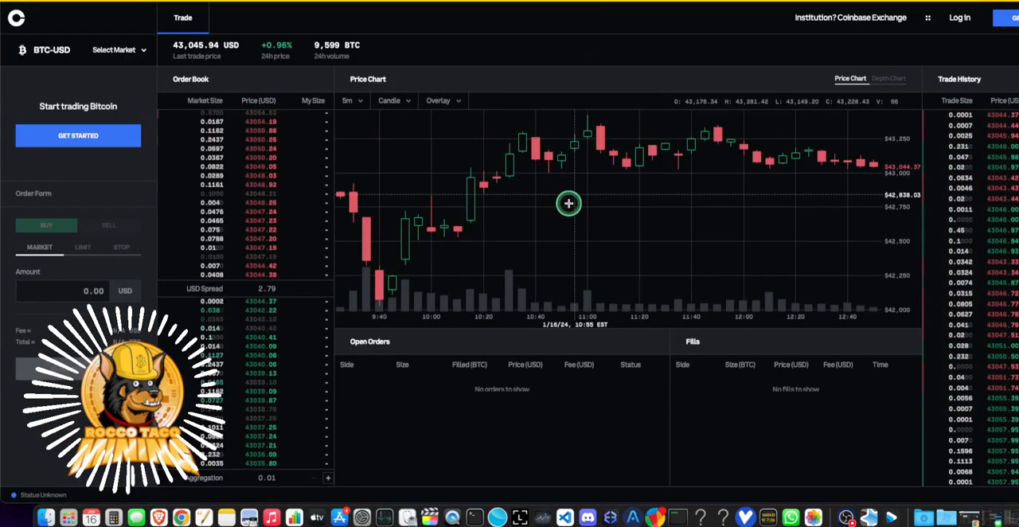
mouse_move(597, 239)
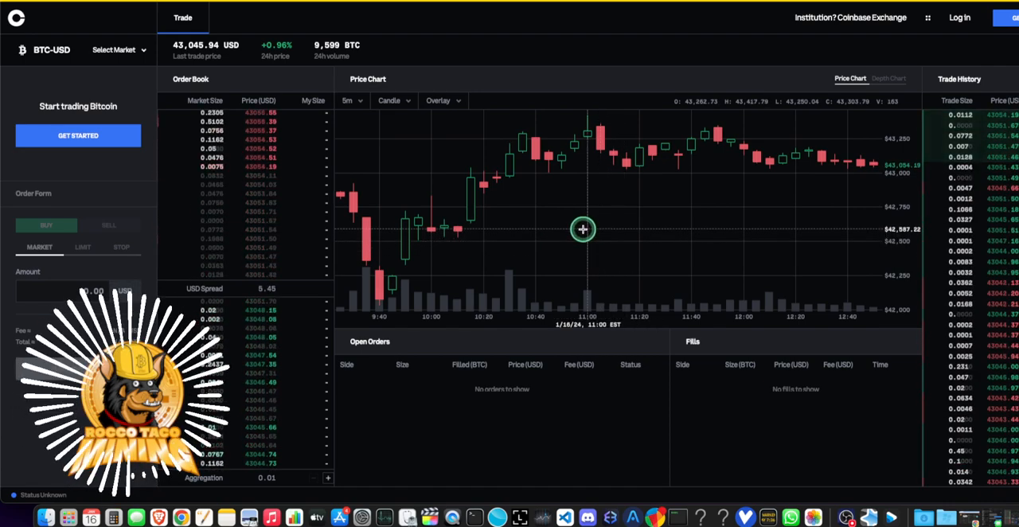
mouse_move(583, 189)
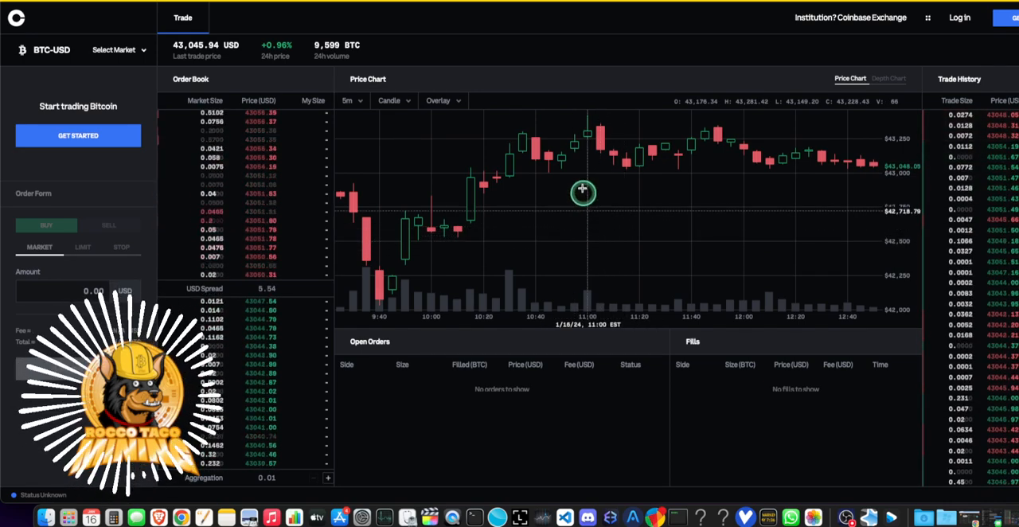
mouse_move(608, 129)
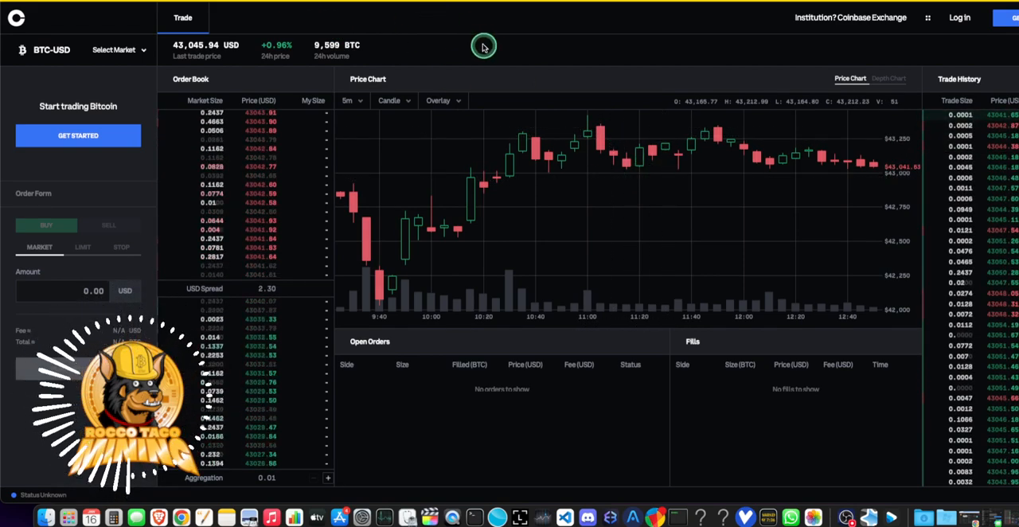
mouse_move(535, 206)
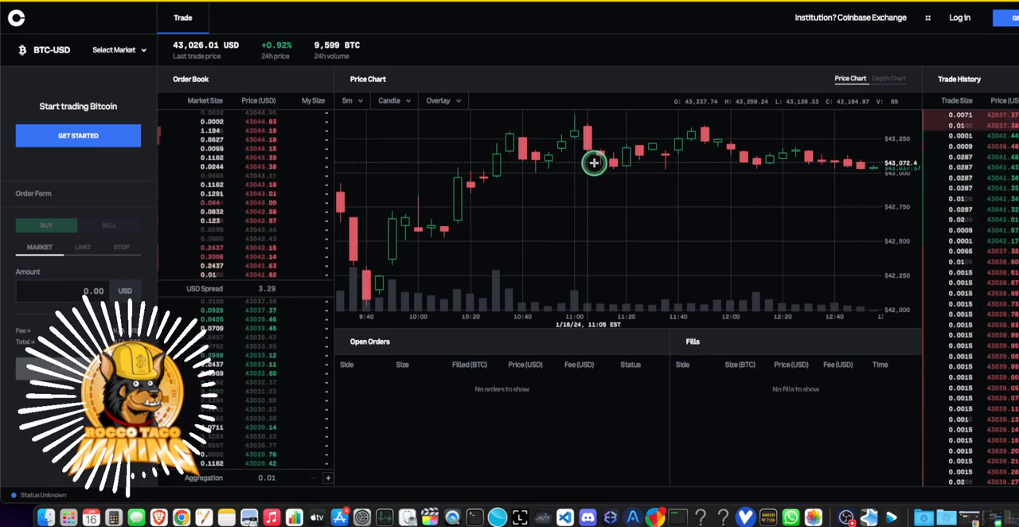
mouse_move(781, 215)
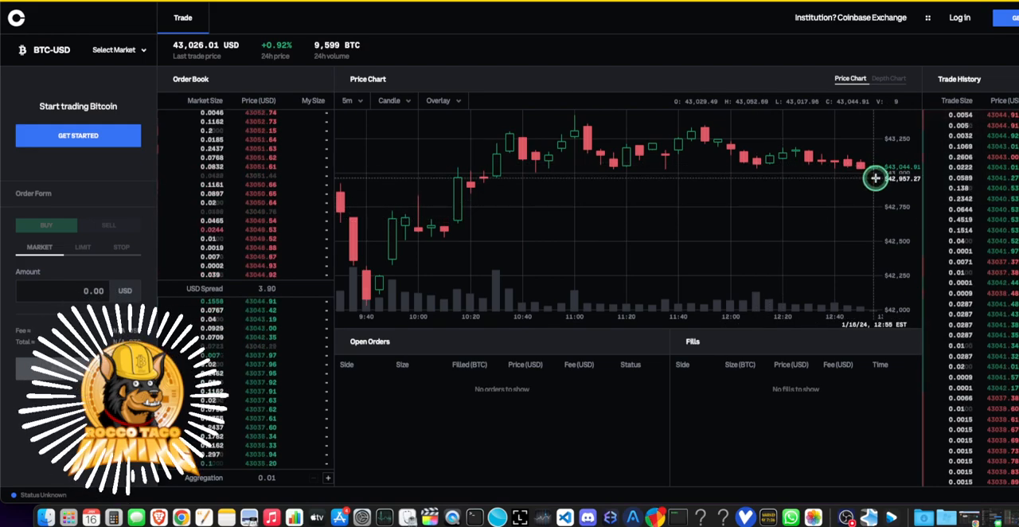
mouse_move(784, 156)
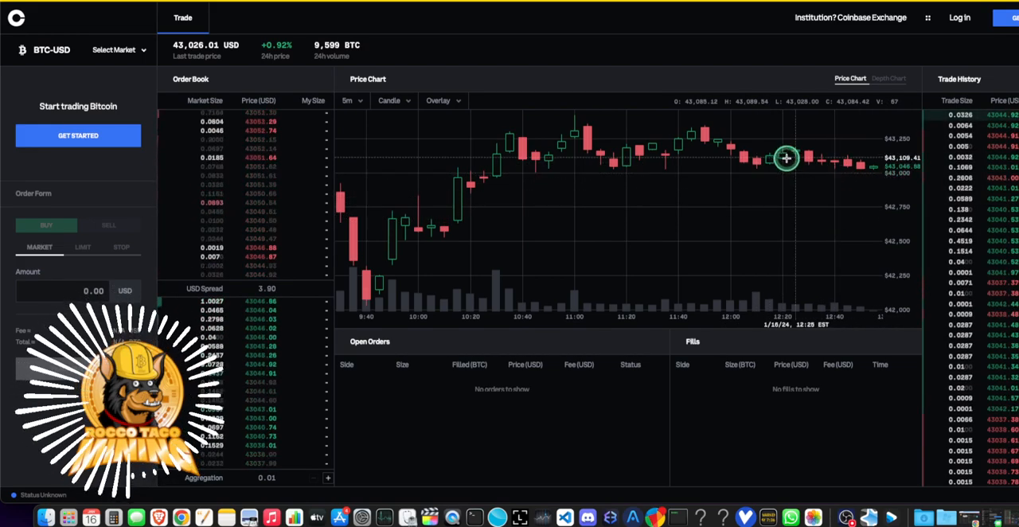
mouse_move(625, 251)
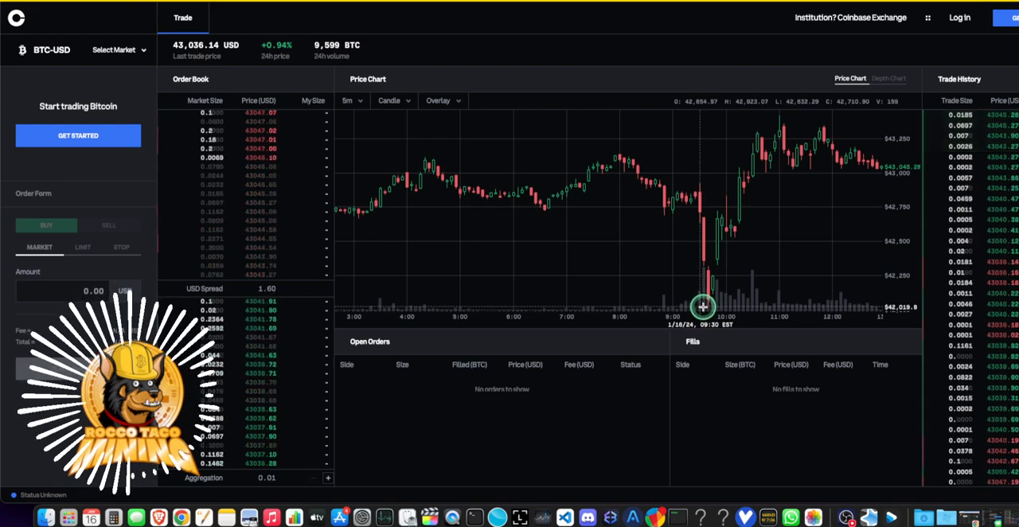
mouse_move(704, 219)
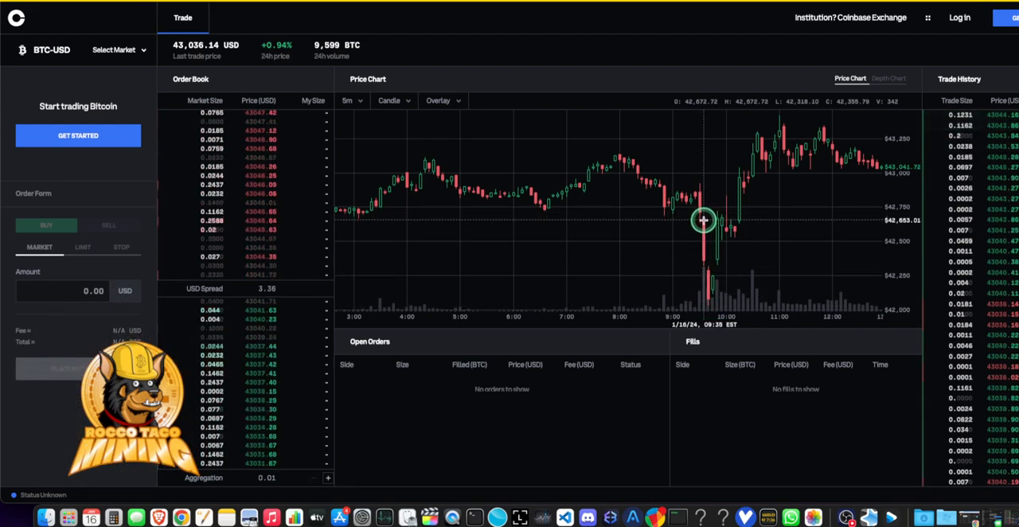
mouse_move(703, 261)
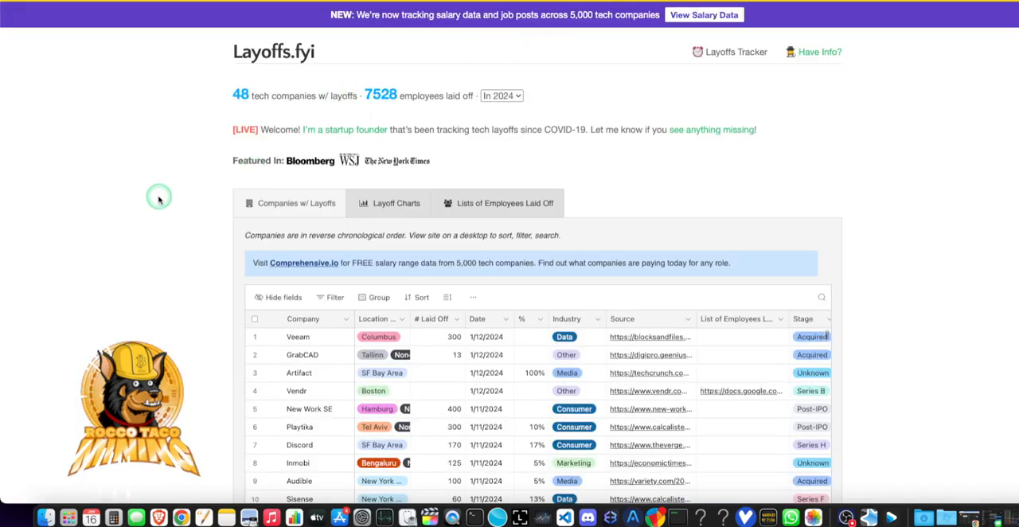
mouse_move(123, 195)
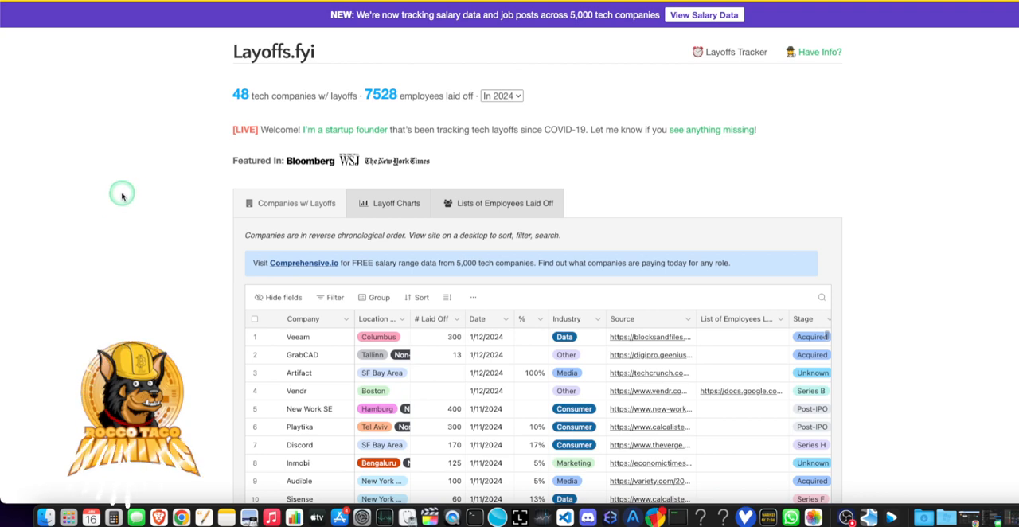
mouse_move(358, 51)
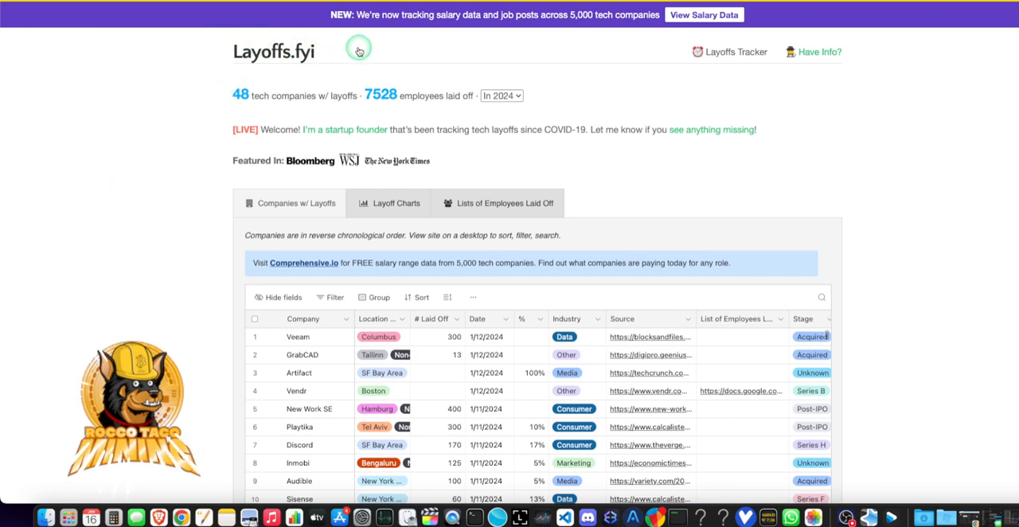
mouse_move(496, 60)
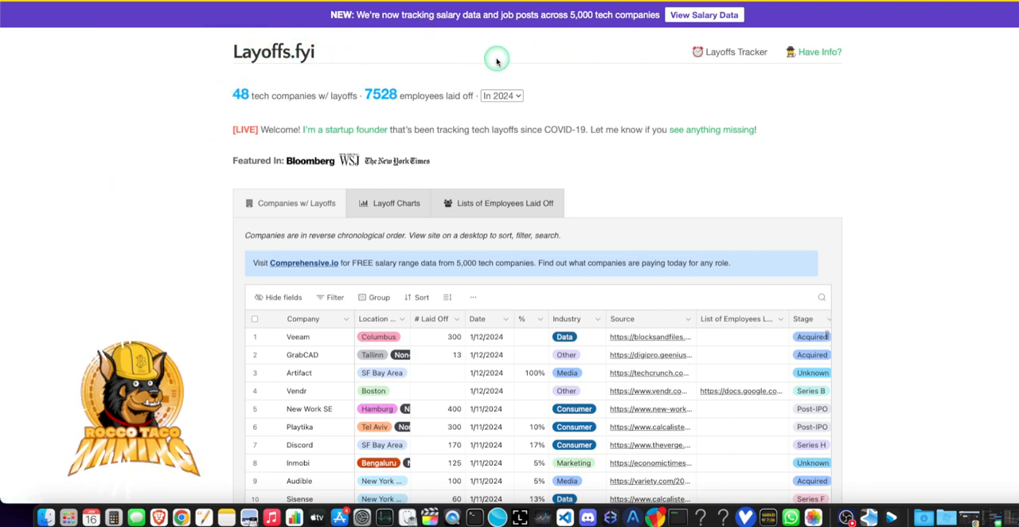
mouse_move(251, 77)
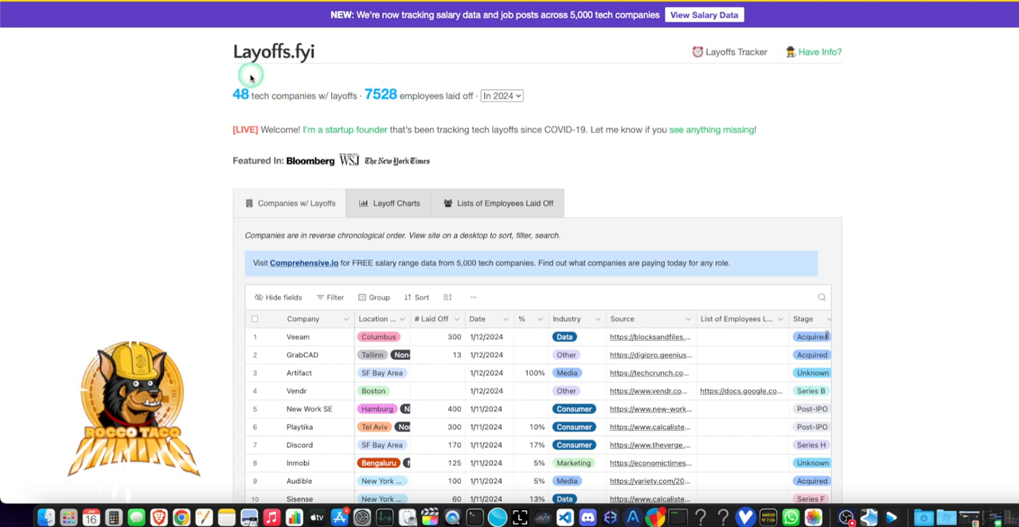
mouse_move(169, 70)
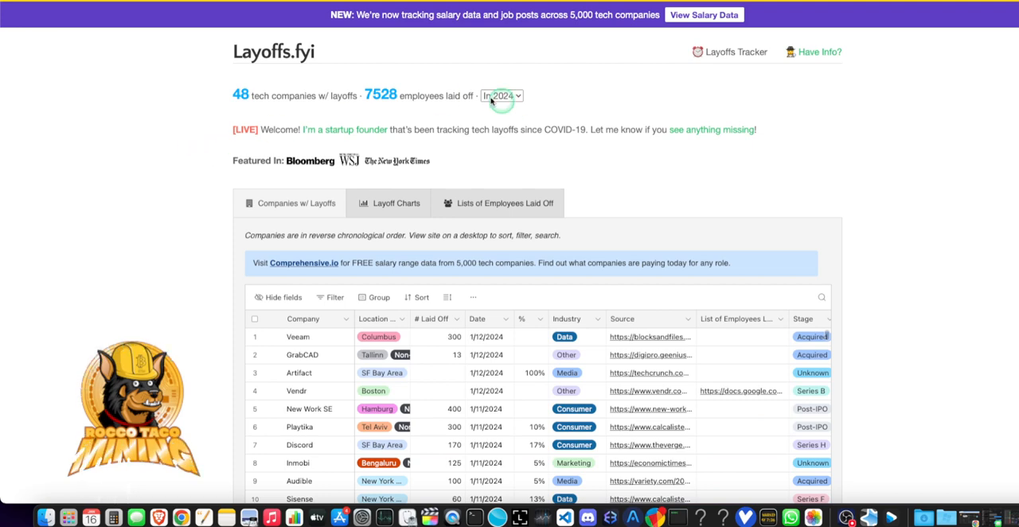
mouse_move(213, 133)
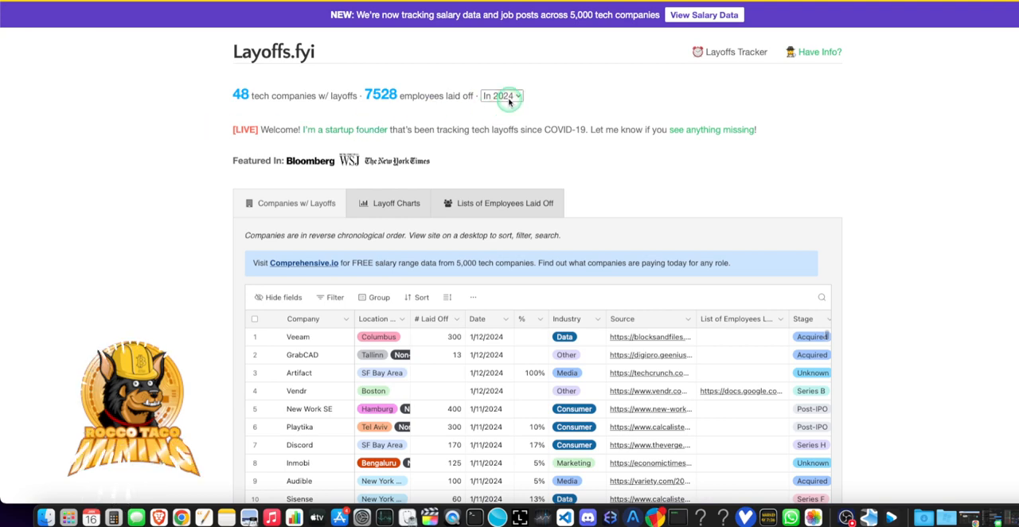
left_click(501, 95)
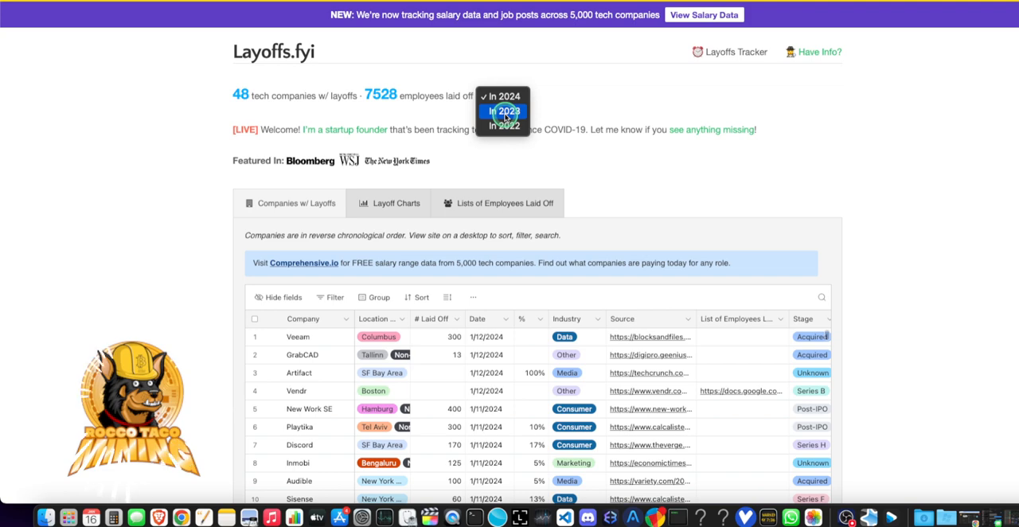
left_click(503, 112)
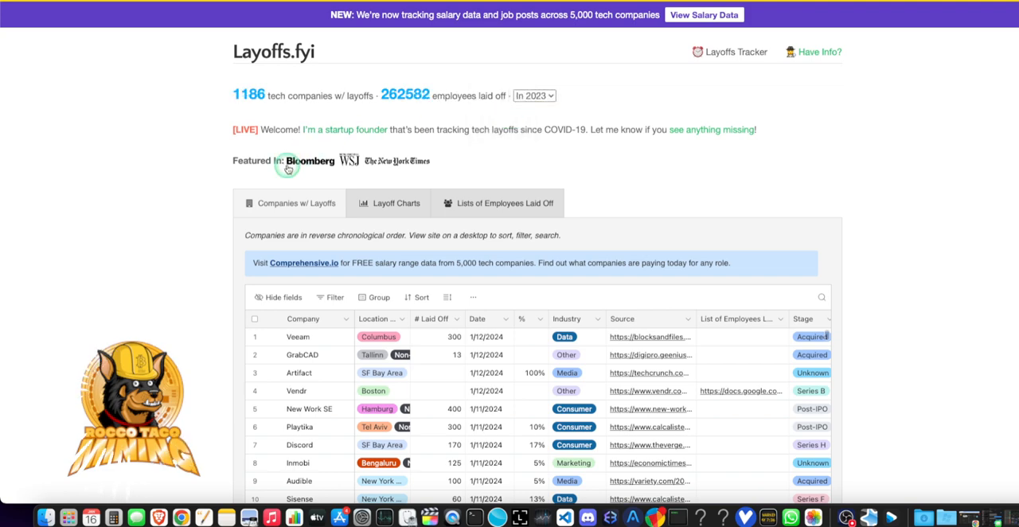
mouse_move(201, 196)
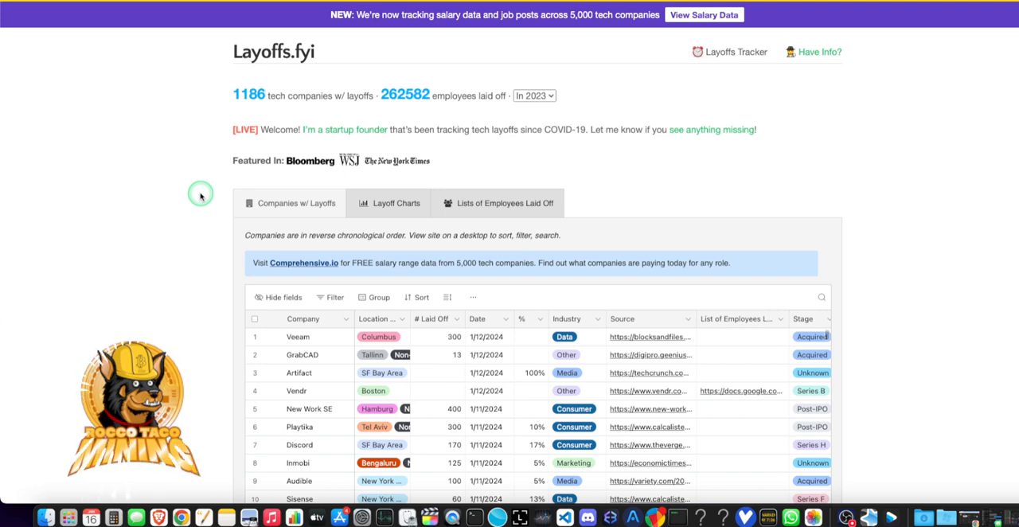
mouse_move(325, 118)
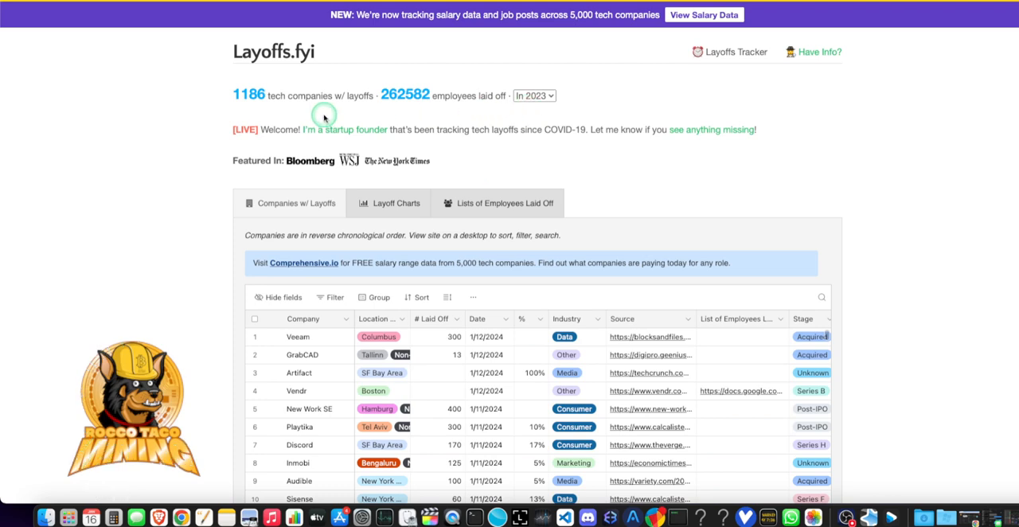
mouse_move(261, 110)
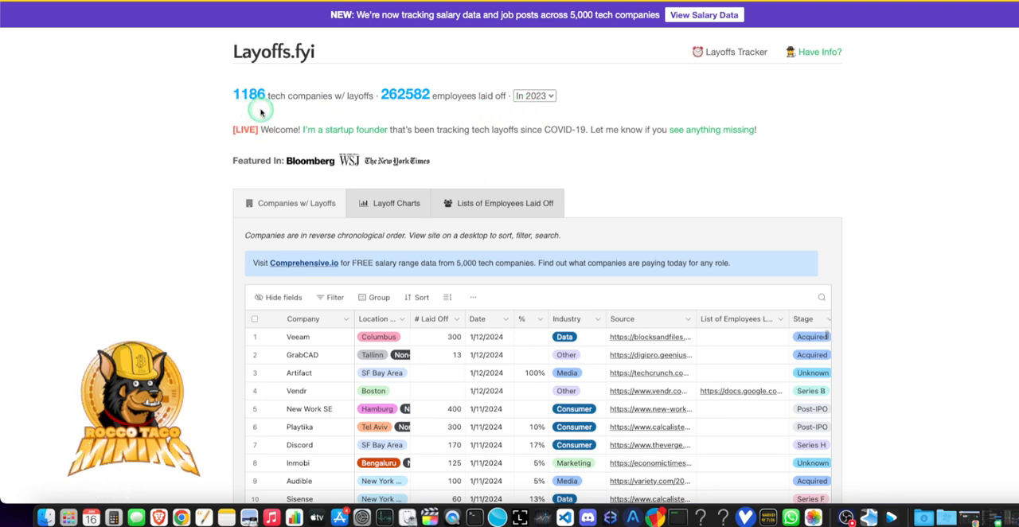
mouse_move(351, 103)
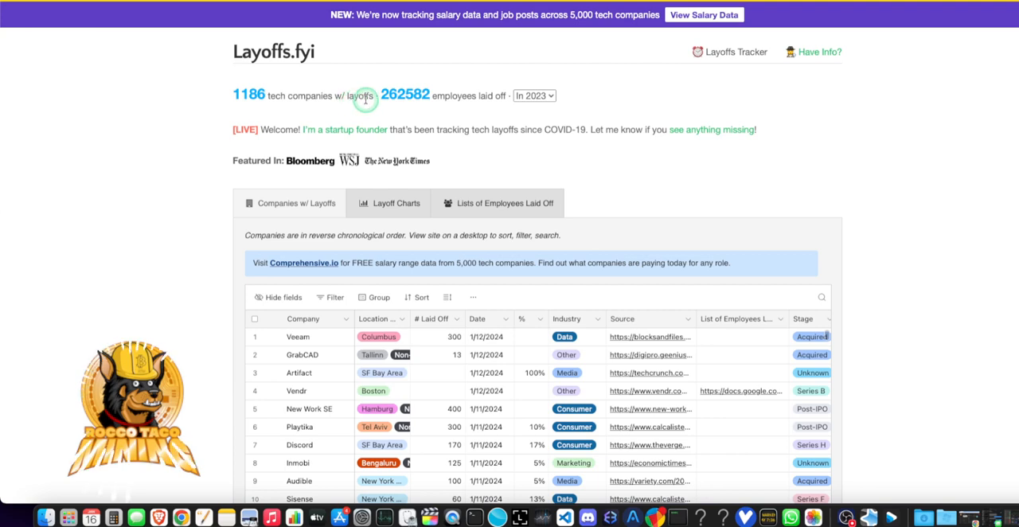
mouse_move(385, 101)
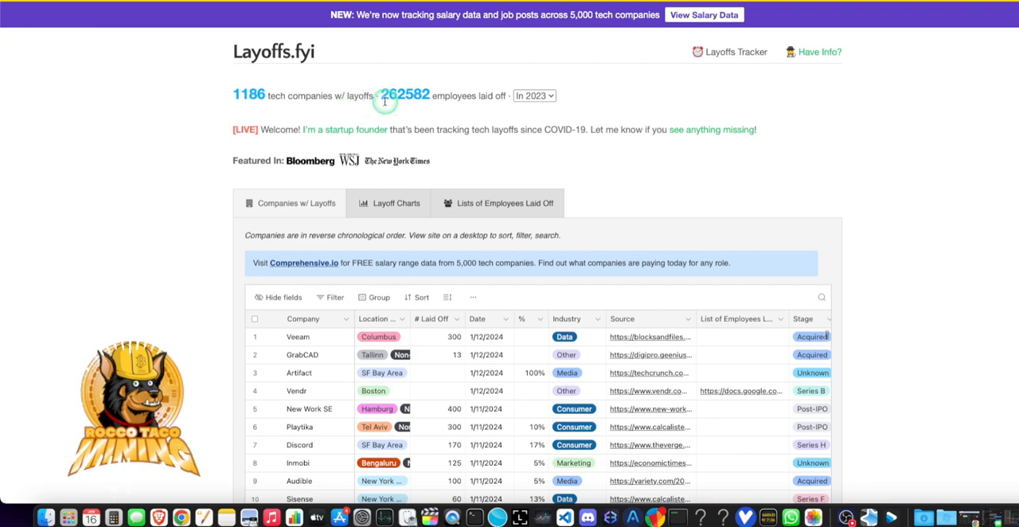
mouse_move(427, 102)
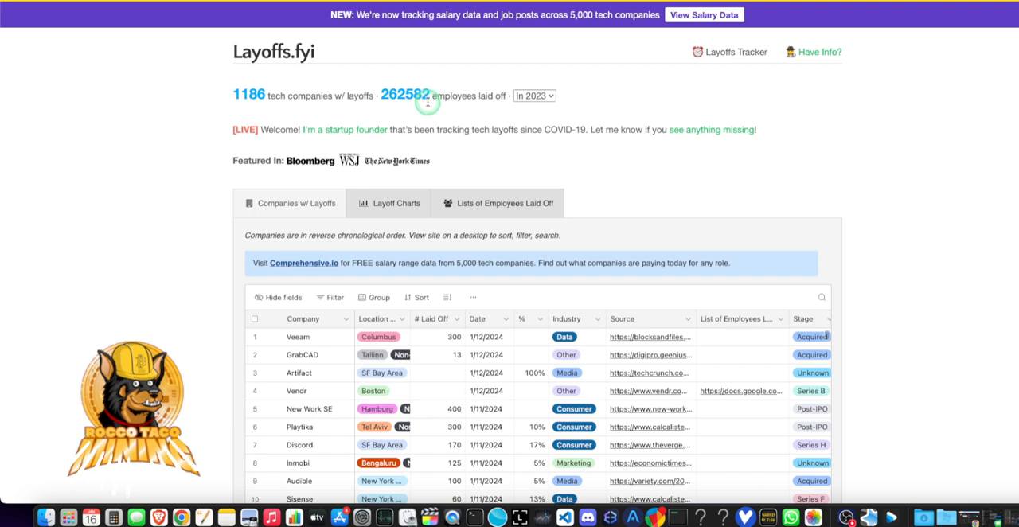
mouse_move(141, 245)
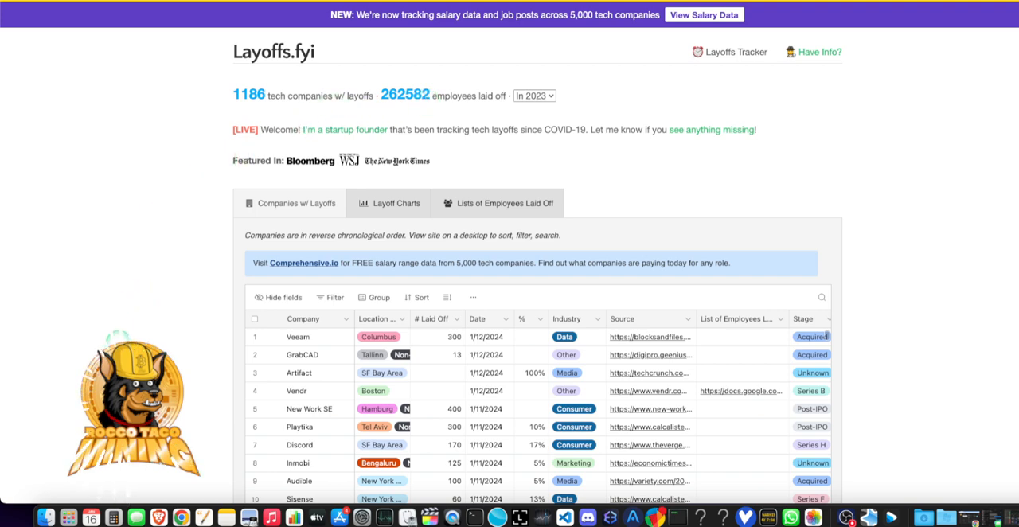
scroll("up", 3)
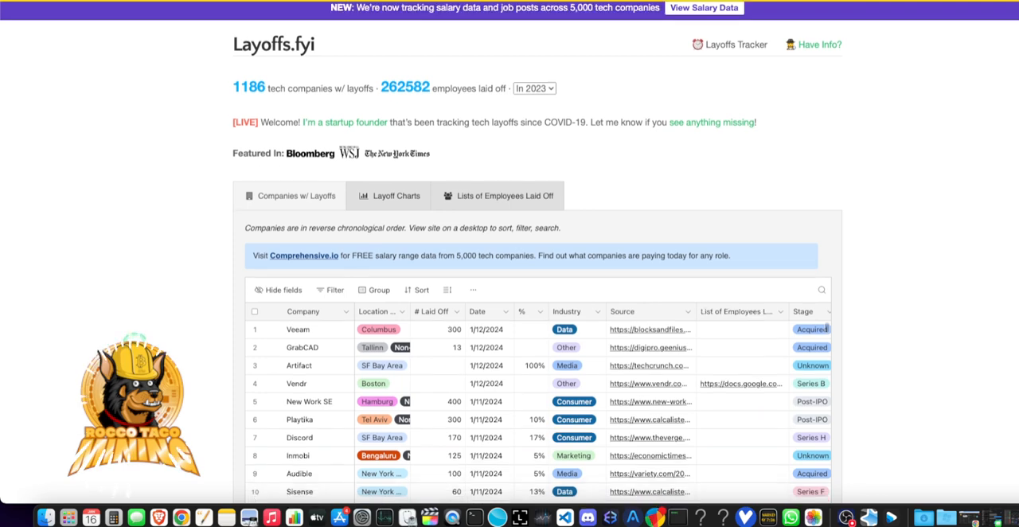
scroll("down", 3)
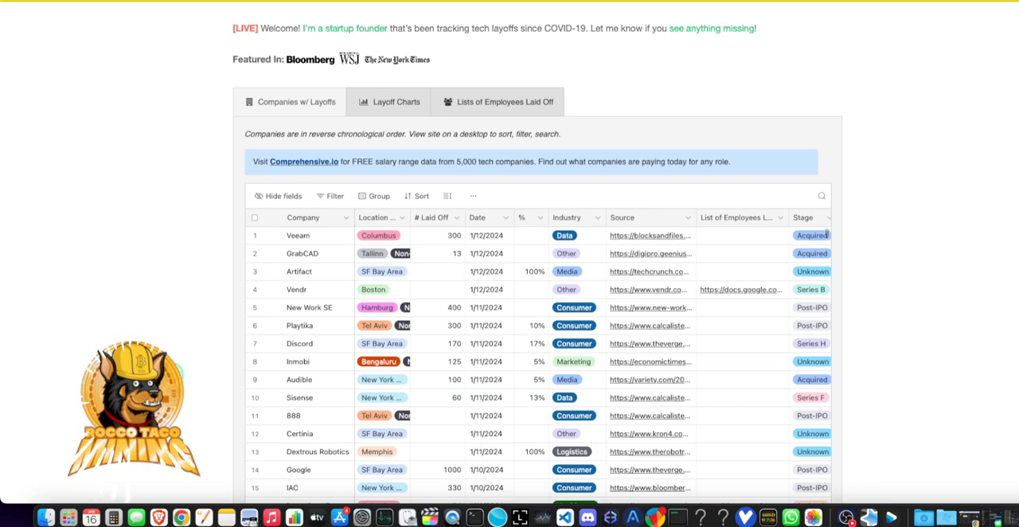
scroll("up", 3)
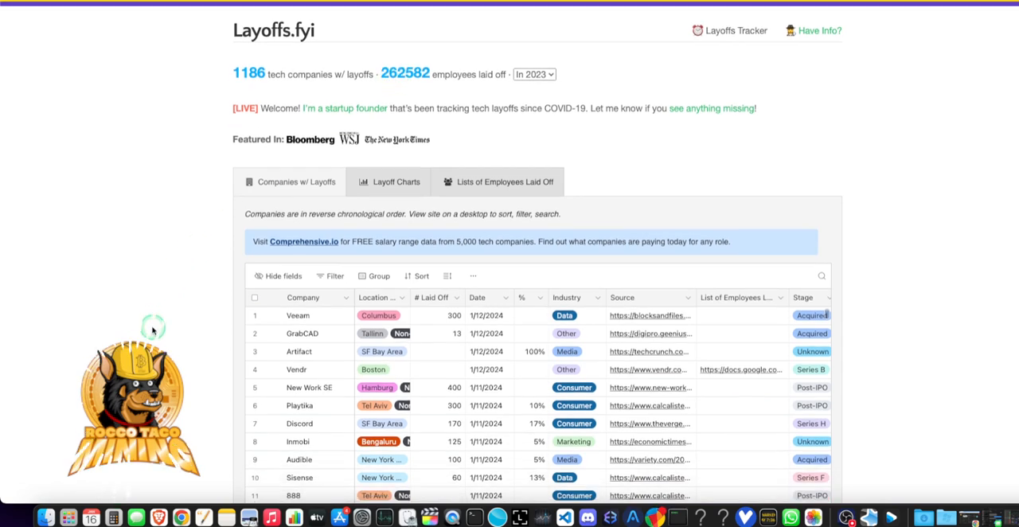
scroll("down", 3)
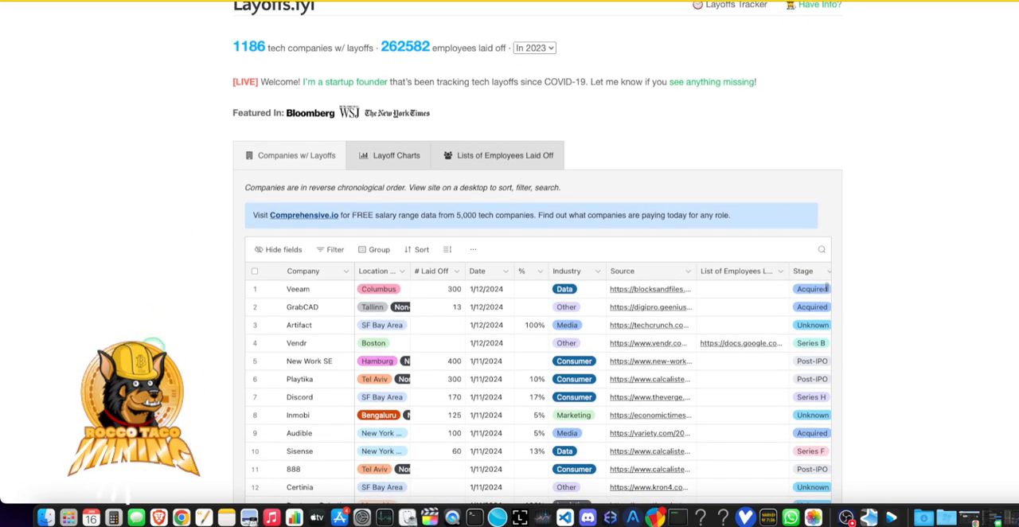
mouse_move(167, 344)
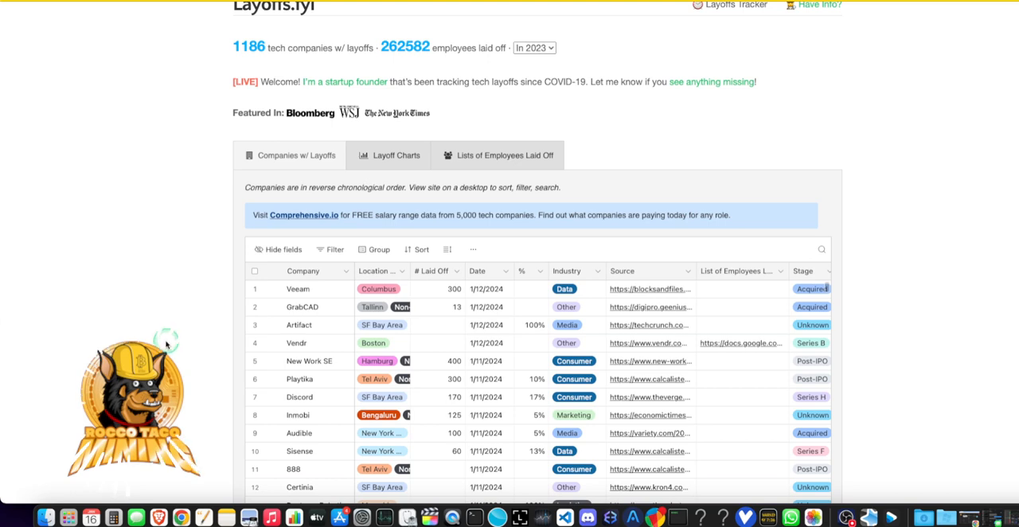
mouse_move(165, 342)
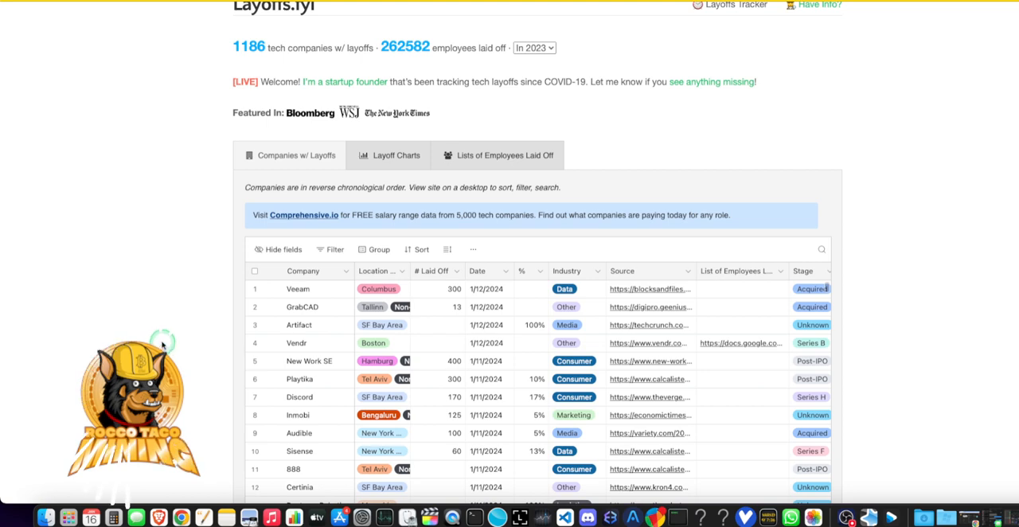
mouse_move(135, 325)
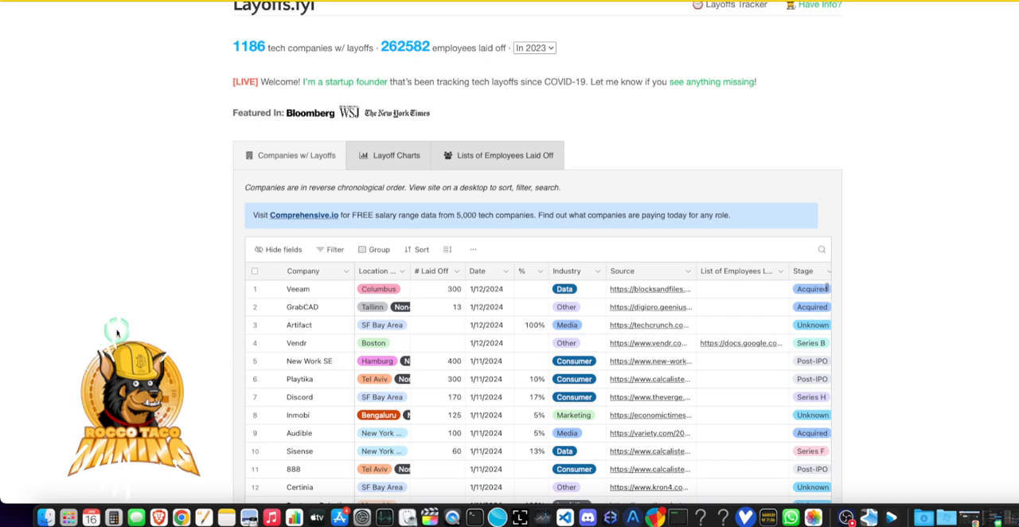
mouse_move(220, 335)
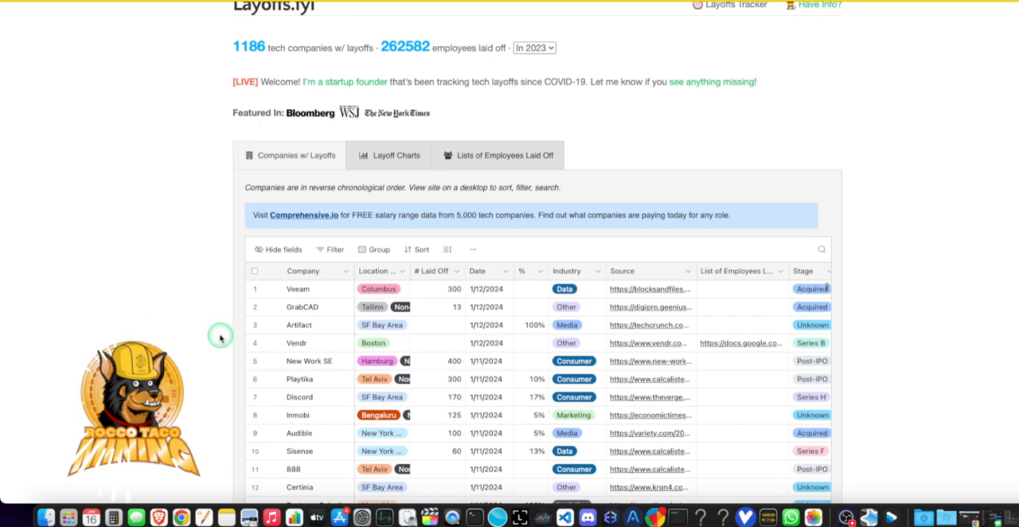
mouse_move(120, 319)
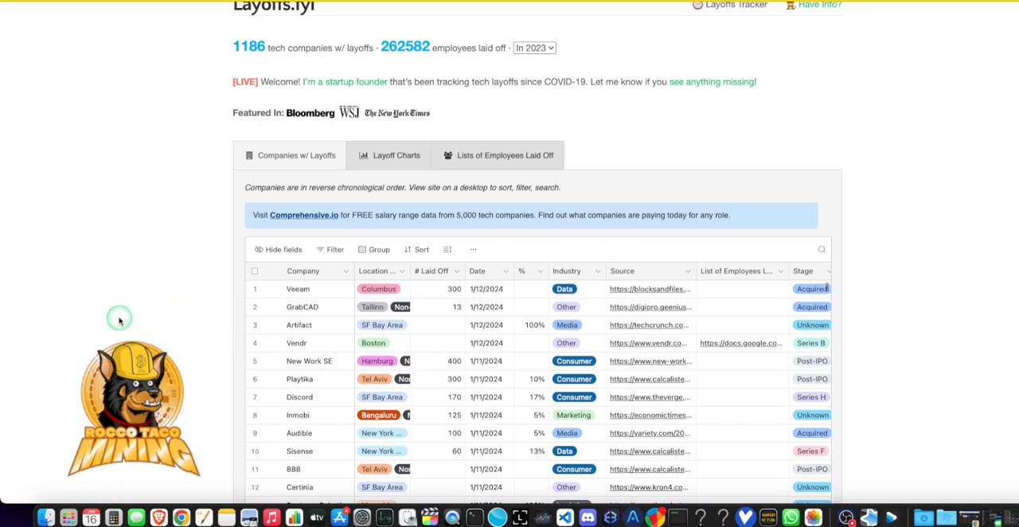
Scroll the Layoffs.fyi table down to the January 2024 rows including Audible
scroll("down", 3)
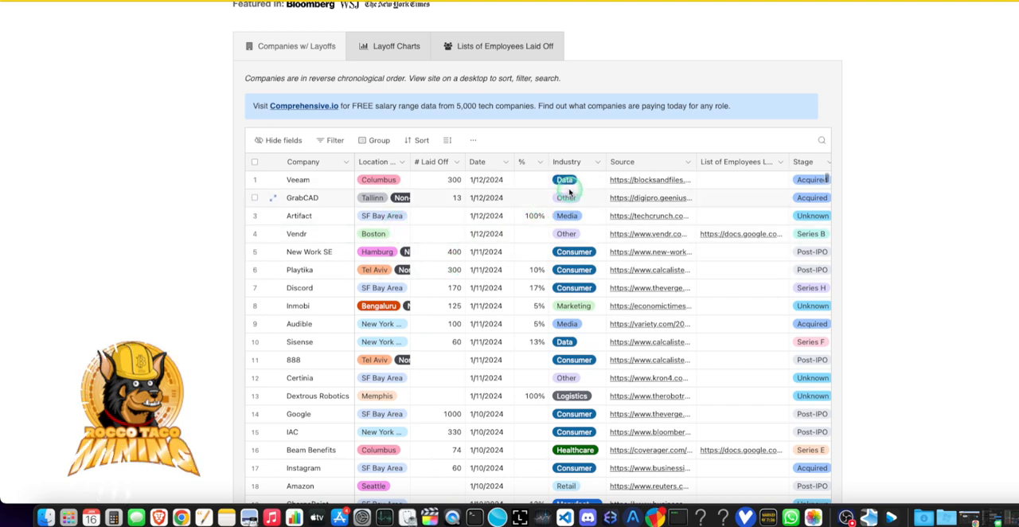
mouse_move(570, 301)
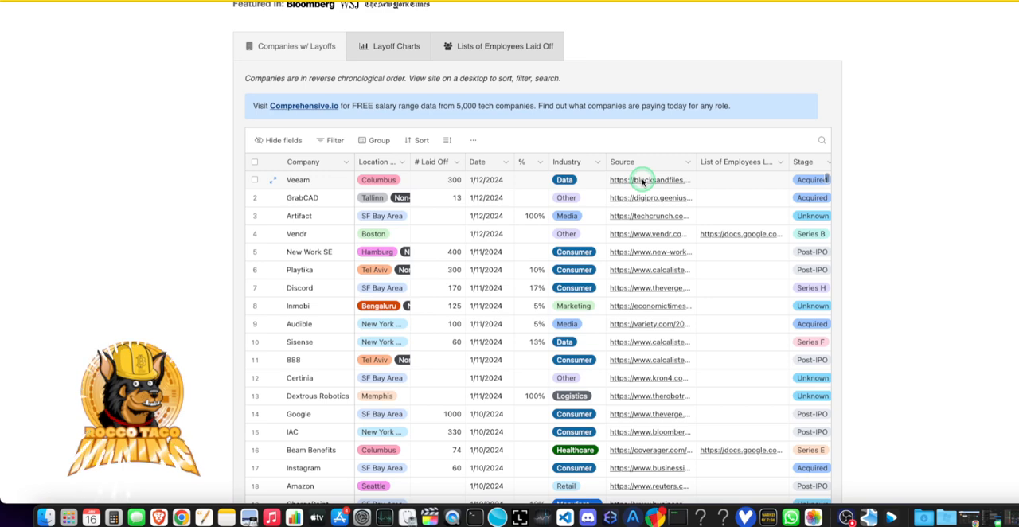
mouse_move(646, 233)
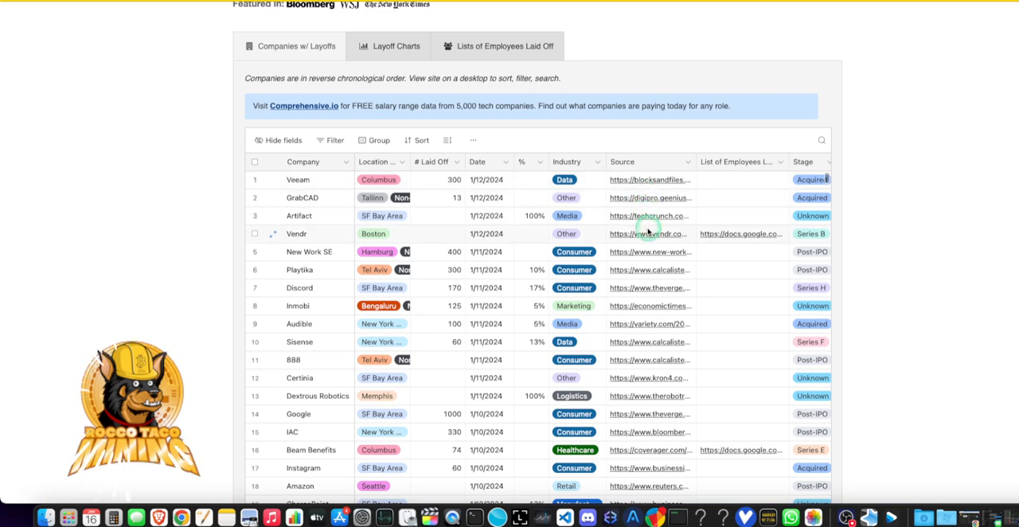
mouse_move(659, 269)
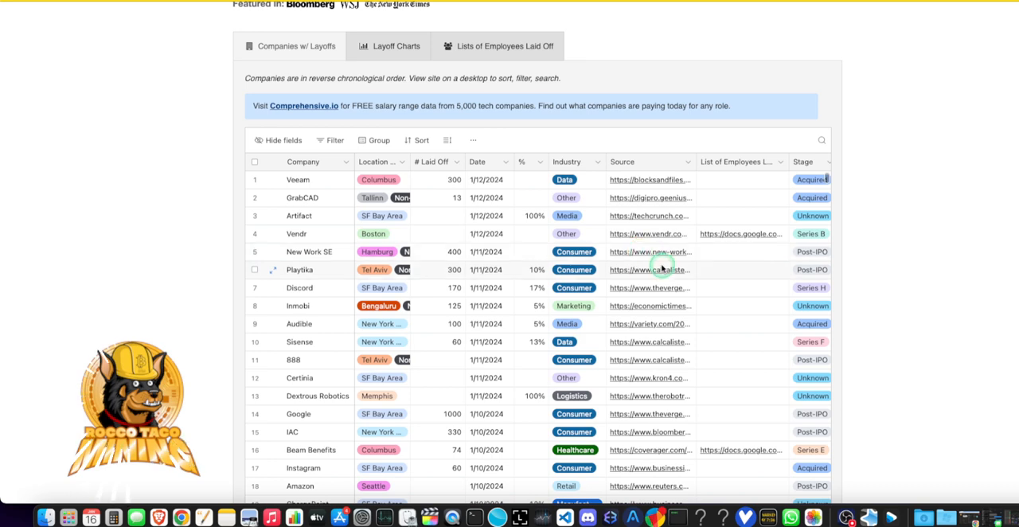
mouse_move(731, 269)
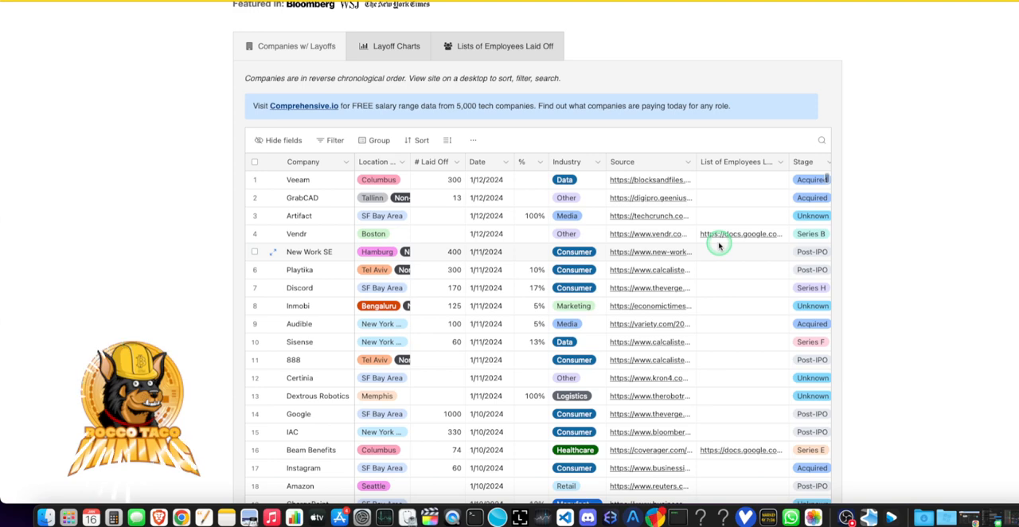
mouse_move(667, 280)
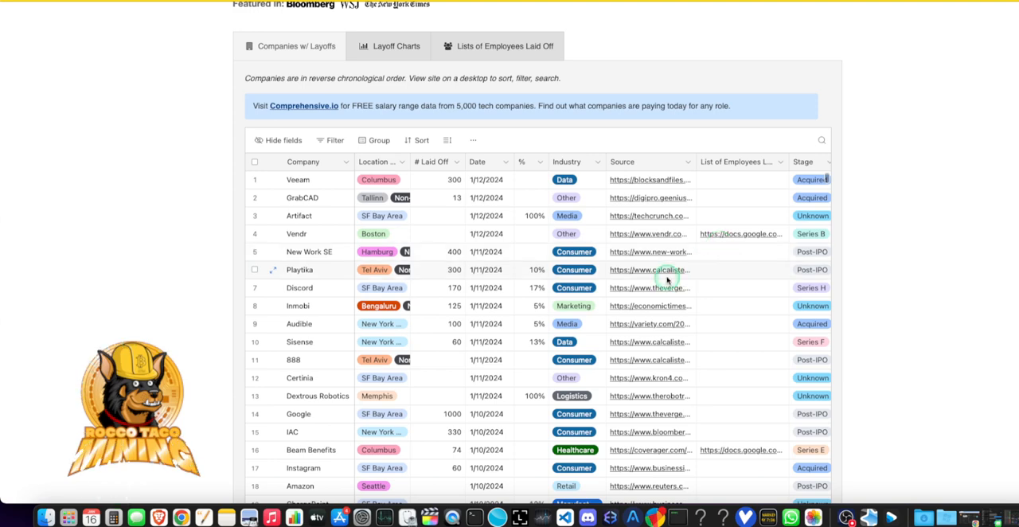
mouse_move(648, 306)
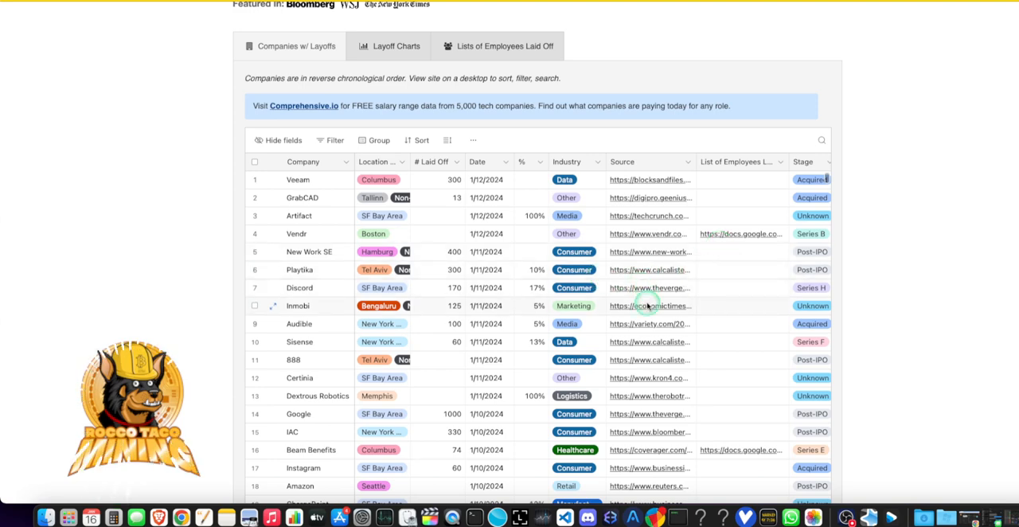
mouse_move(726, 318)
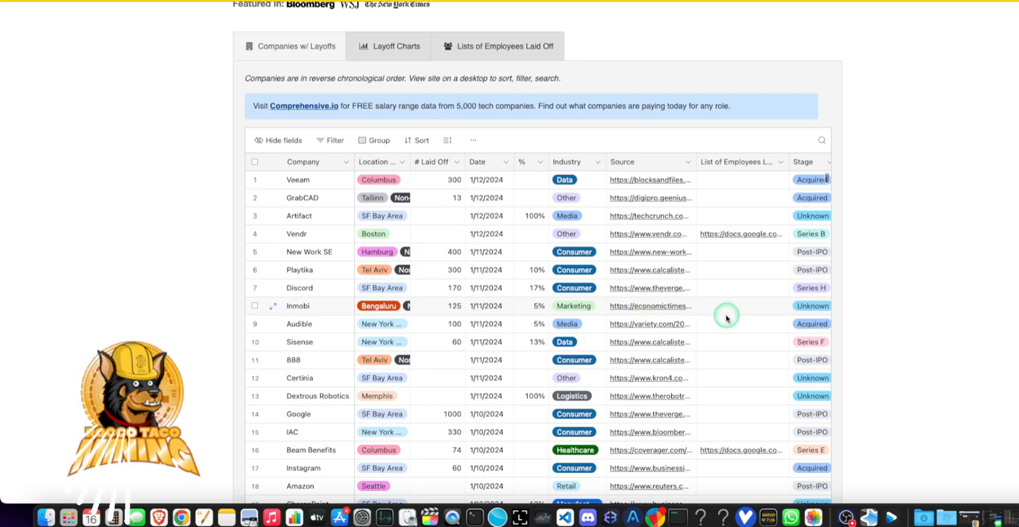
mouse_move(742, 233)
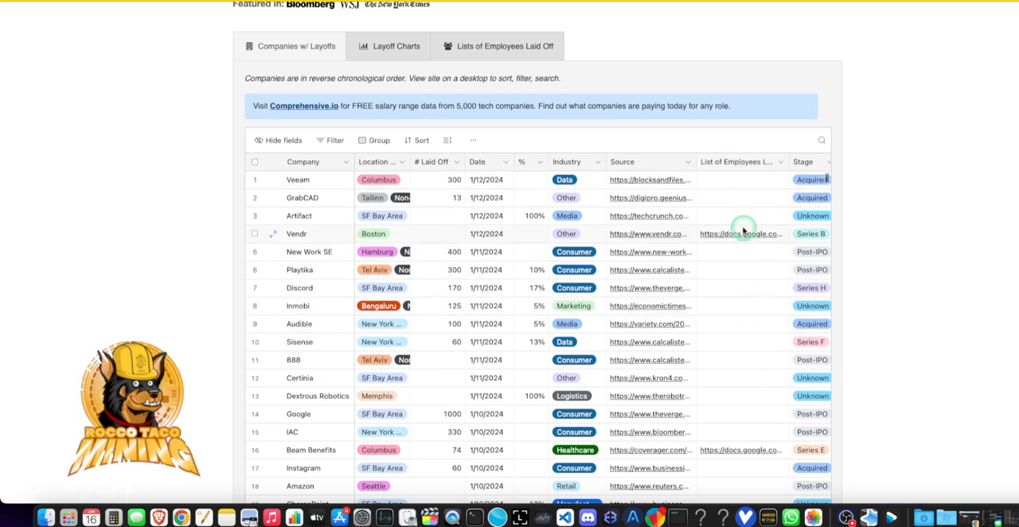
scroll("down", 3)
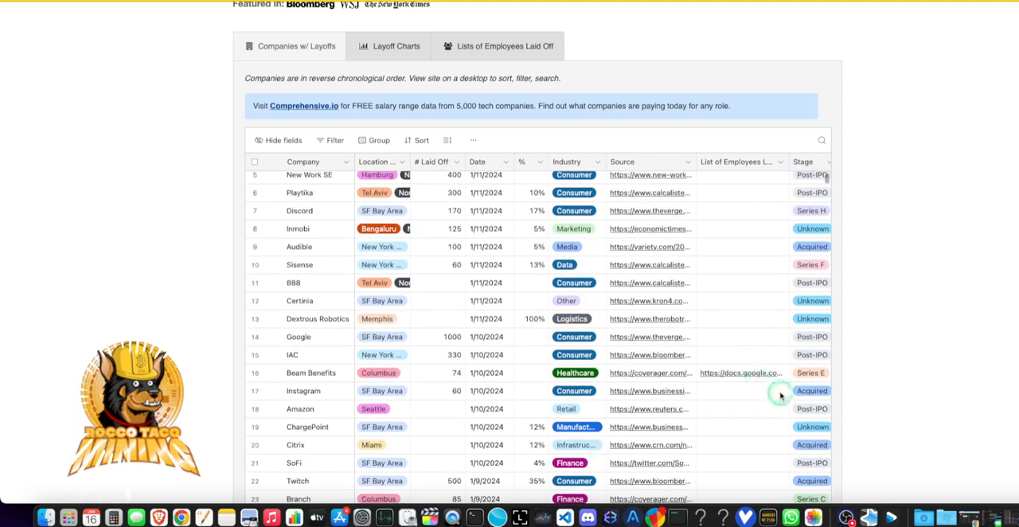
mouse_move(731, 385)
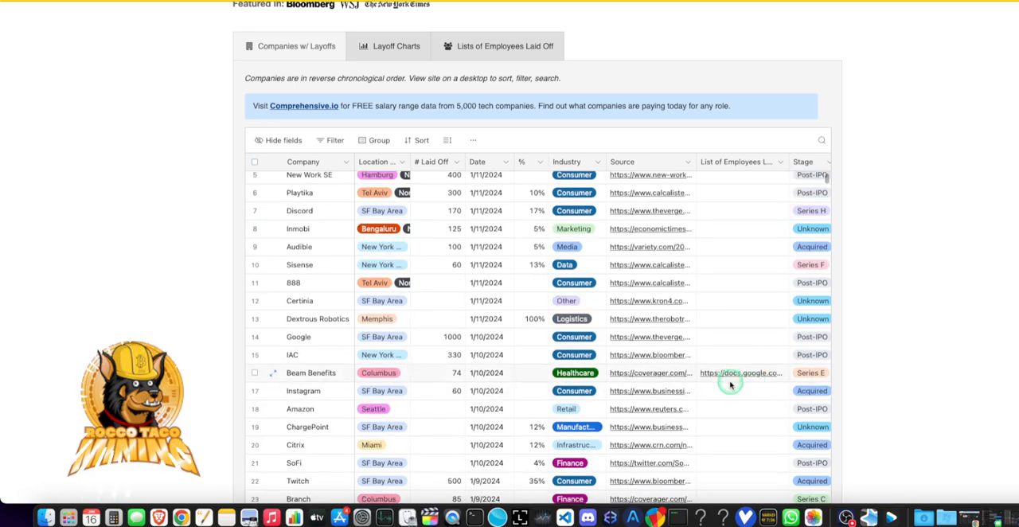
scroll("down", 3)
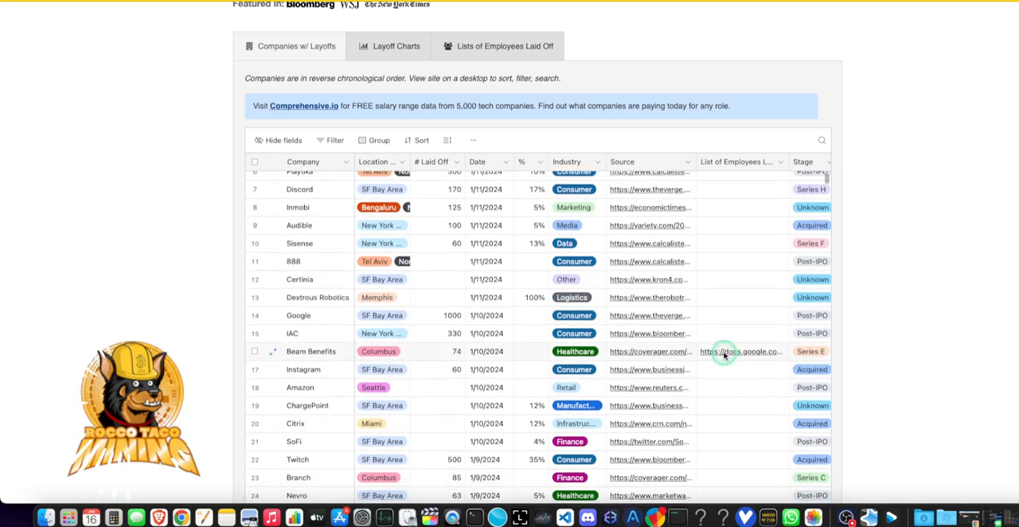
mouse_move(417, 369)
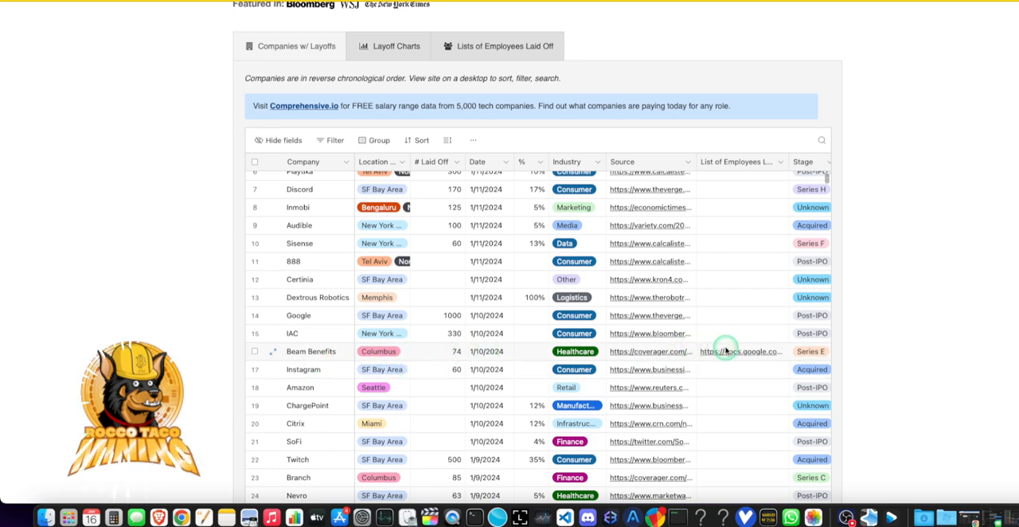
mouse_move(643, 351)
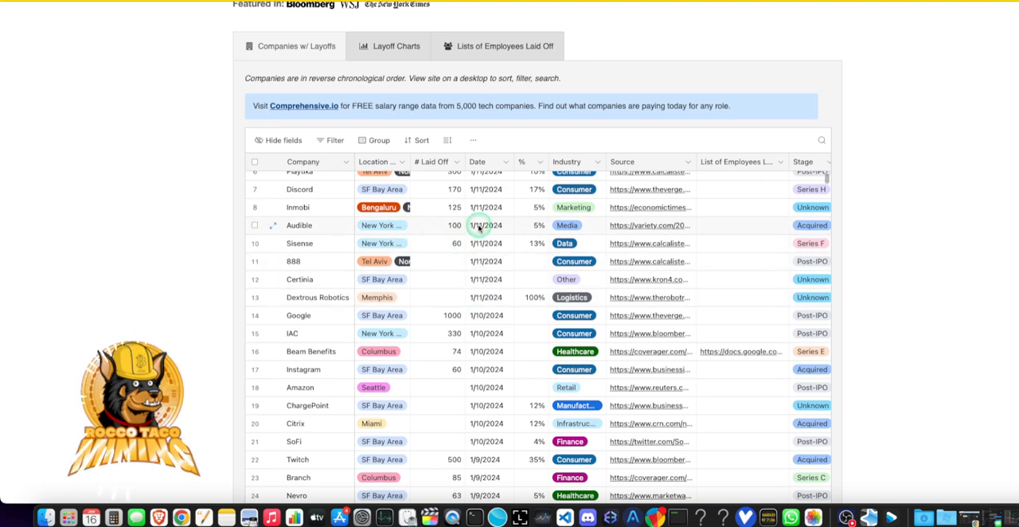
mouse_move(565, 231)
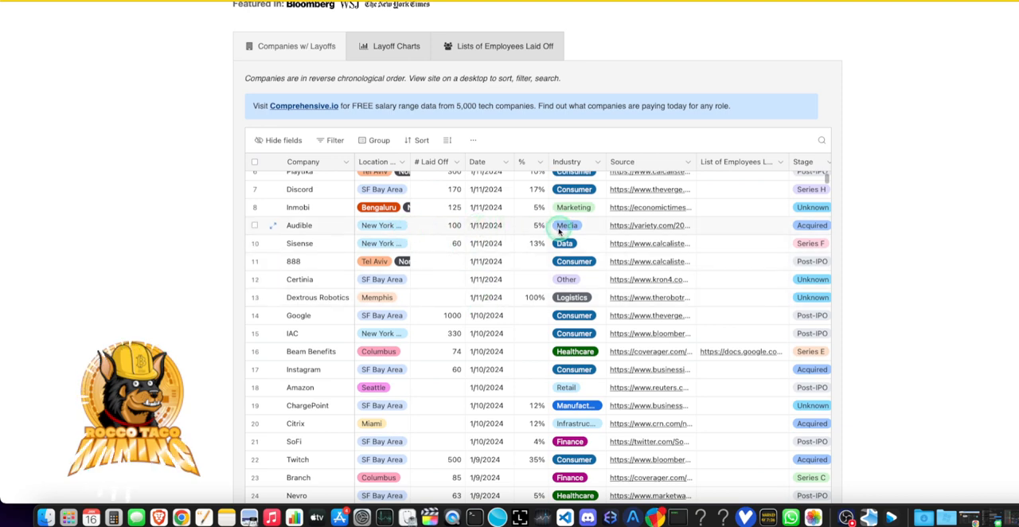
mouse_move(655, 229)
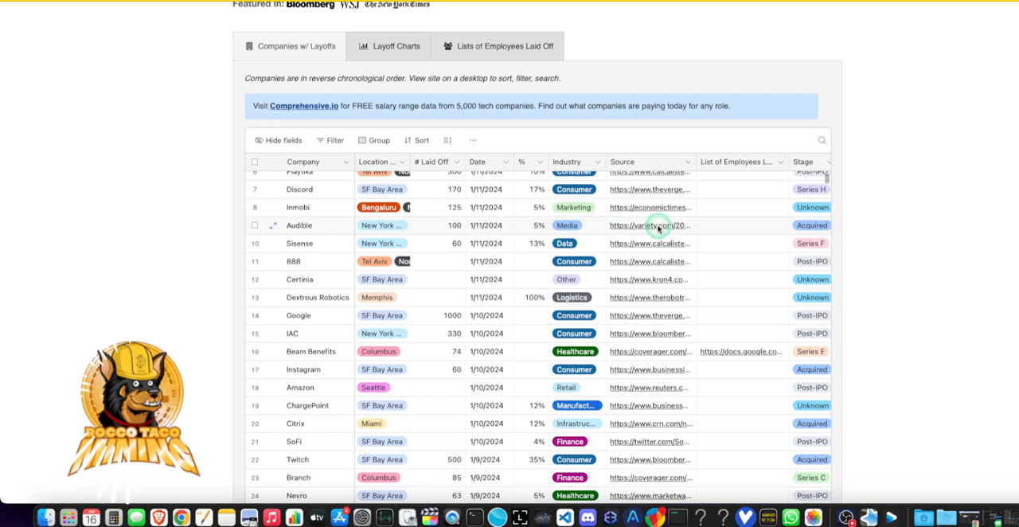
Open the variety.com source article on Audible laying off over 100 employees
left_click(650, 226)
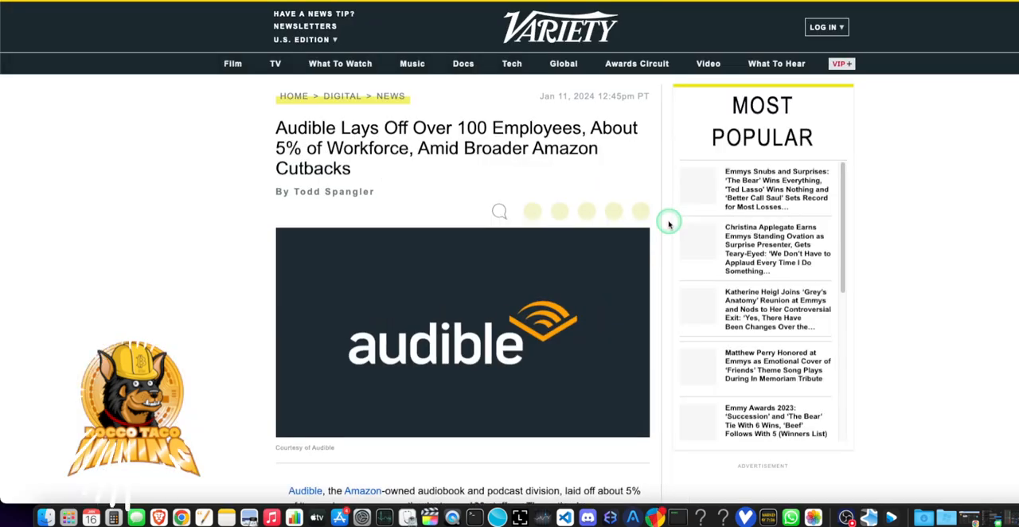
mouse_move(241, 244)
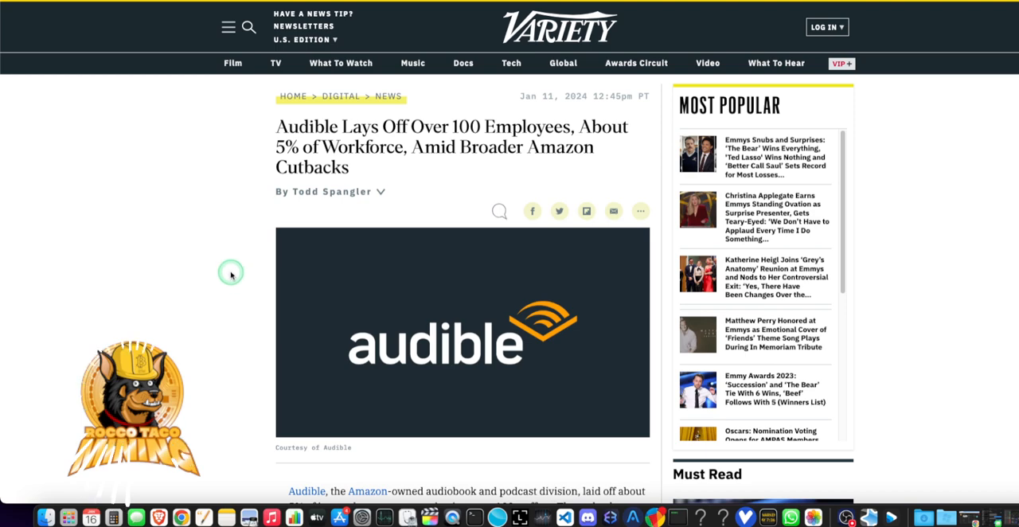
mouse_move(221, 263)
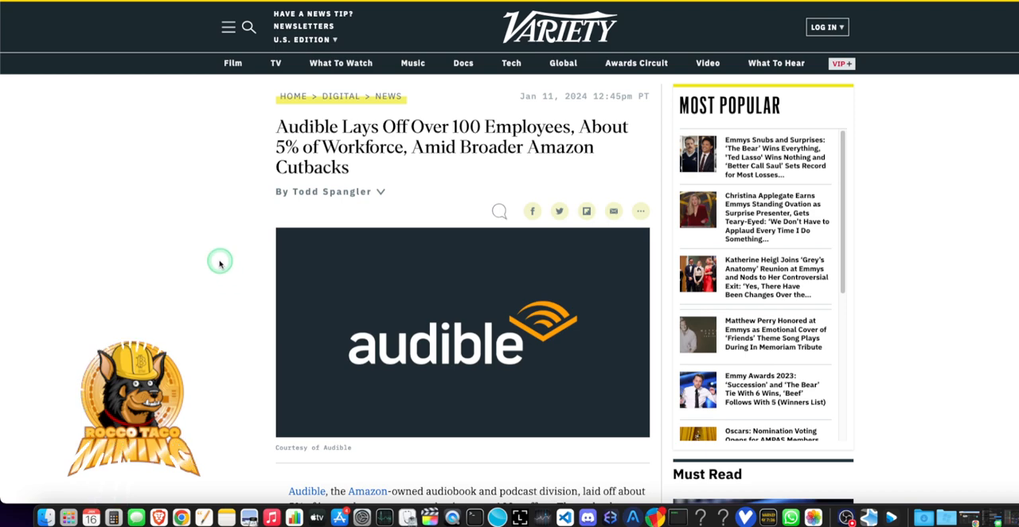
mouse_move(202, 287)
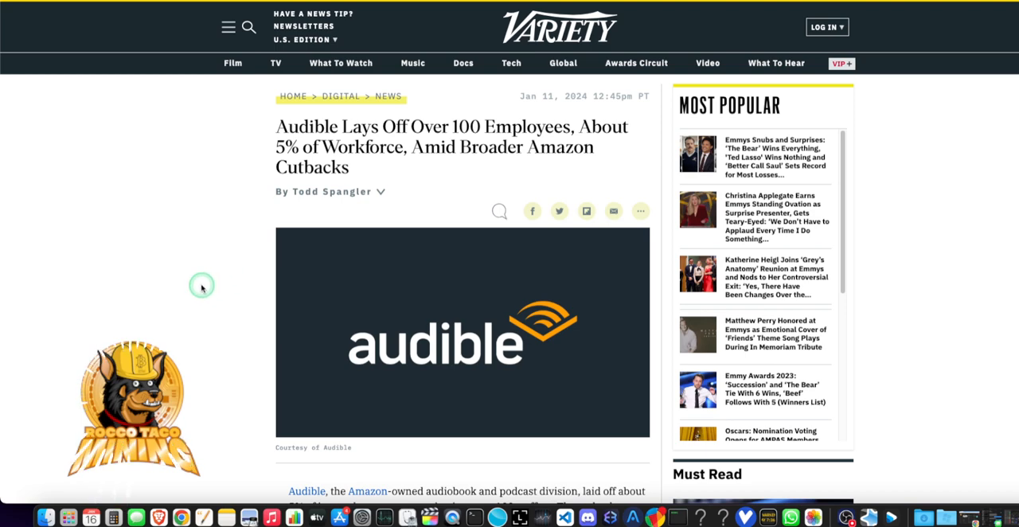
mouse_move(360, 168)
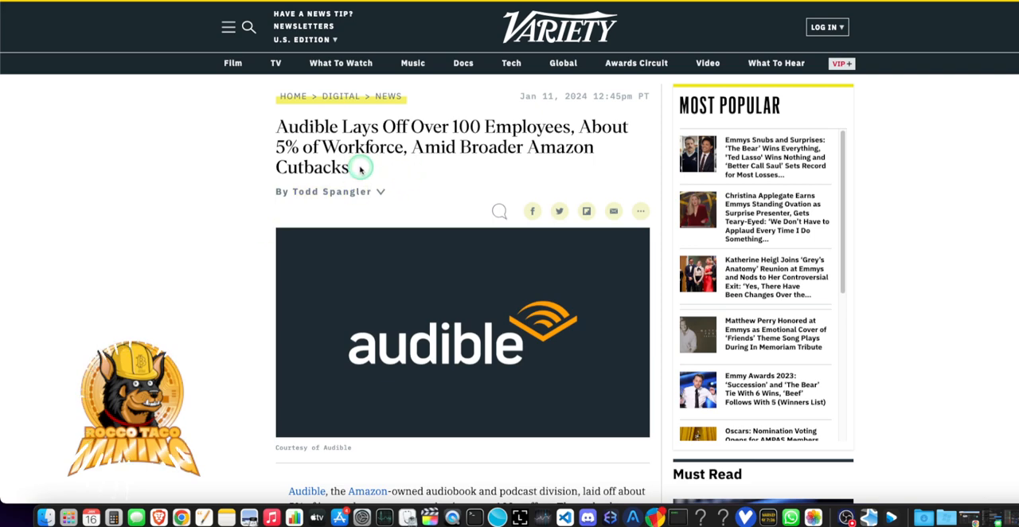
mouse_move(354, 173)
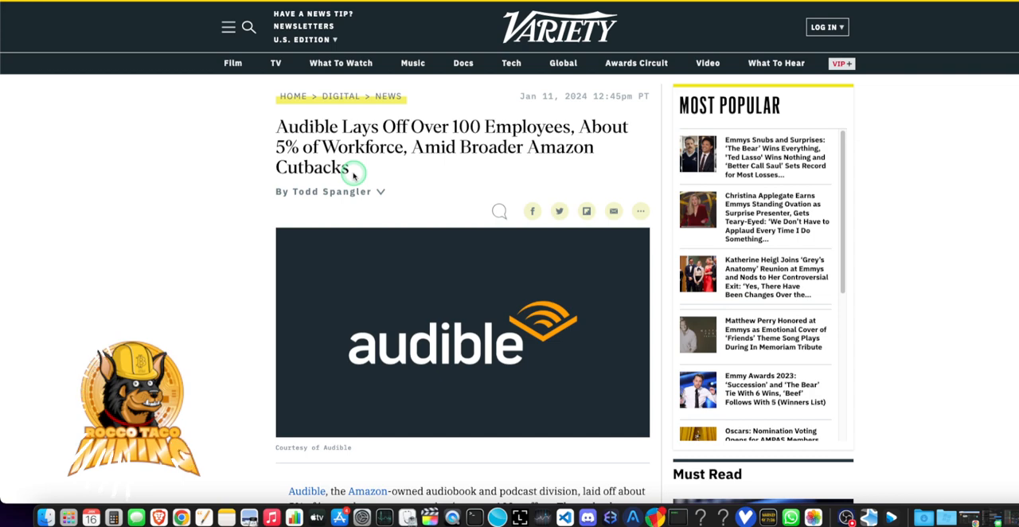
mouse_move(337, 168)
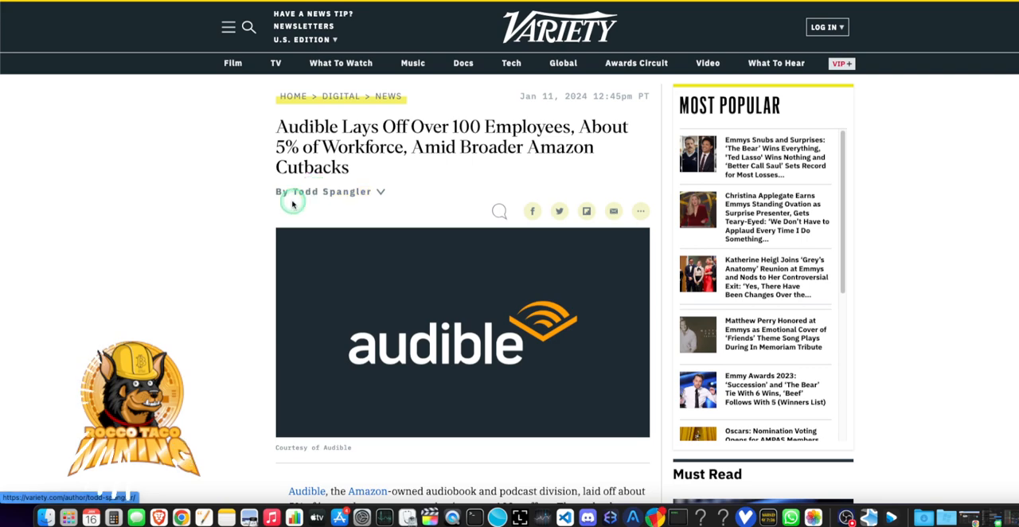
mouse_move(319, 185)
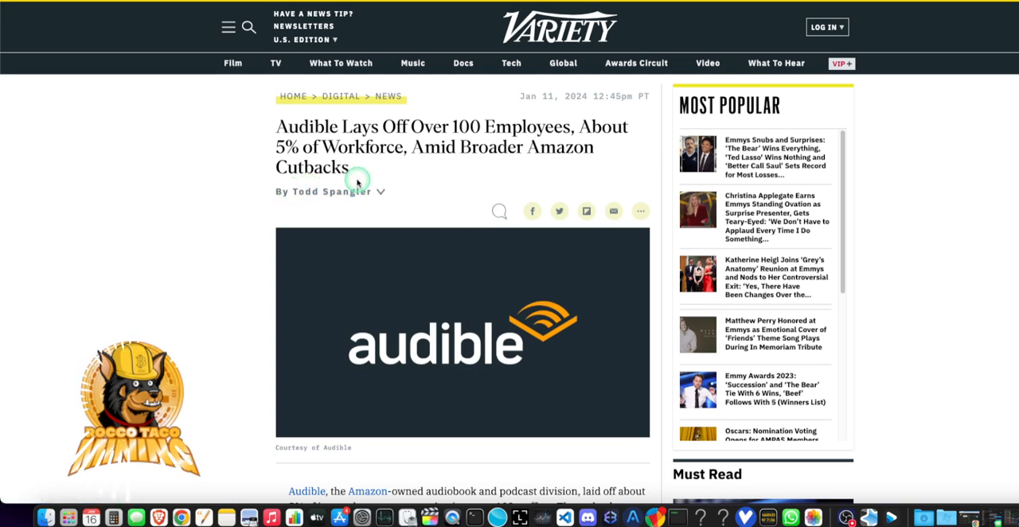
mouse_move(360, 165)
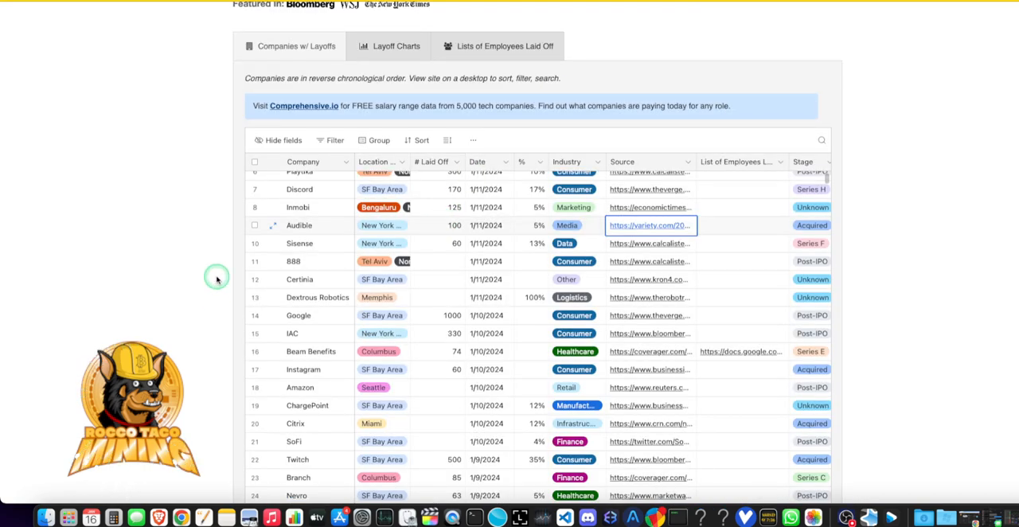
Scroll the Layoffs.fyi January 2024 table down slightly after returning from Variety
scroll("down", 3)
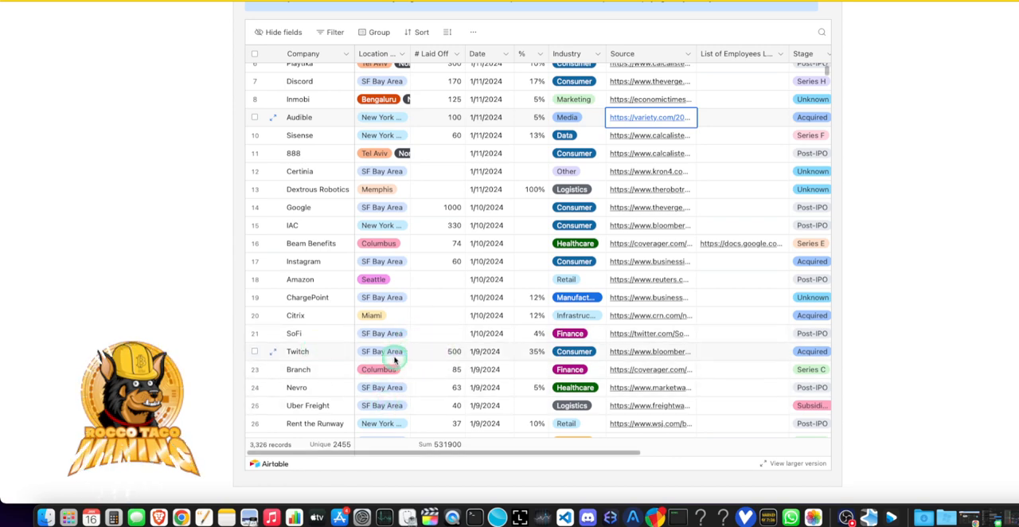
mouse_move(391, 402)
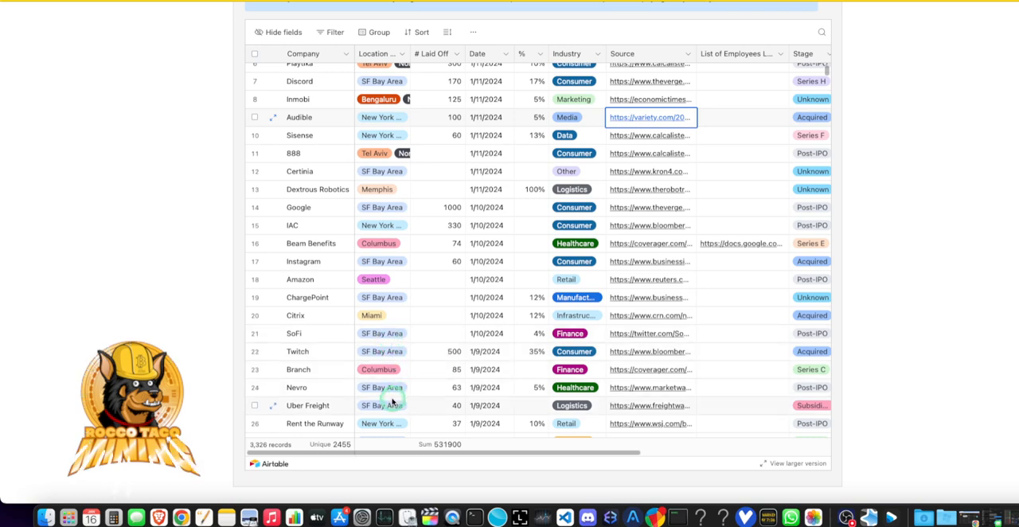
mouse_move(390, 404)
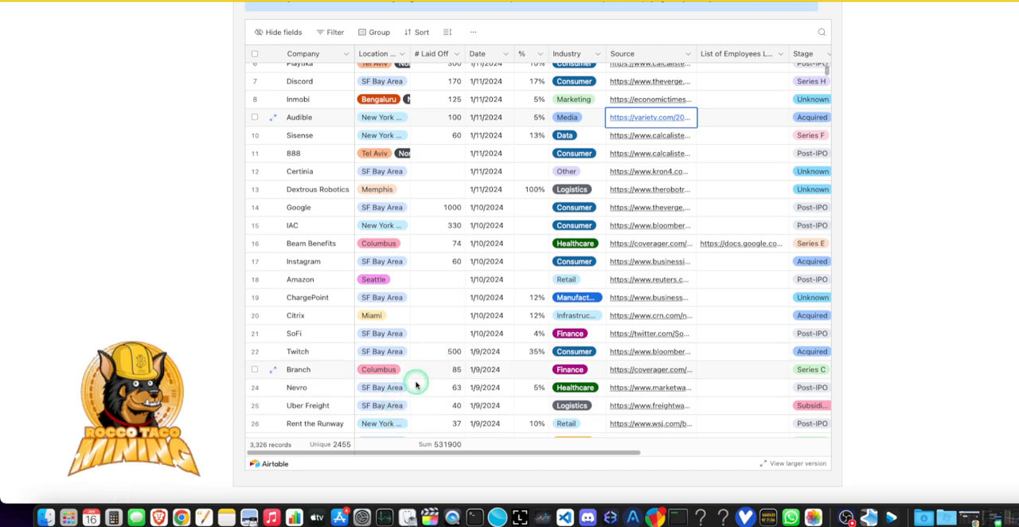
Scroll the layoffs table down through mid-December 2023 rows to Incredibuild and Bill.com
scroll("down", 3)
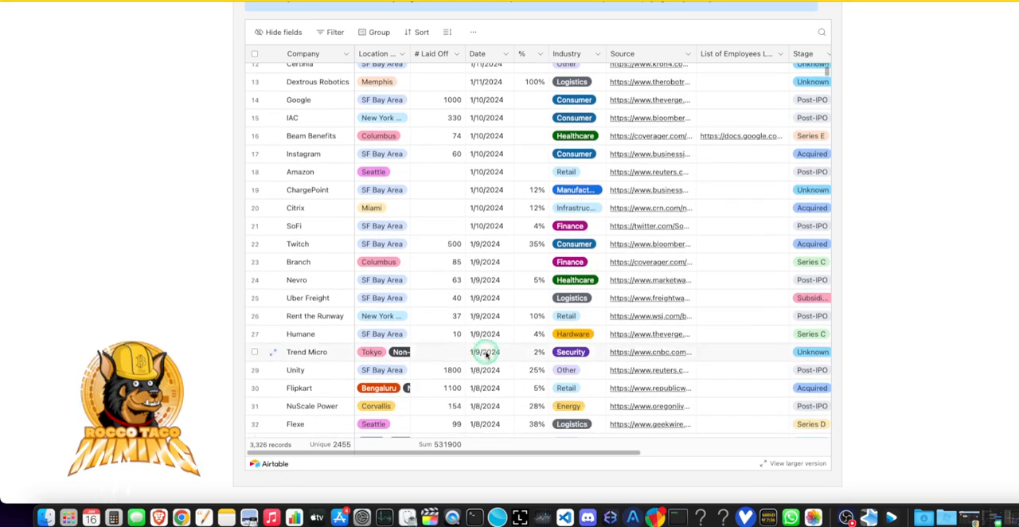
scroll("down", 3)
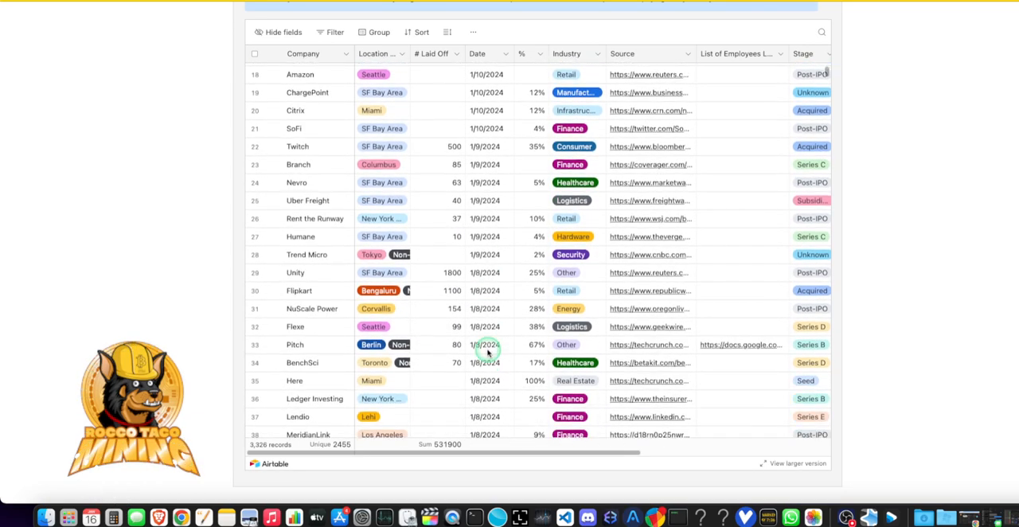
scroll("down", 3)
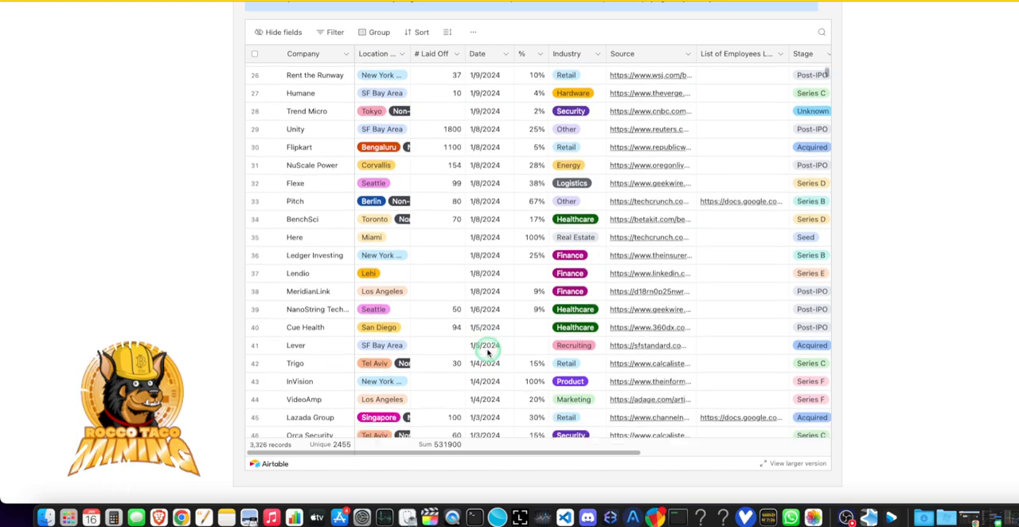
scroll("down", 3)
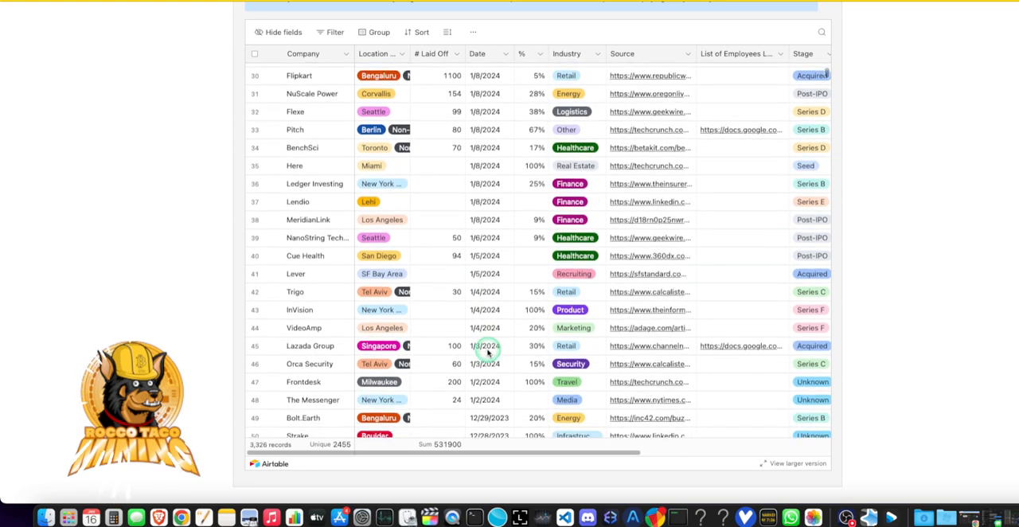
scroll("down", 3)
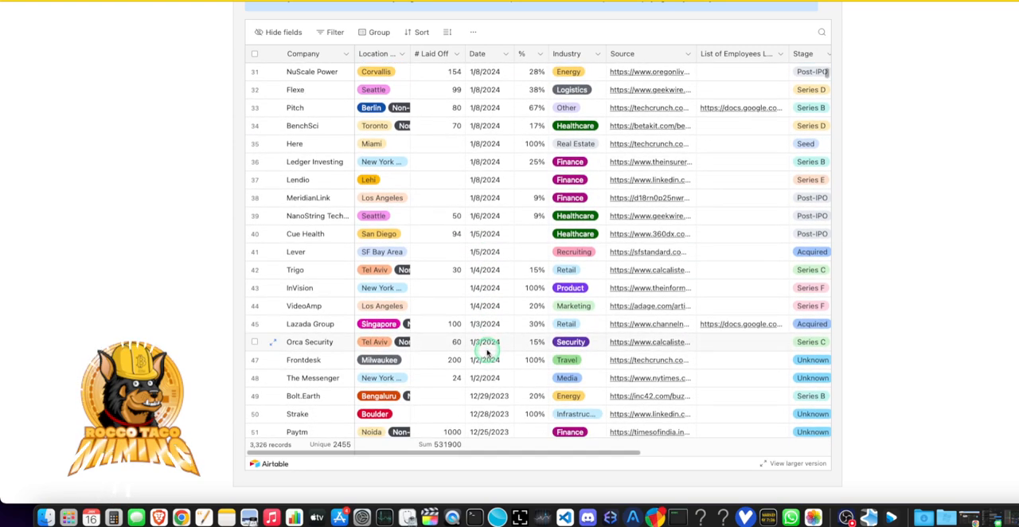
scroll("down", 3)
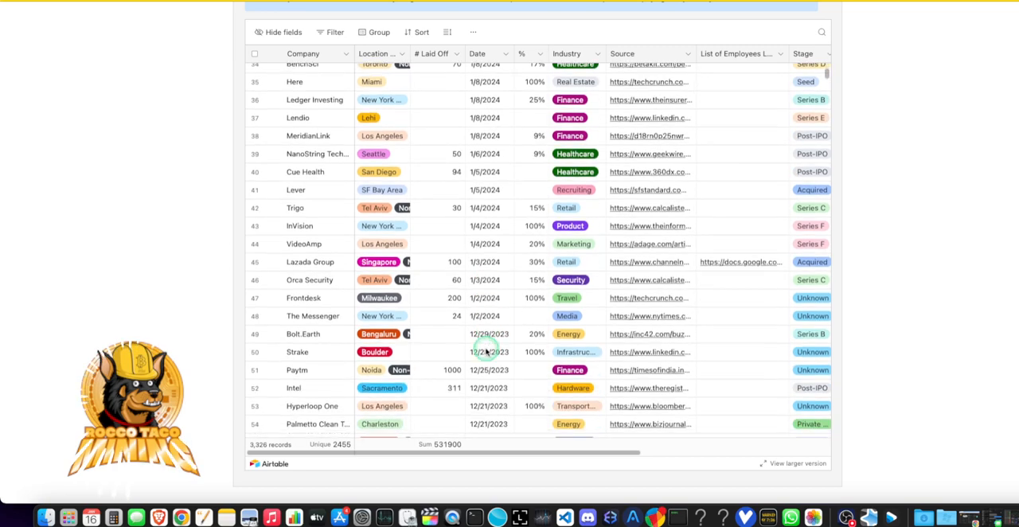
scroll("down", 3)
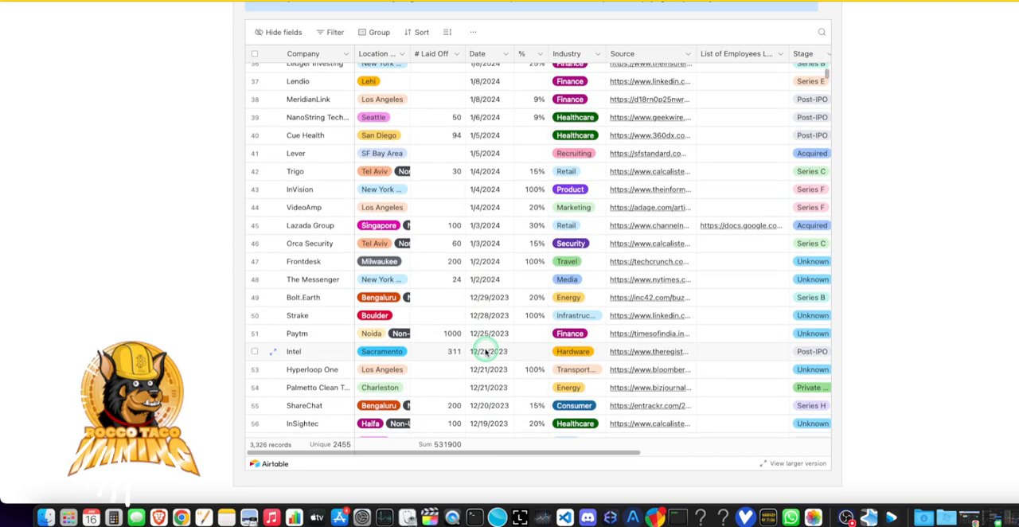
scroll("down", 3)
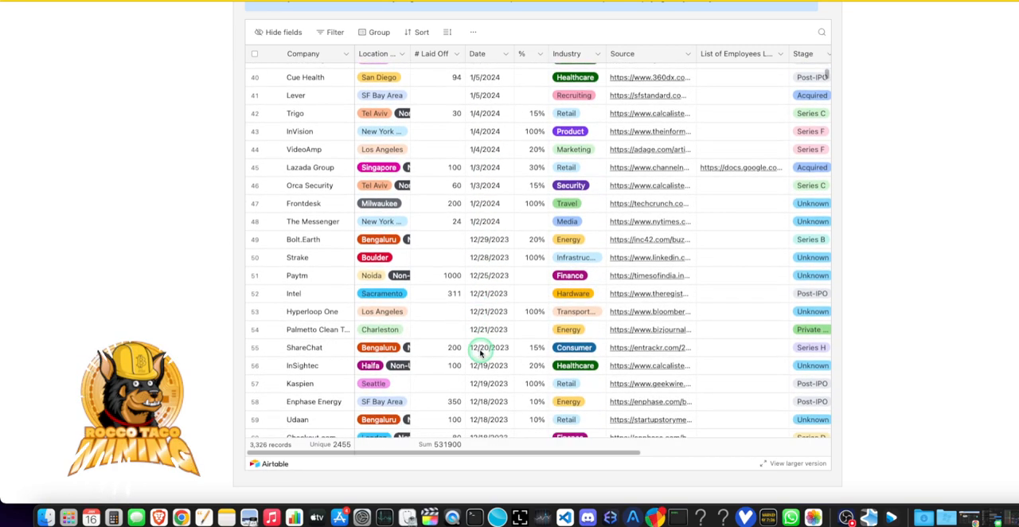
scroll("down", 3)
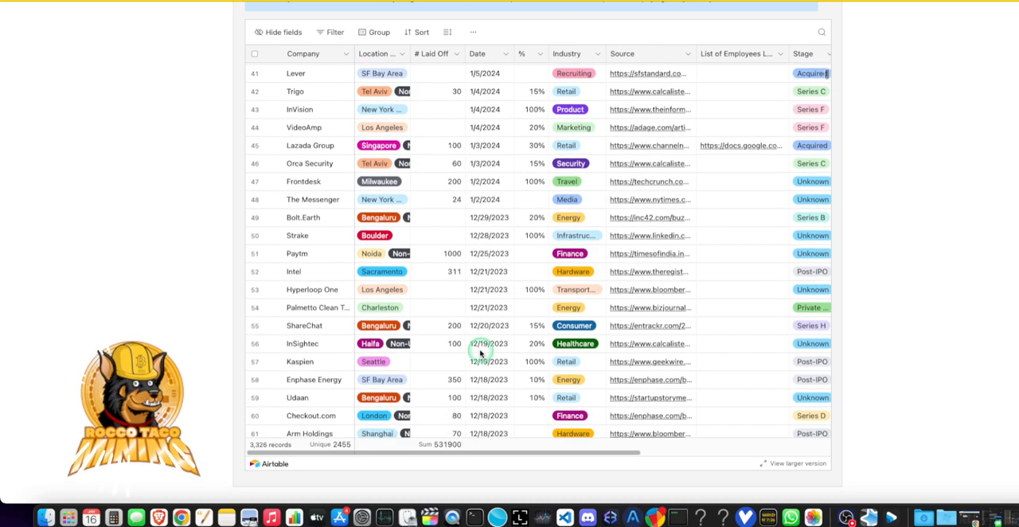
scroll("down", 3)
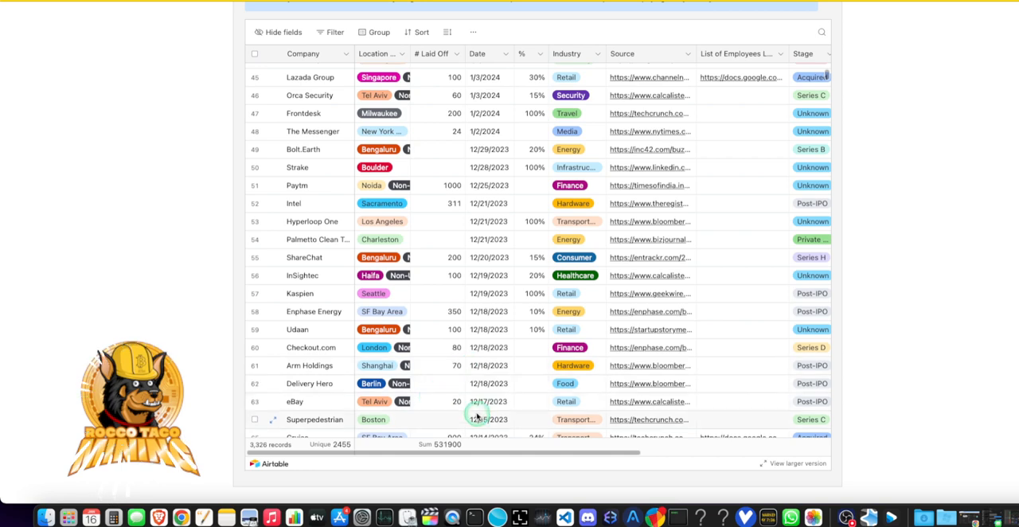
mouse_move(468, 392)
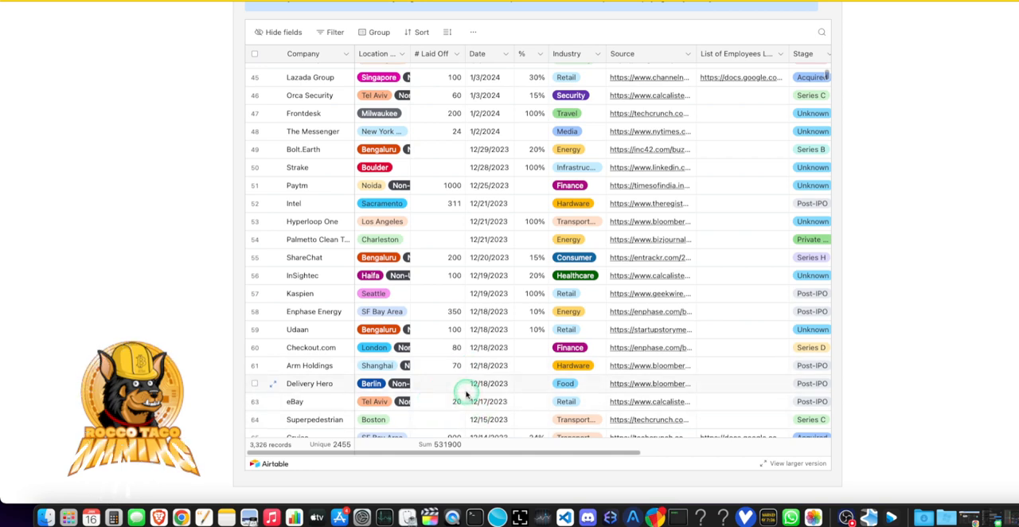
scroll("down", 3)
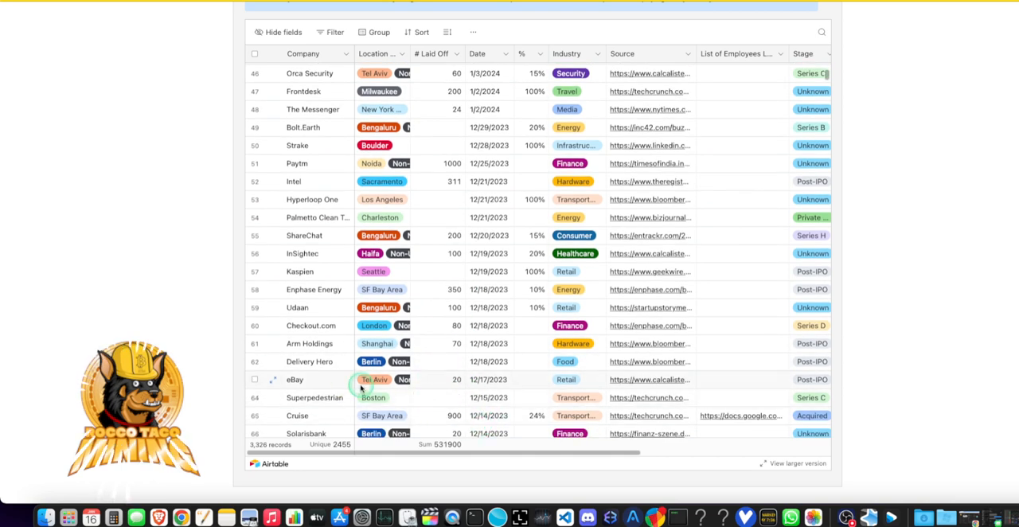
scroll("down", 3)
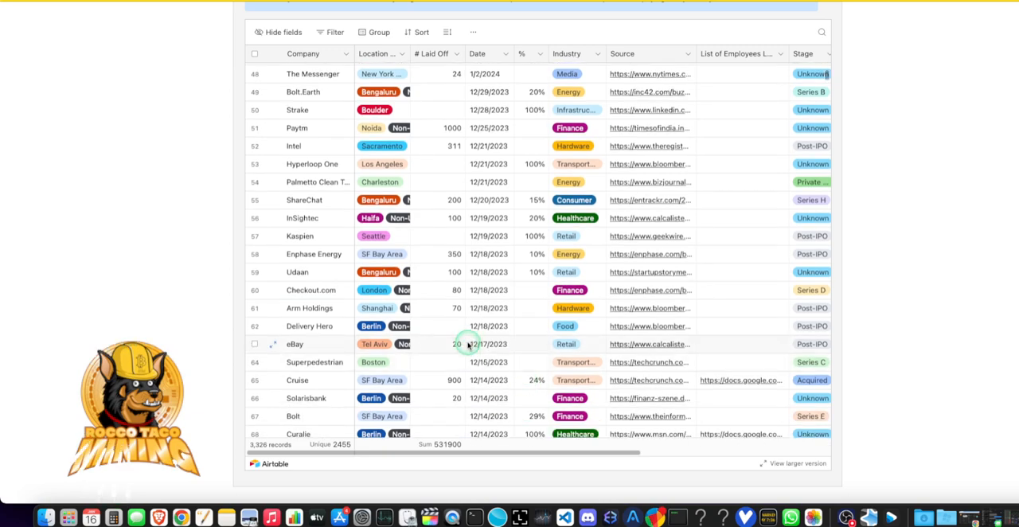
scroll("down", 3)
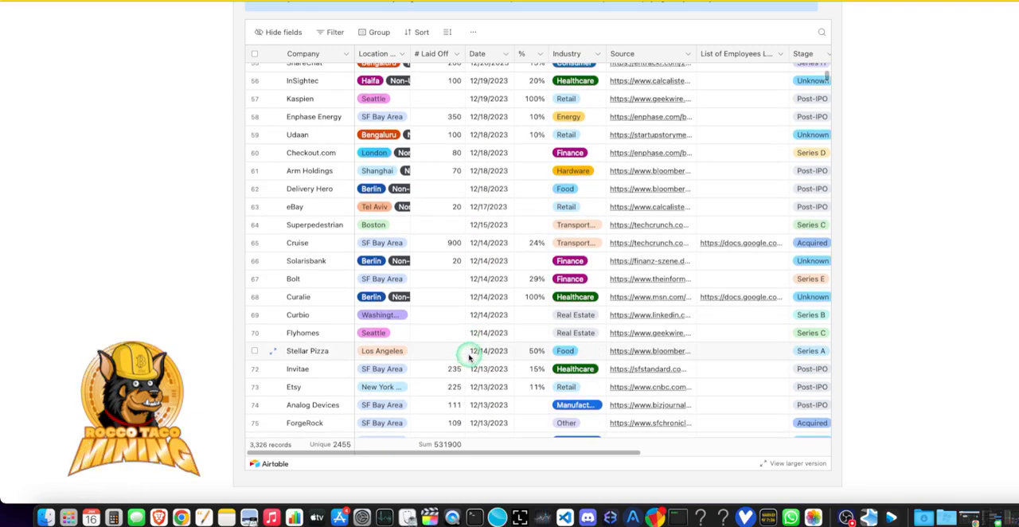
scroll("down", 3)
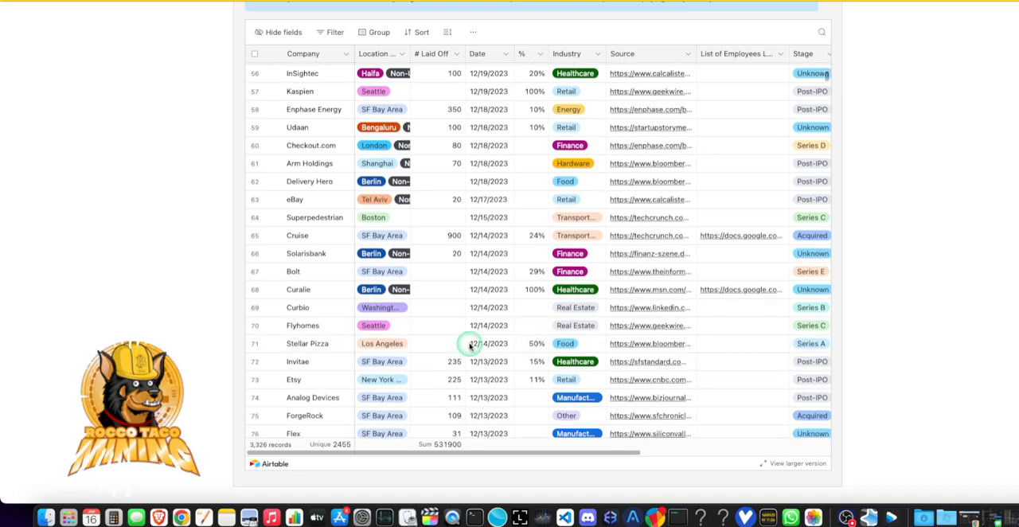
scroll("down", 3)
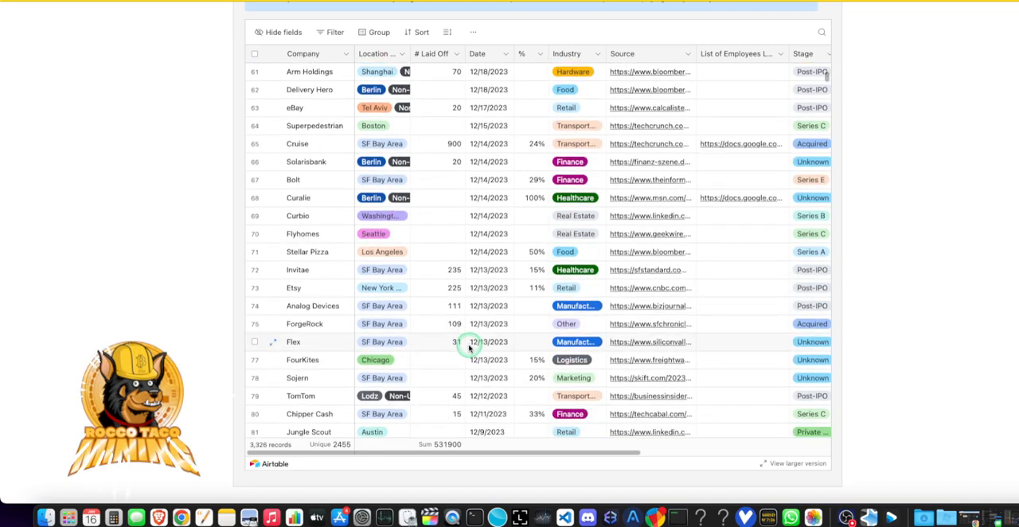
scroll("down", 3)
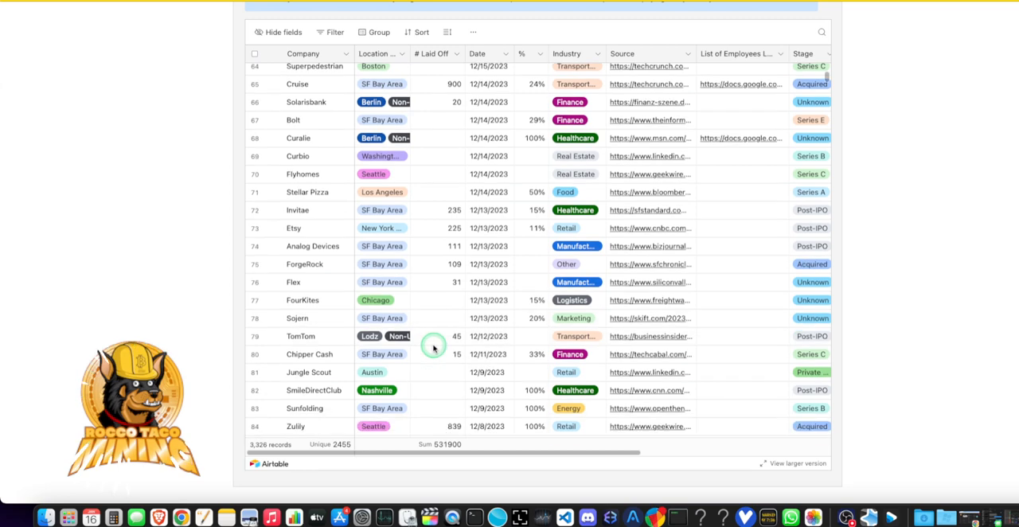
scroll("down", 3)
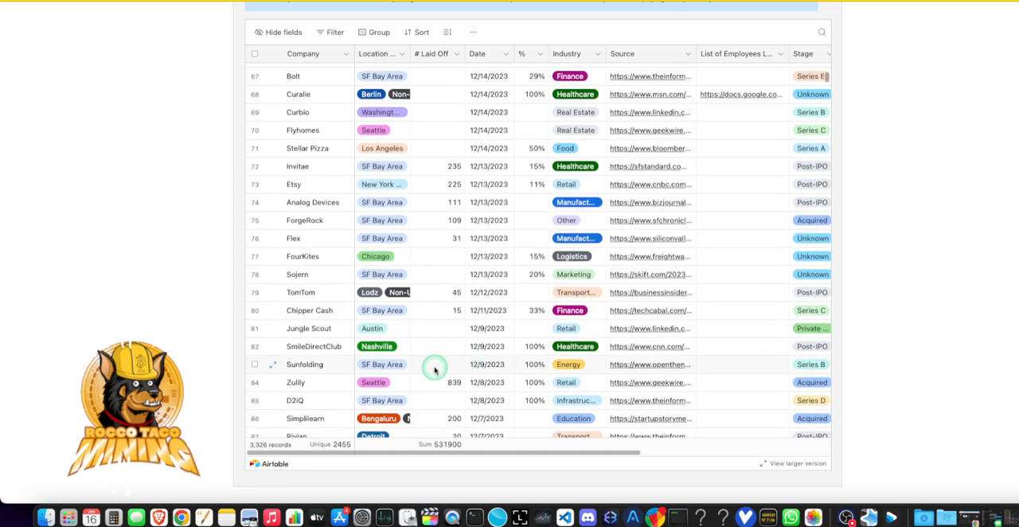
scroll("down", 3)
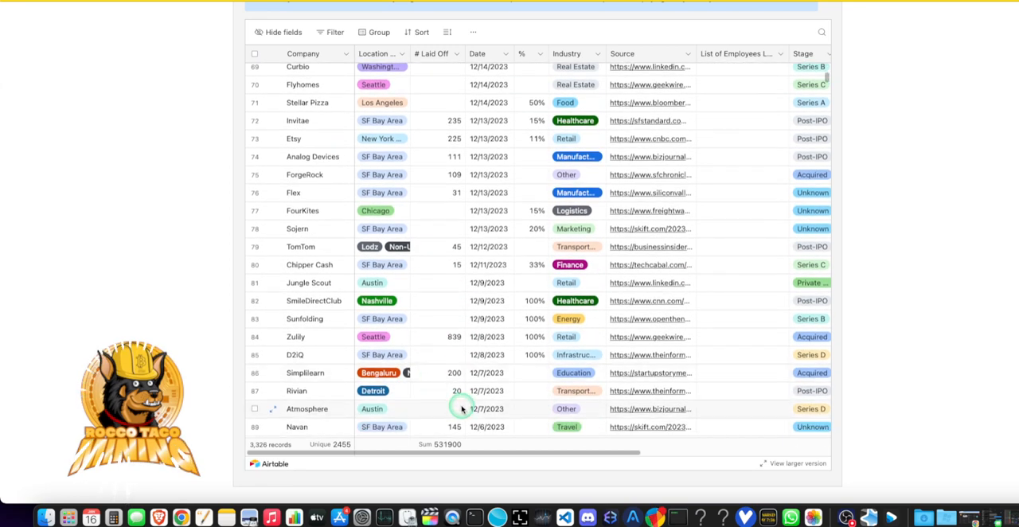
mouse_move(430, 407)
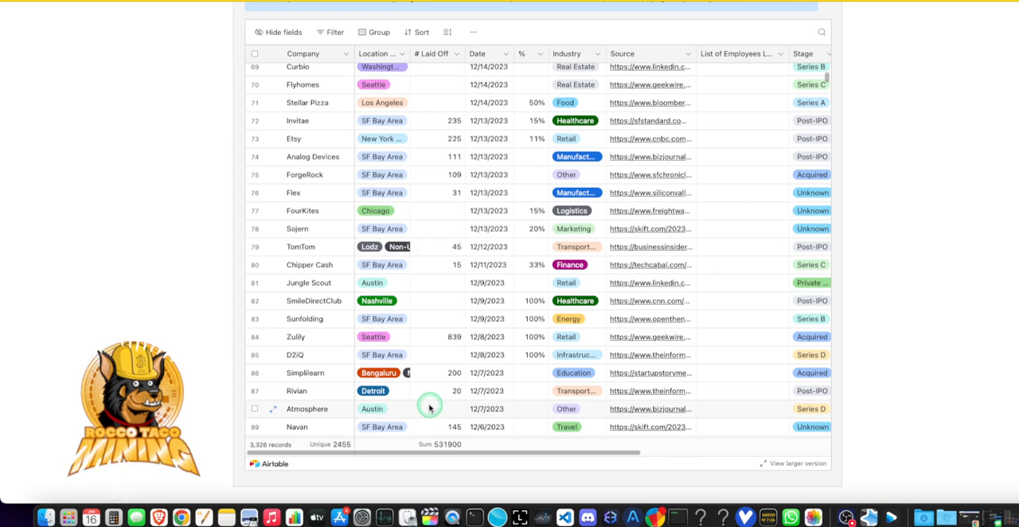
scroll("down", 3)
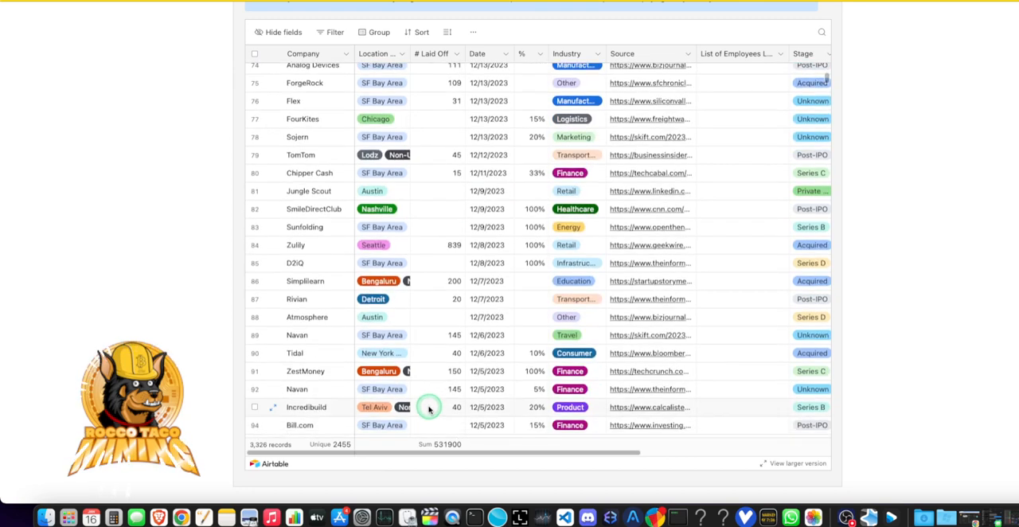
mouse_move(436, 405)
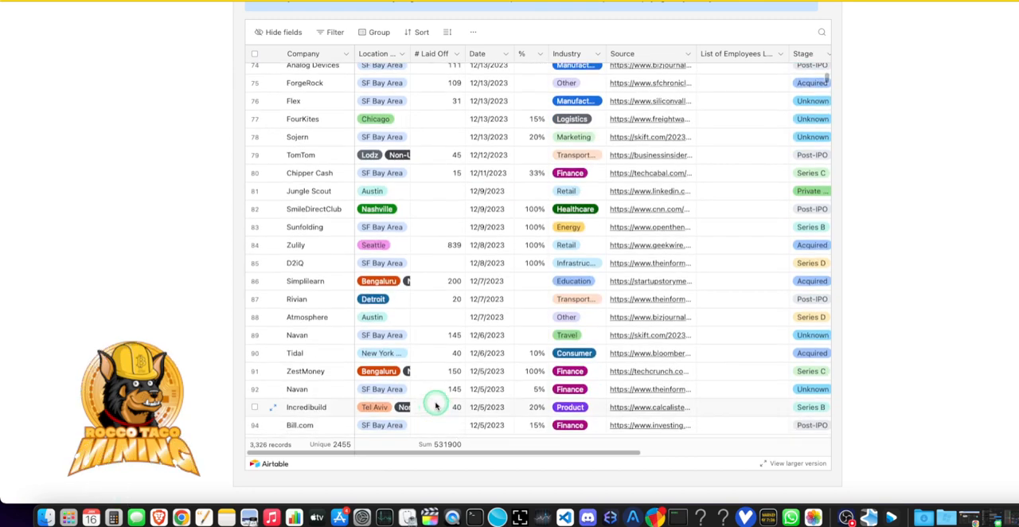
mouse_move(433, 412)
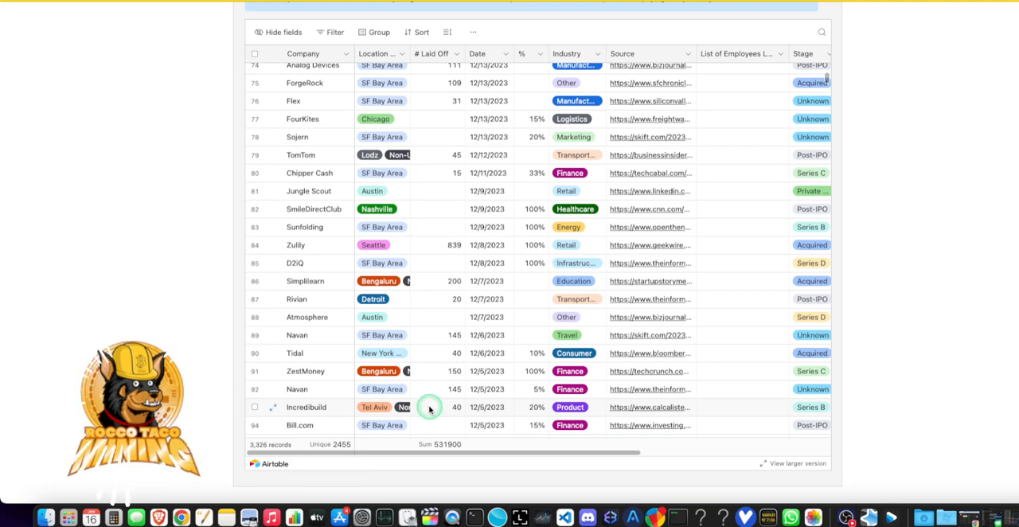
Switch the layoffs tracker from 2023 to 2024, showing 48 companies and 7528 employees
scroll("down", 3)
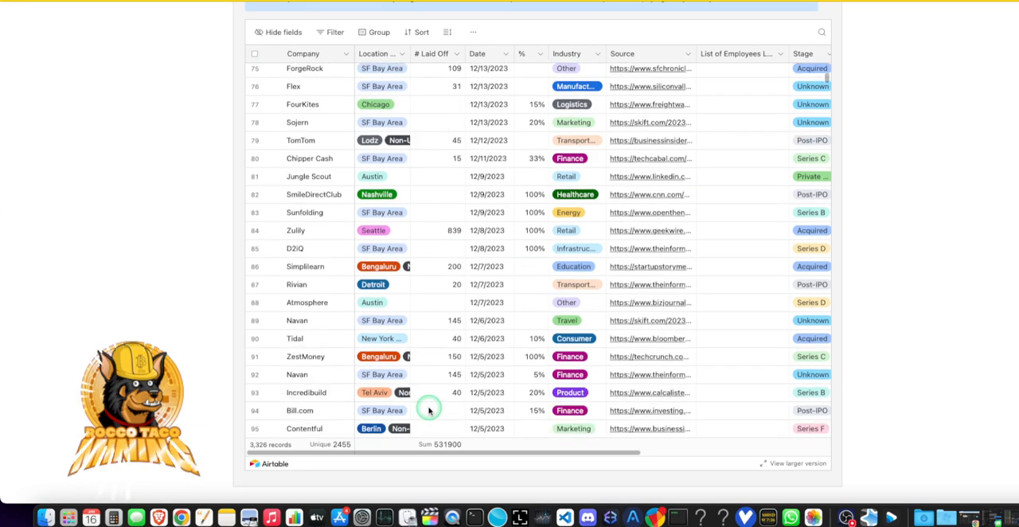
scroll("down", 3)
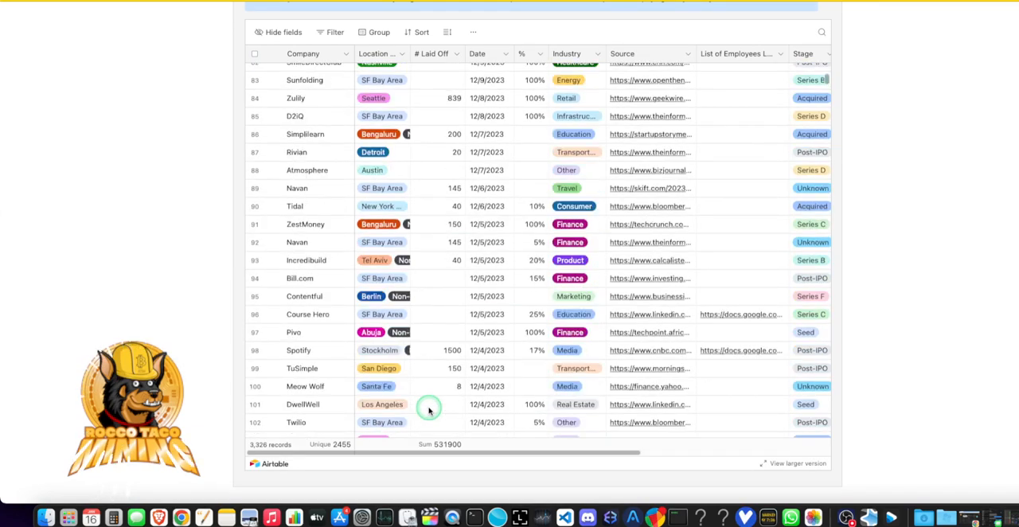
mouse_move(433, 400)
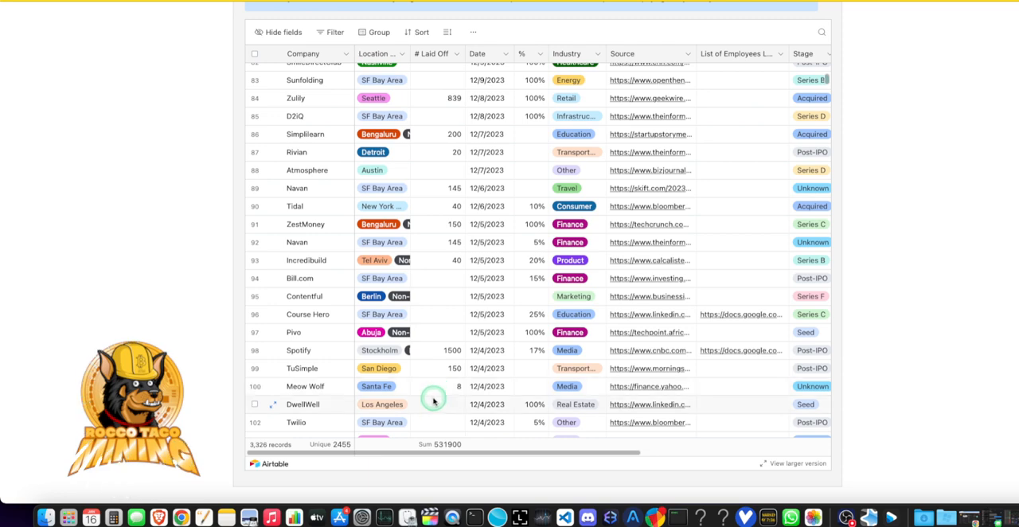
mouse_move(458, 365)
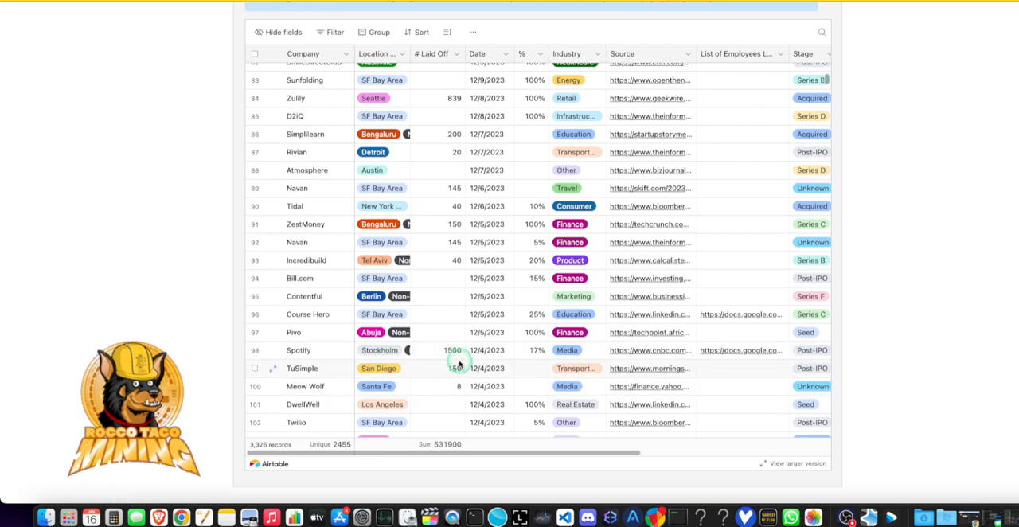
scroll("down", 3)
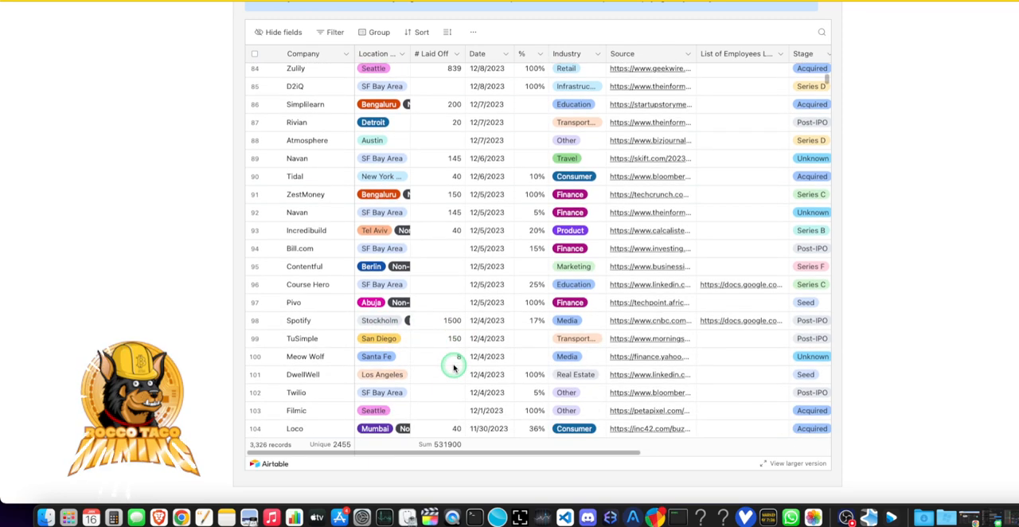
scroll("down", 3)
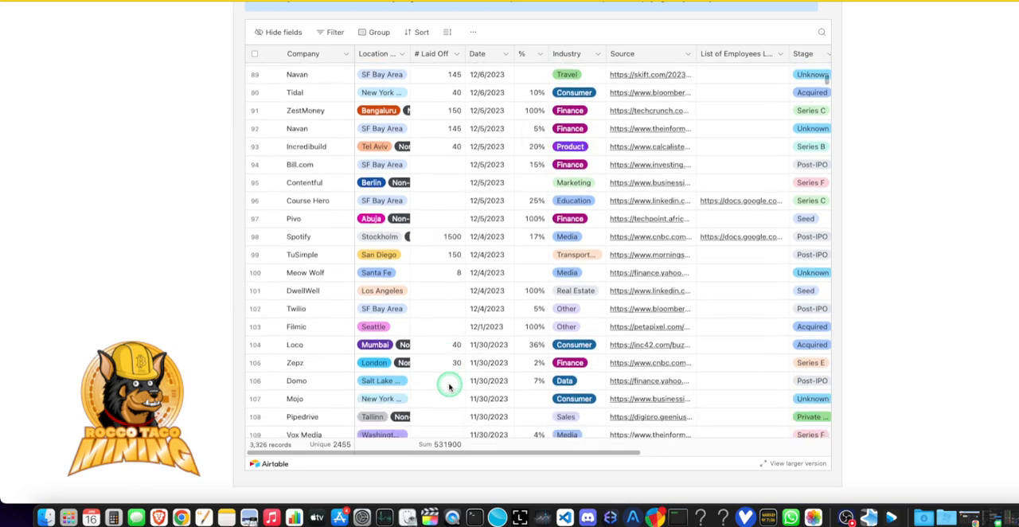
scroll("up", 3)
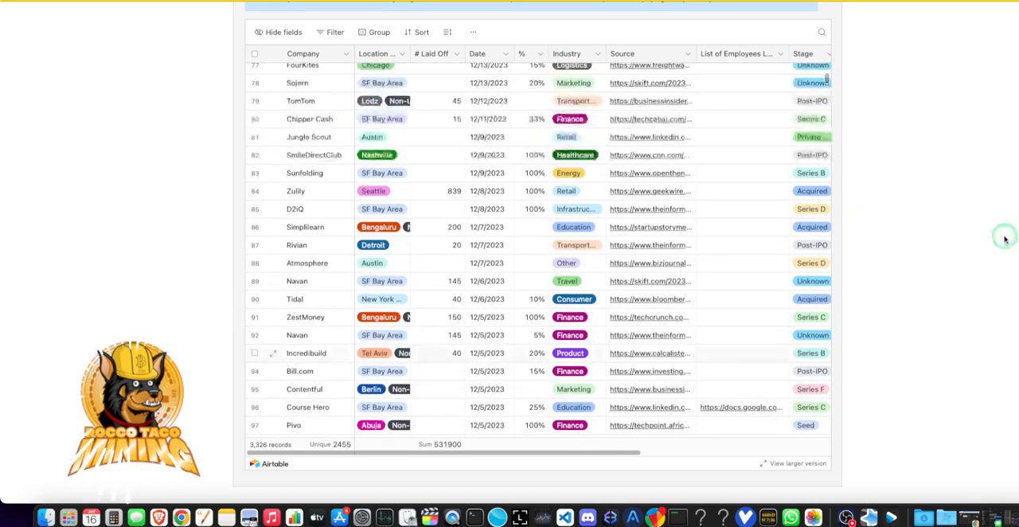
scroll("up", 3)
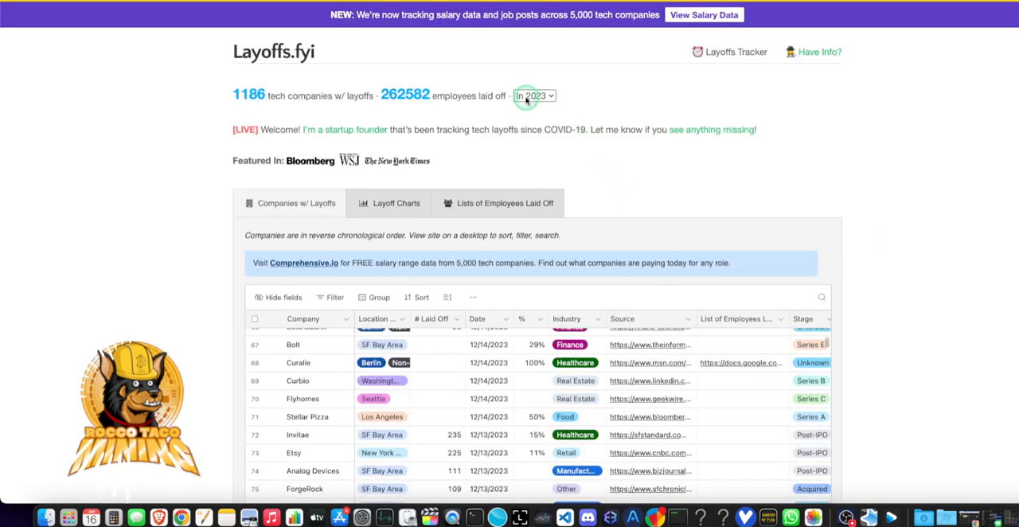
left_click(535, 95)
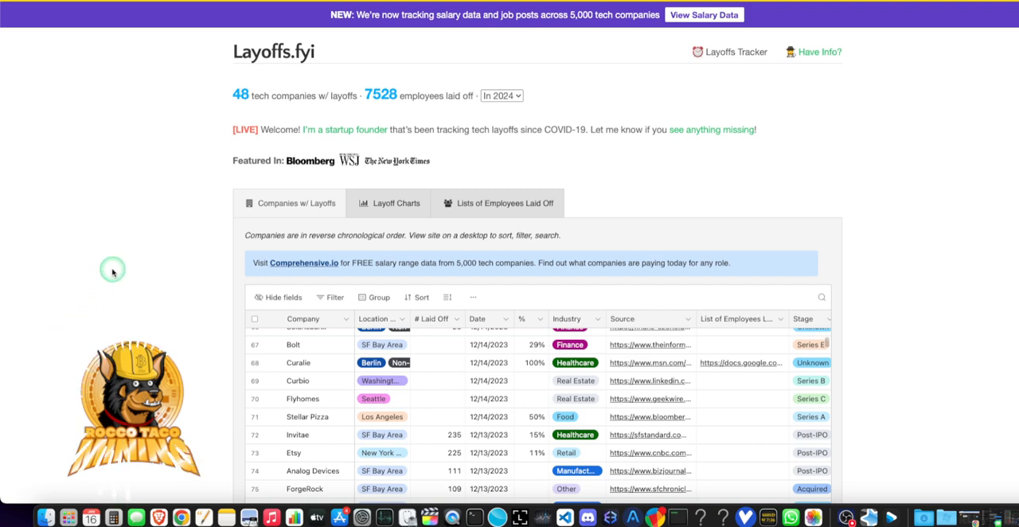
mouse_move(97, 285)
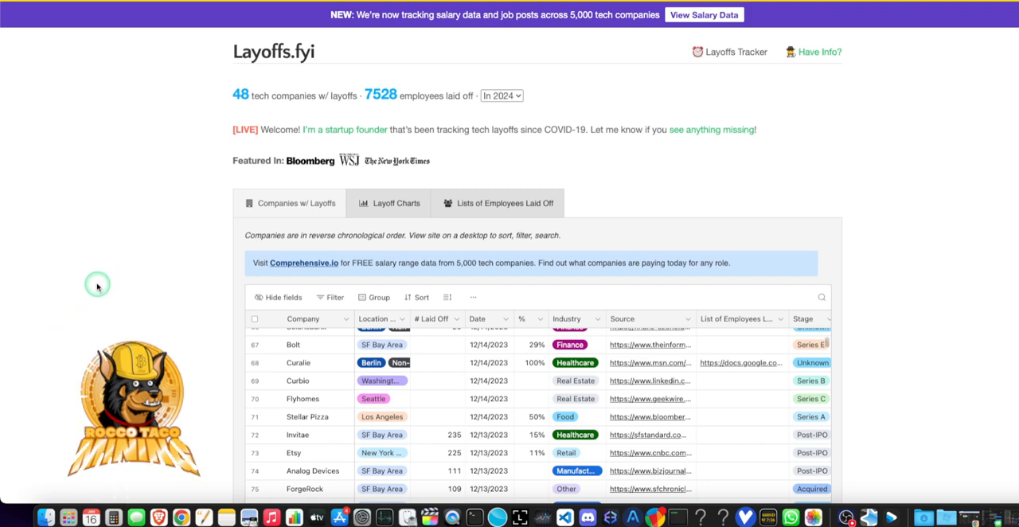
mouse_move(179, 359)
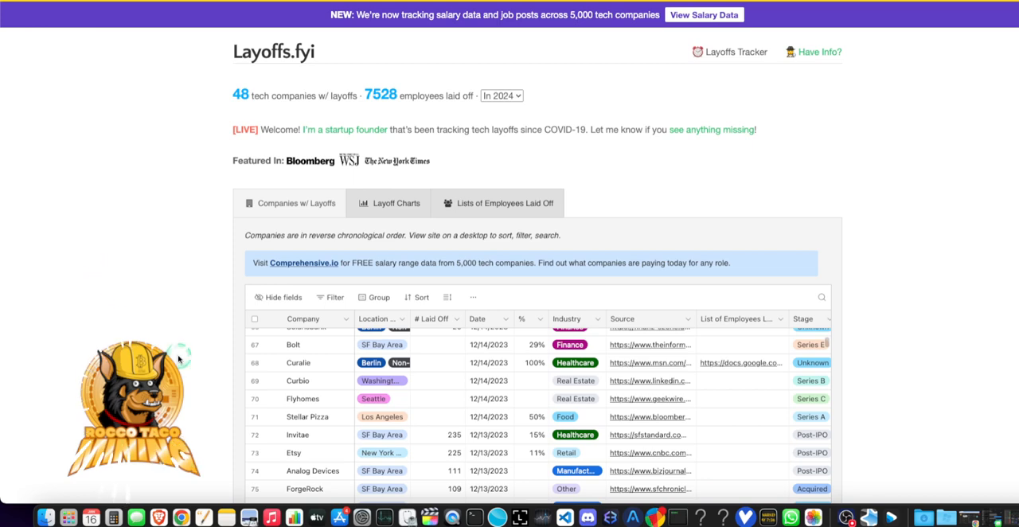
mouse_move(772, 366)
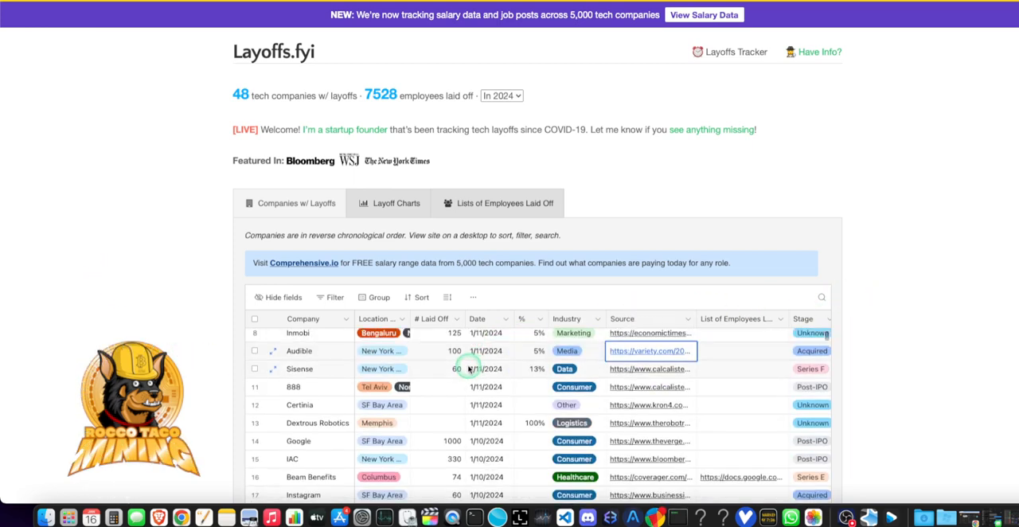
Follow the Dextrous Robotics source link among the January 2024 rows
scroll("up", 3)
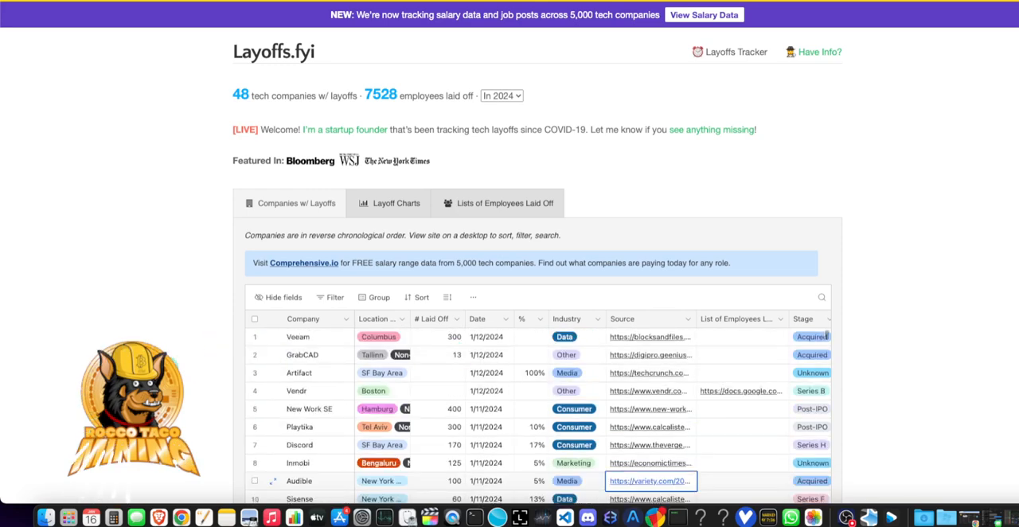
scroll("down", 3)
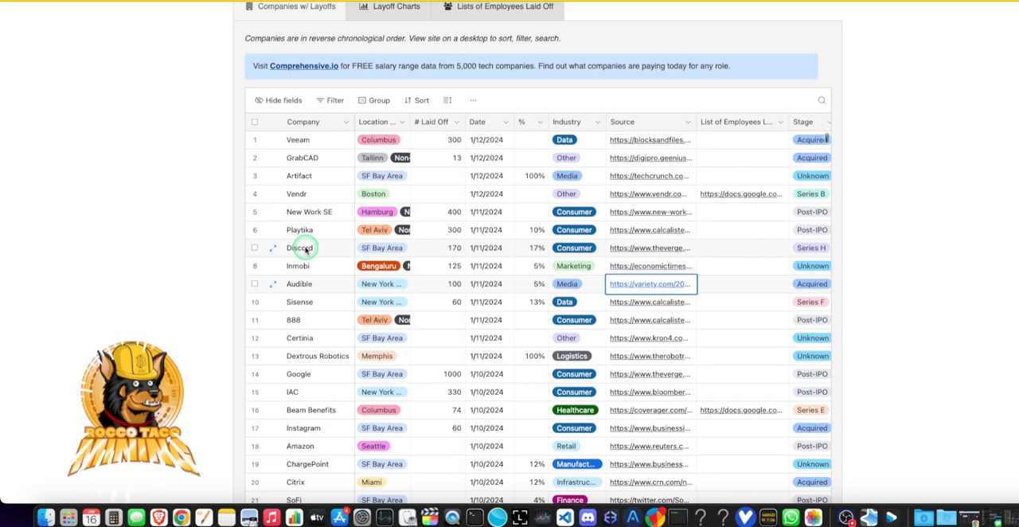
mouse_move(369, 249)
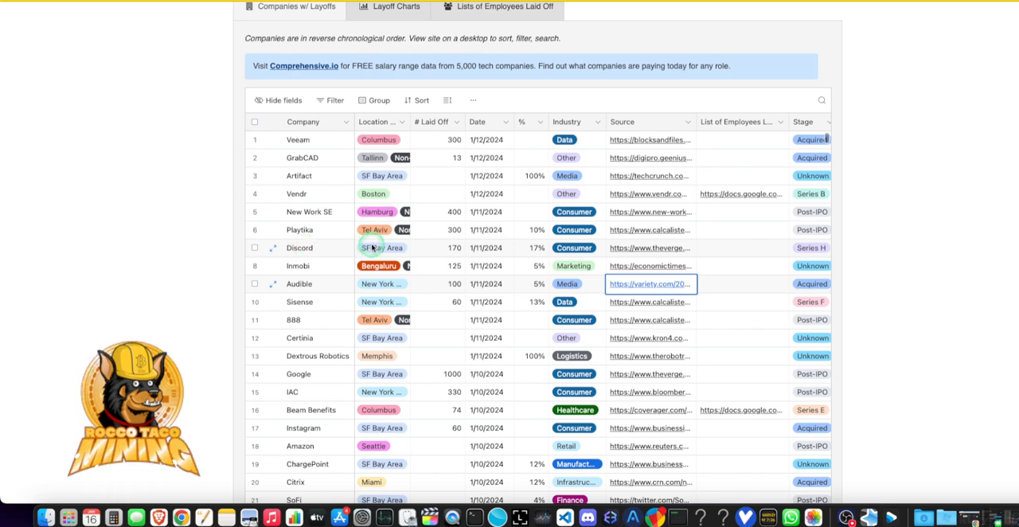
mouse_move(392, 337)
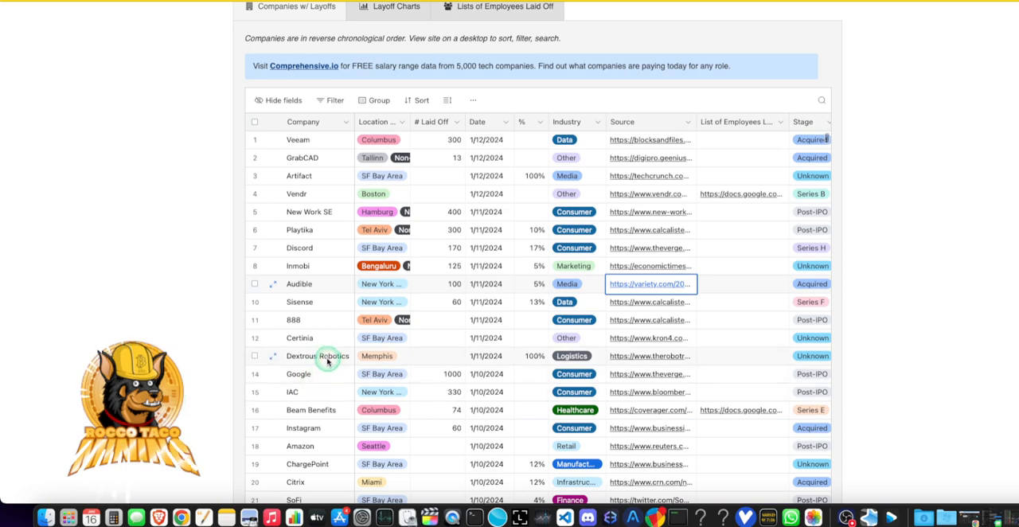
mouse_move(465, 357)
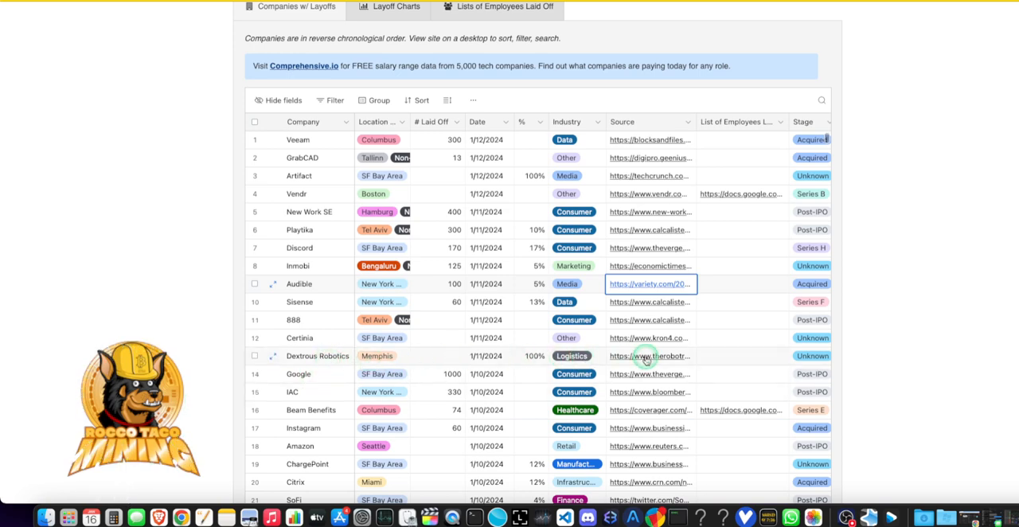
left_click(649, 357)
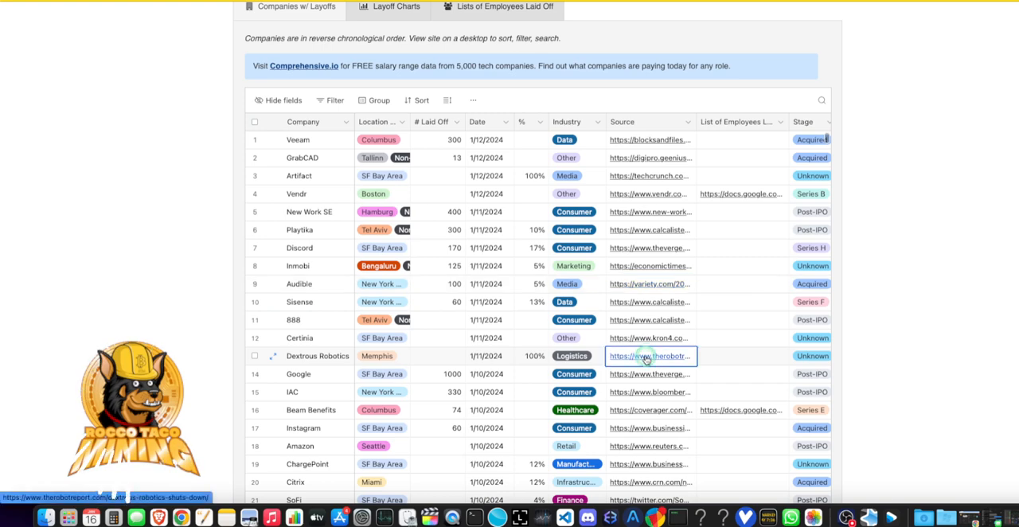
left_click(650, 357)
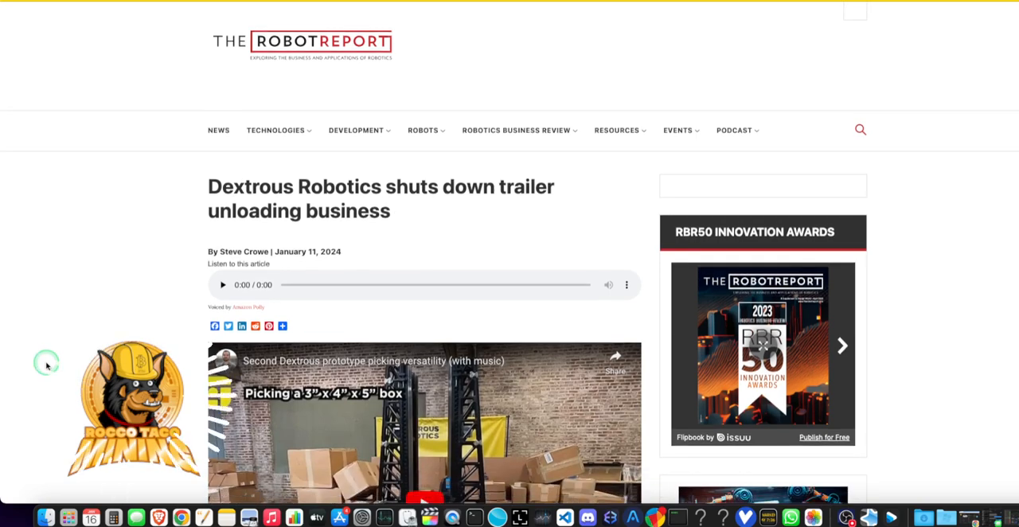
scroll("down", 3)
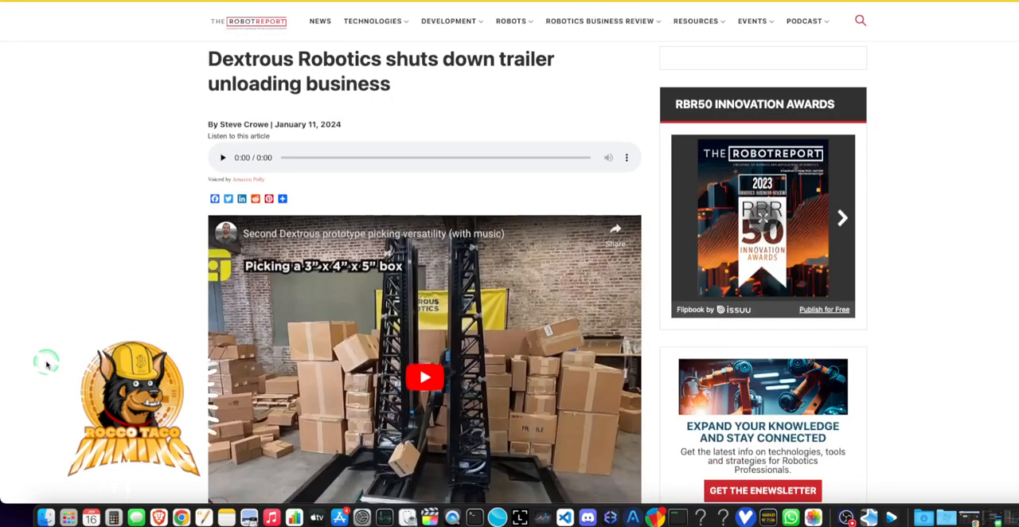
scroll("up", 3)
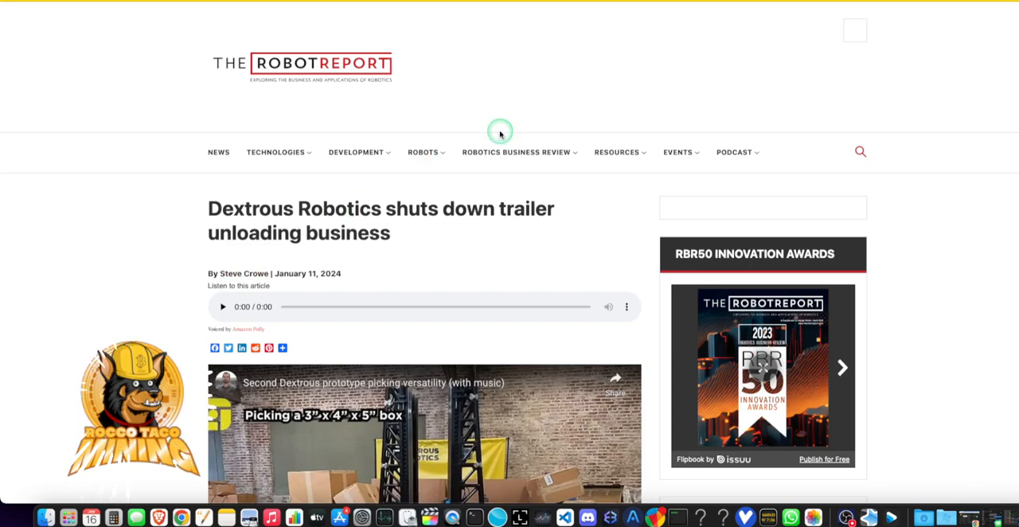
mouse_move(761, 29)
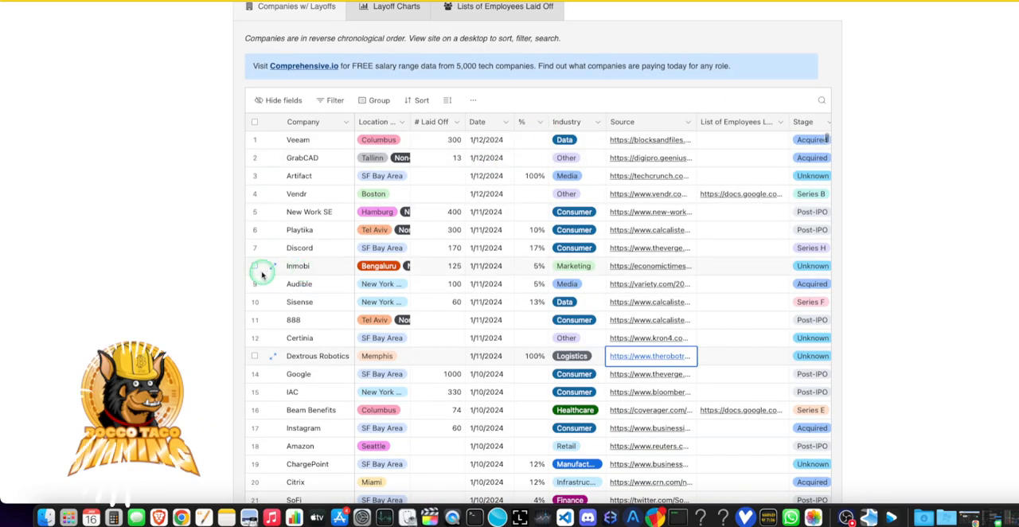
scroll("down", 3)
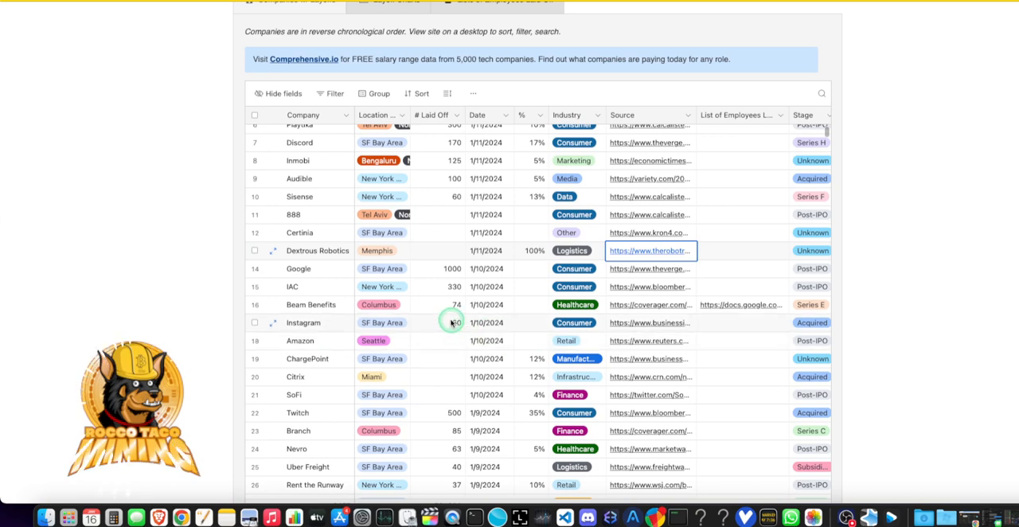
scroll("down", 3)
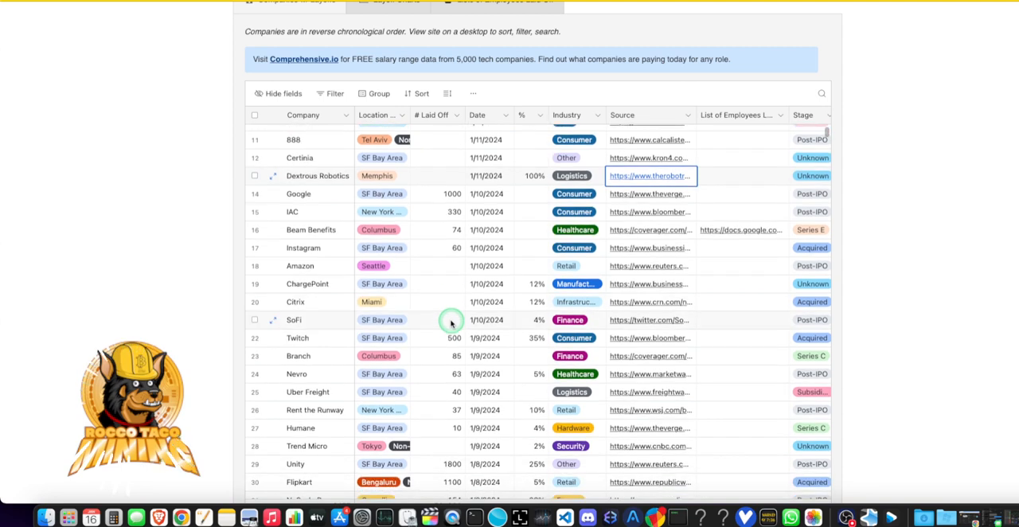
mouse_move(463, 339)
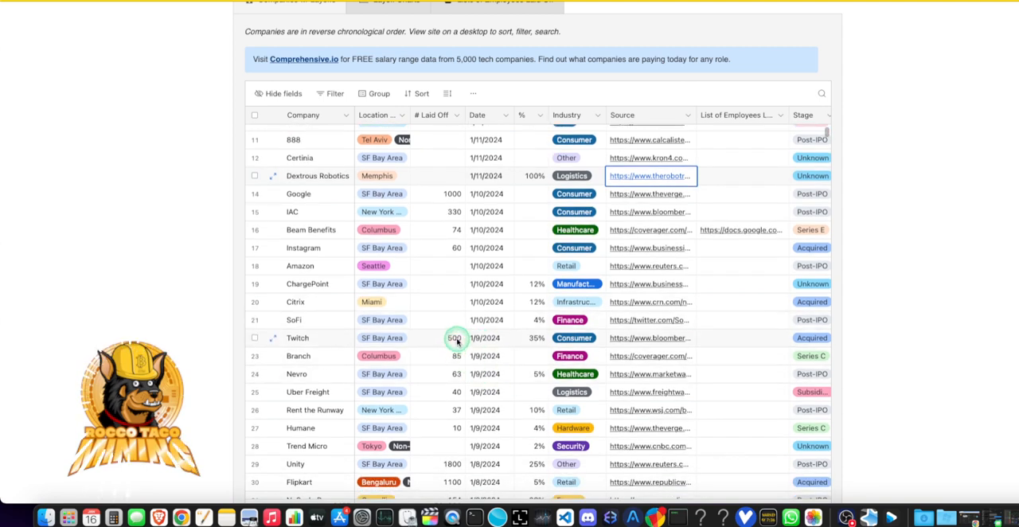
scroll("down", 3)
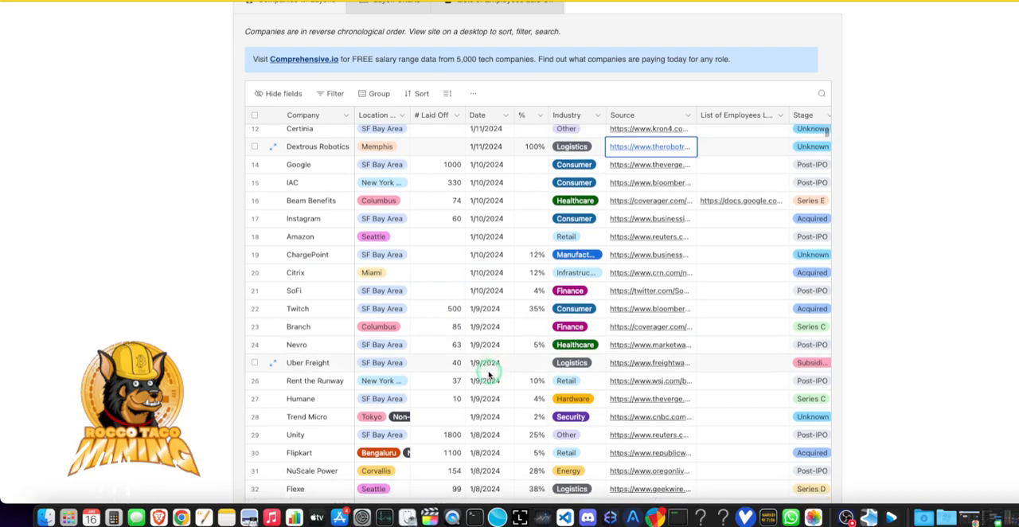
scroll("down", 3)
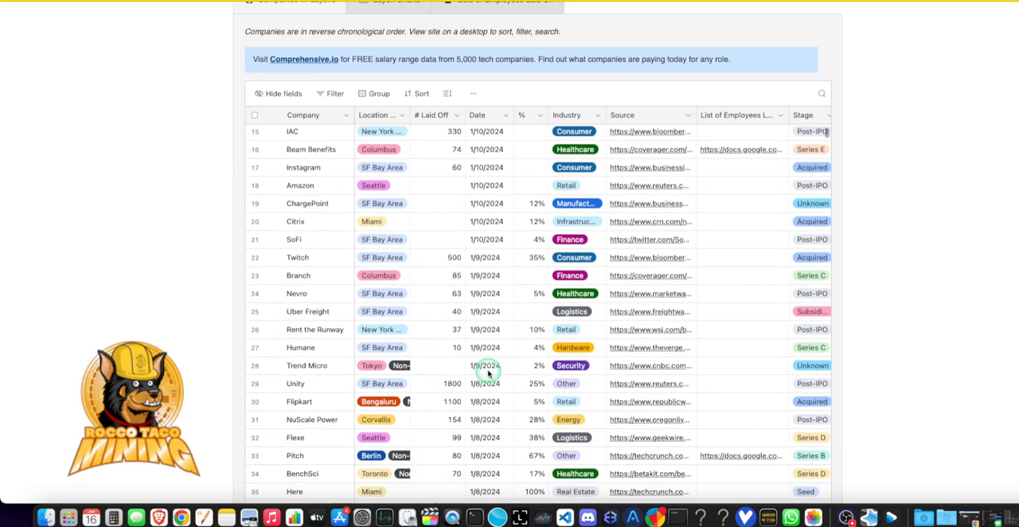
scroll("down", 3)
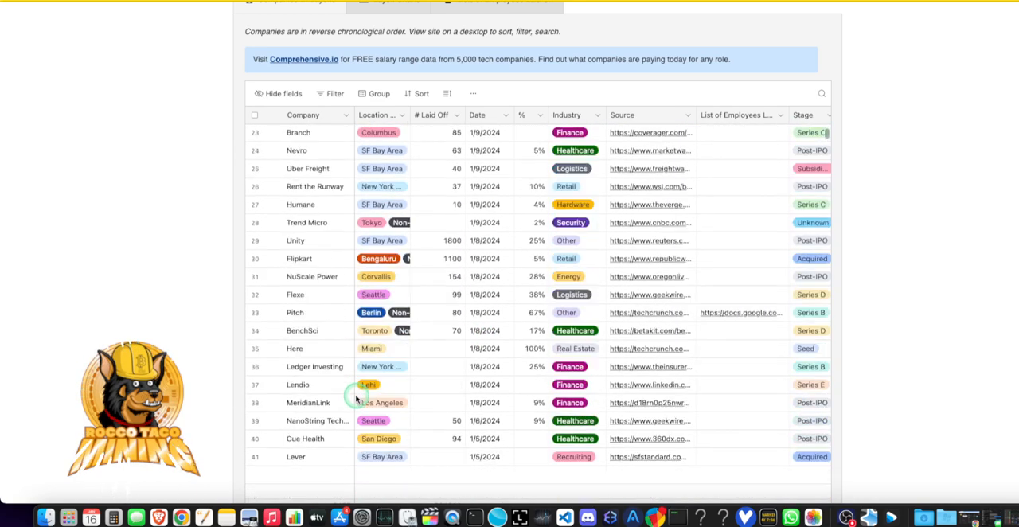
scroll("down", 3)
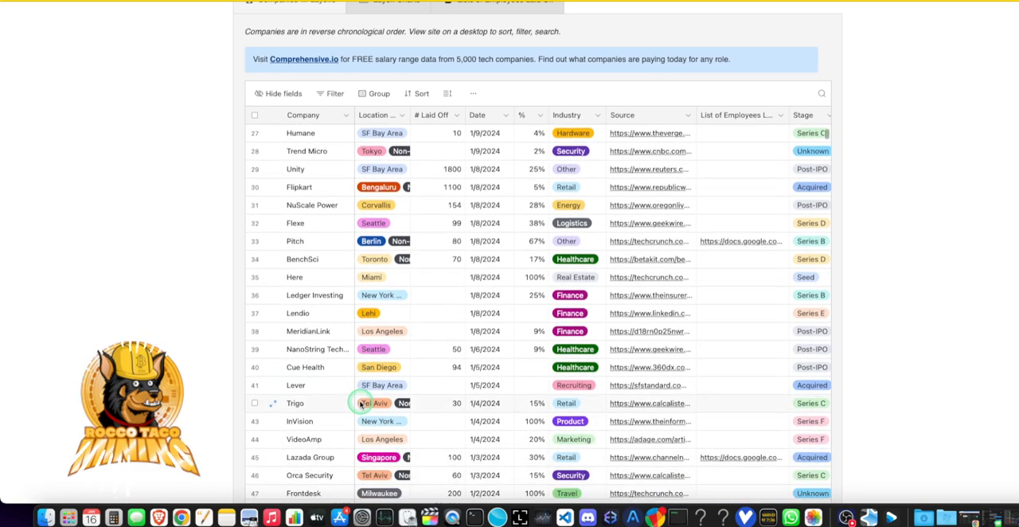
scroll("down", 3)
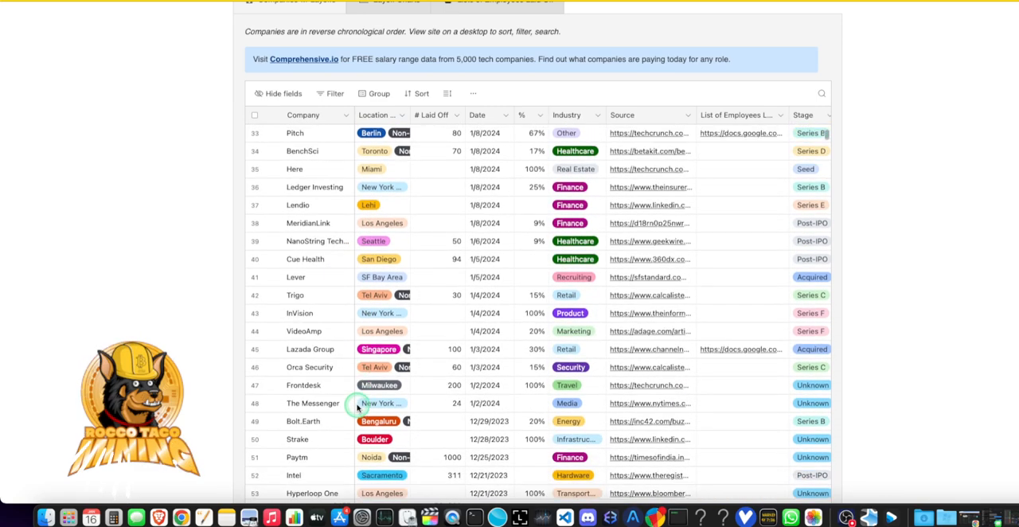
scroll("down", 3)
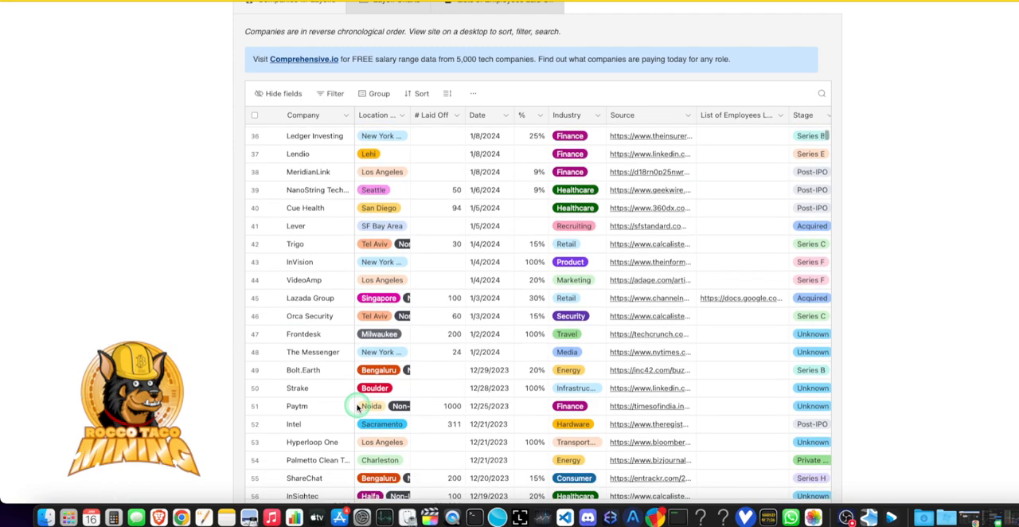
scroll("down", 3)
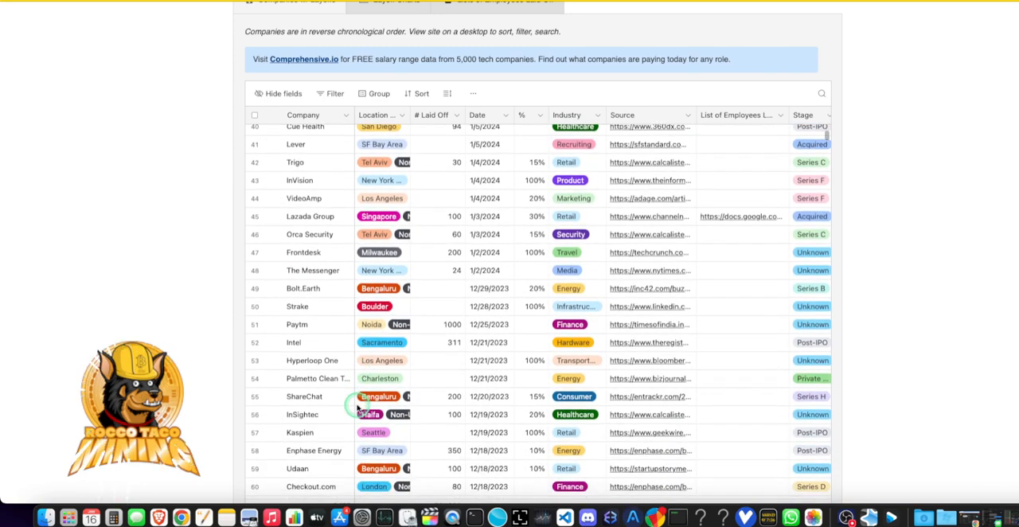
scroll("down", 3)
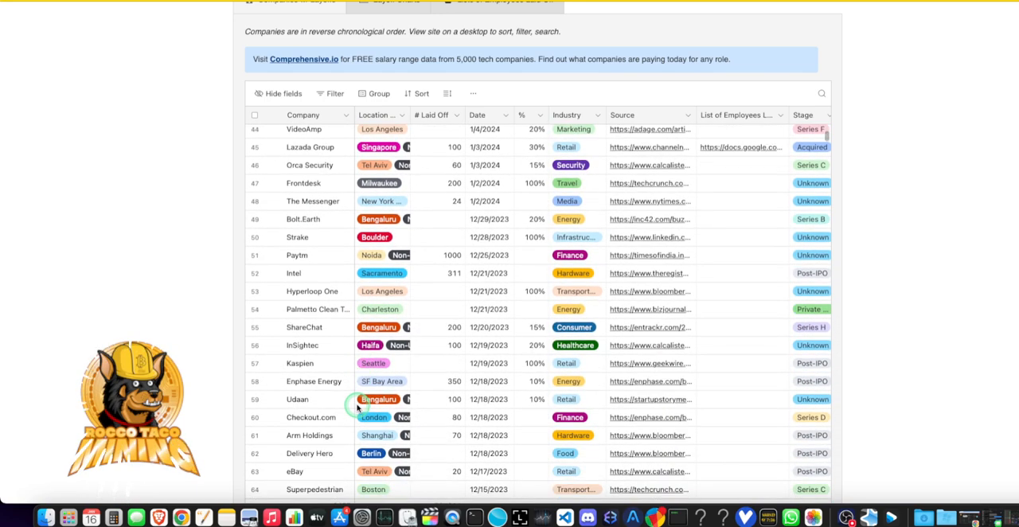
scroll("down", 3)
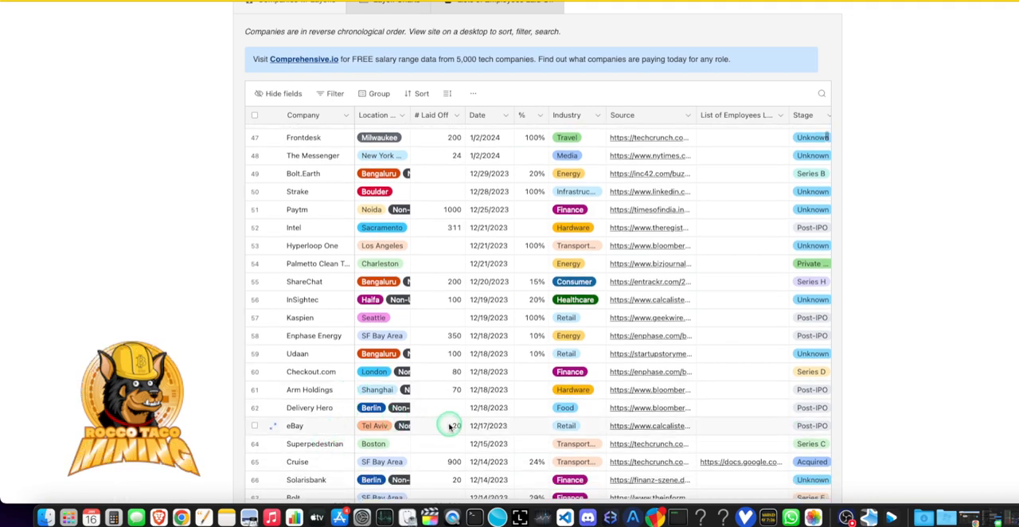
scroll("down", 3)
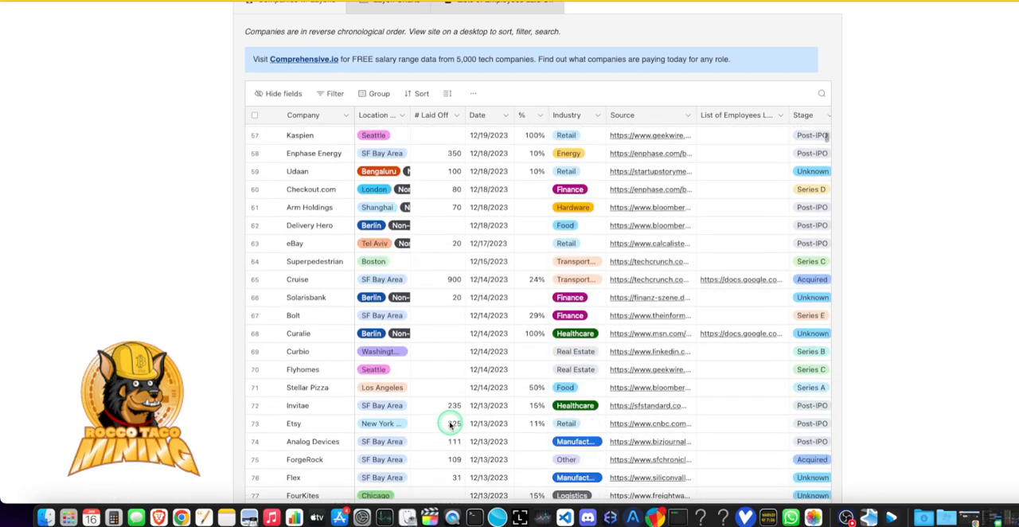
scroll("down", 3)
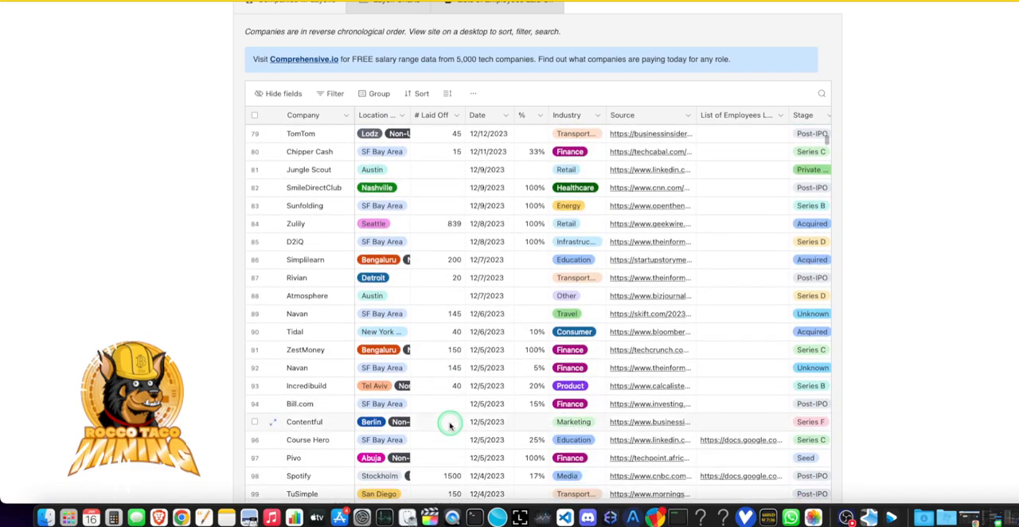
scroll("up", 3)
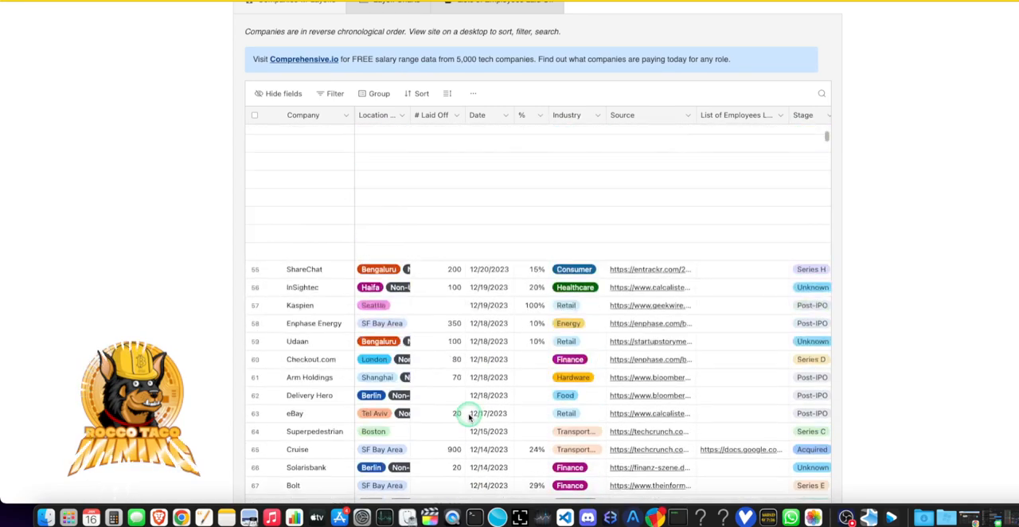
scroll("up", 3)
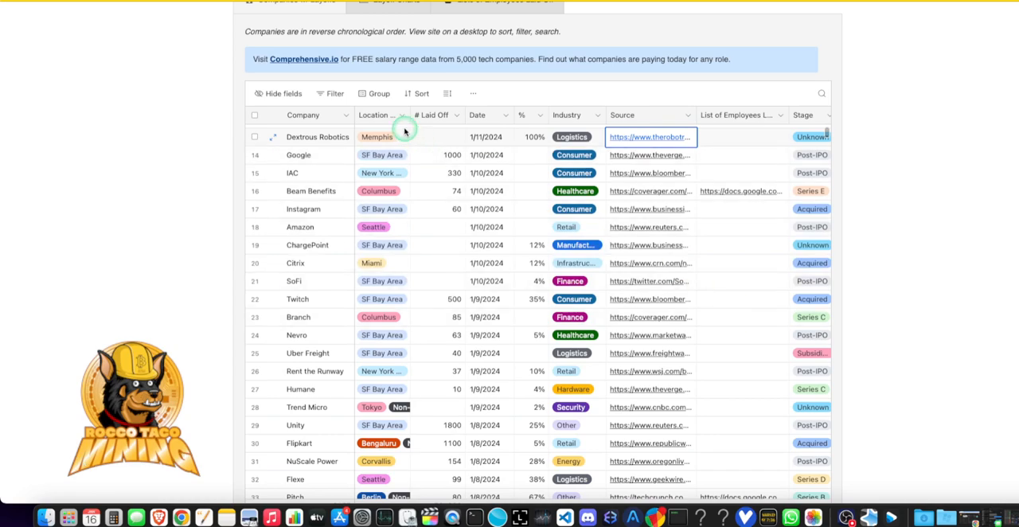
scroll("up", 3)
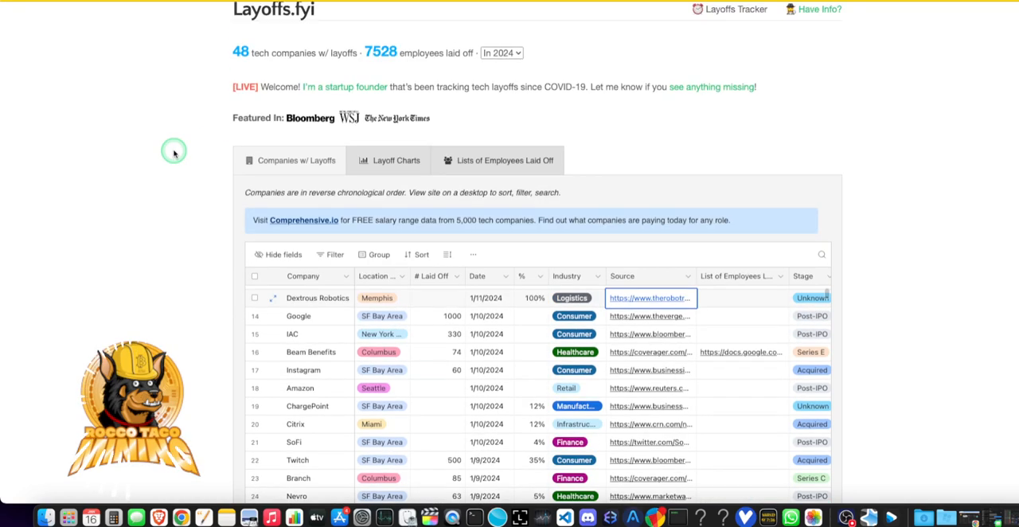
mouse_move(294, 229)
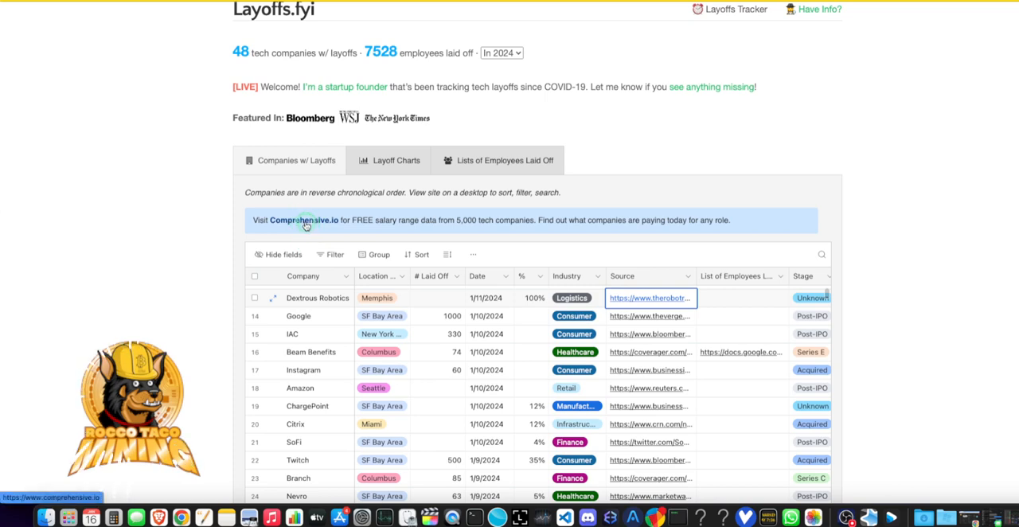
left_click(302, 220)
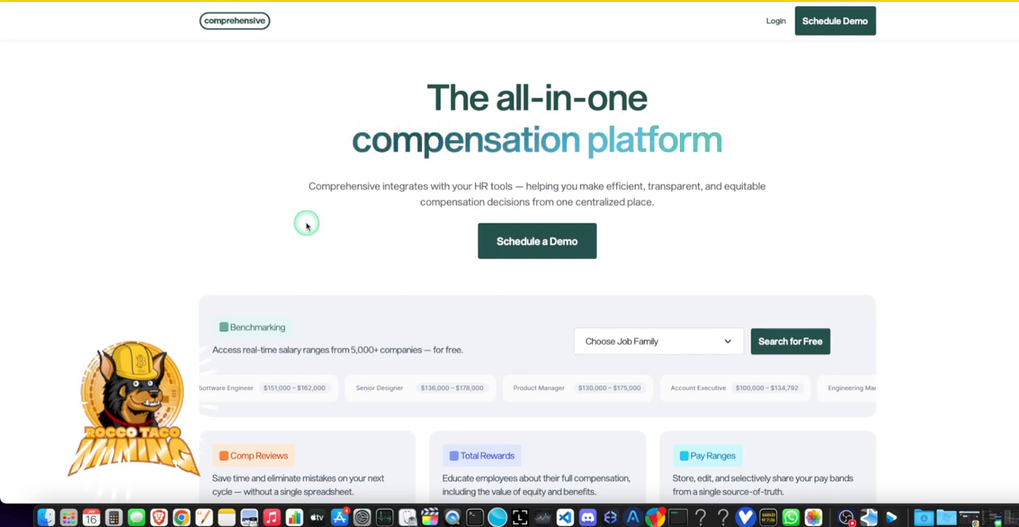
mouse_move(326, 178)
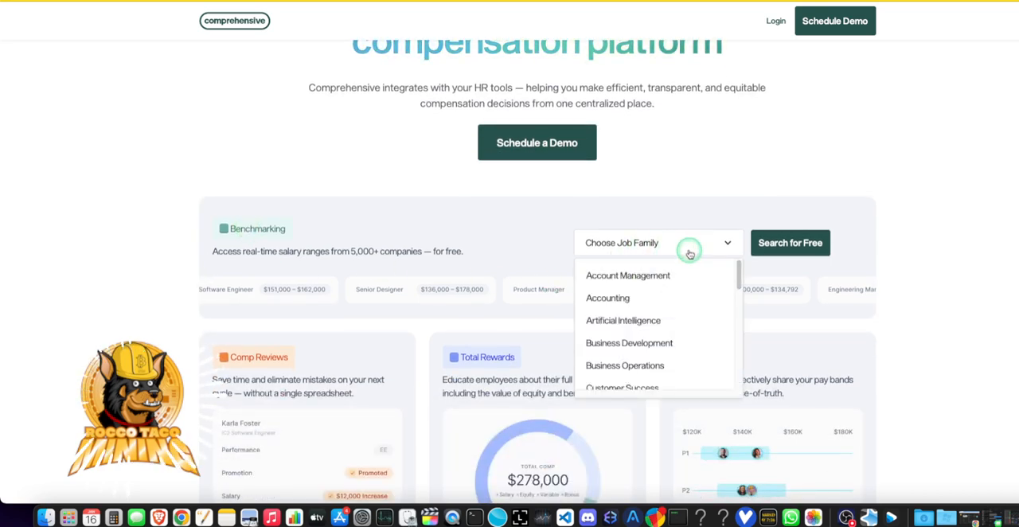
Search Software Engineering salaries, showing IC3 range $125,000 / $147,500 / $170,000
scroll("down", 3)
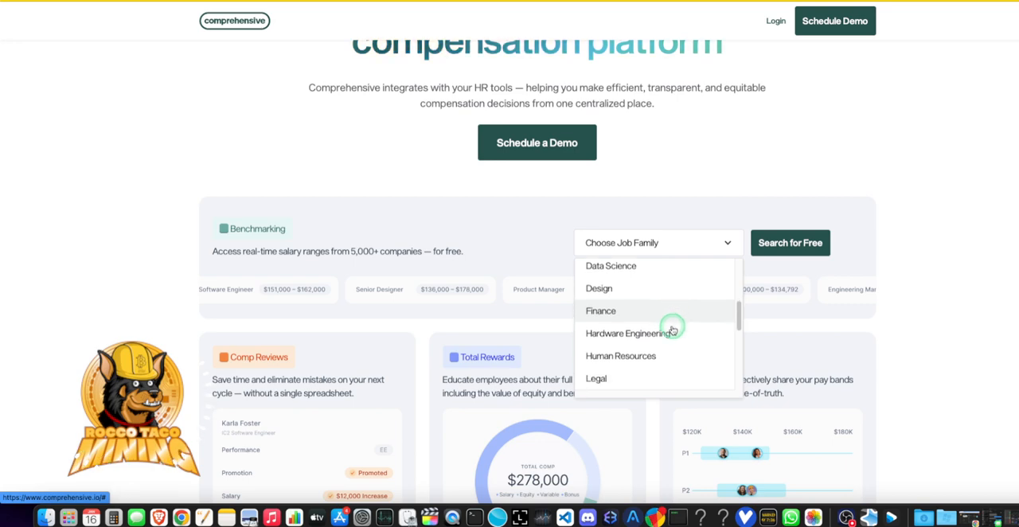
scroll("down", 3)
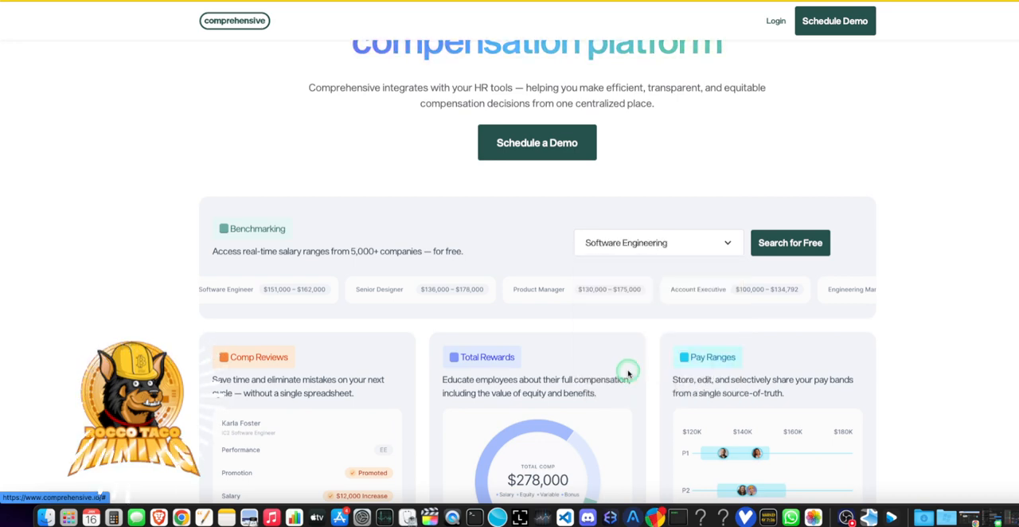
left_click(790, 242)
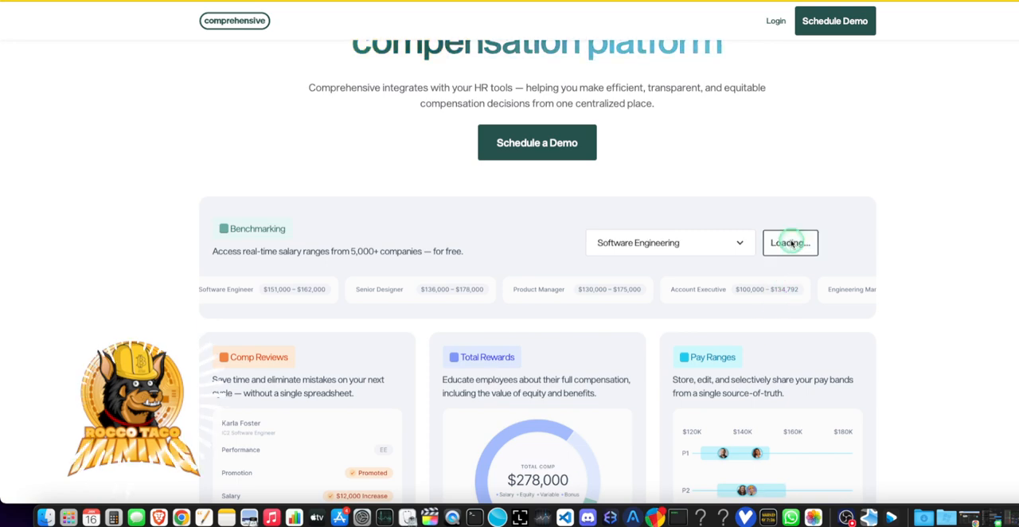
left_click(790, 242)
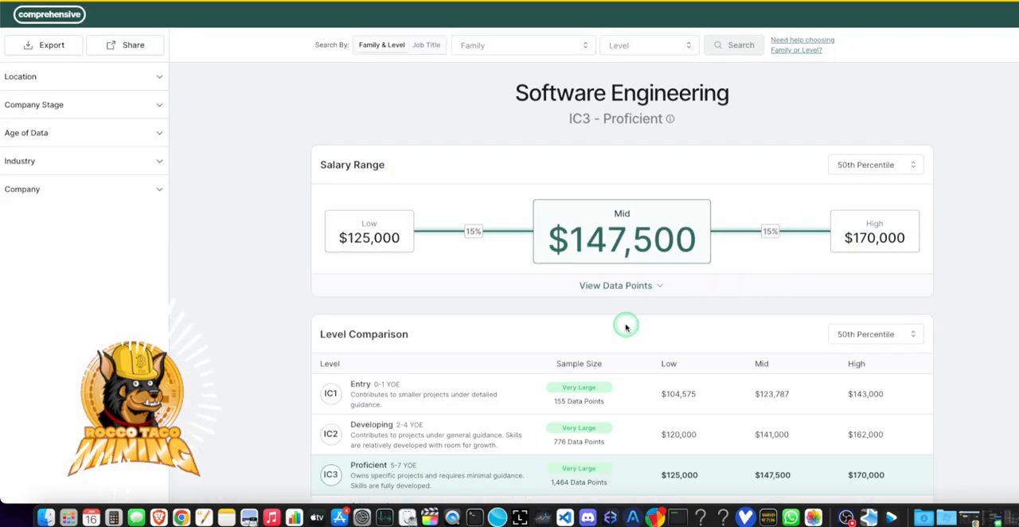
scroll("down", 3)
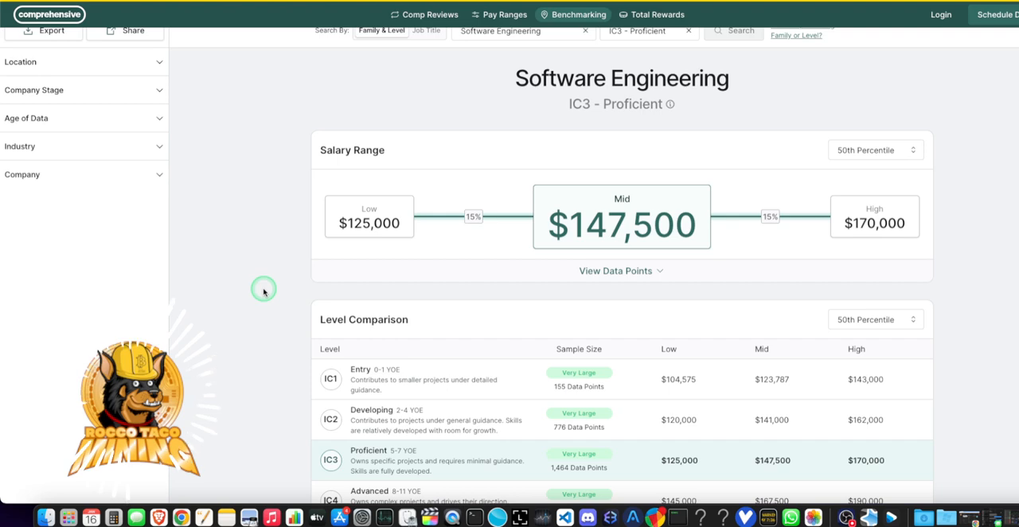
scroll("up", 3)
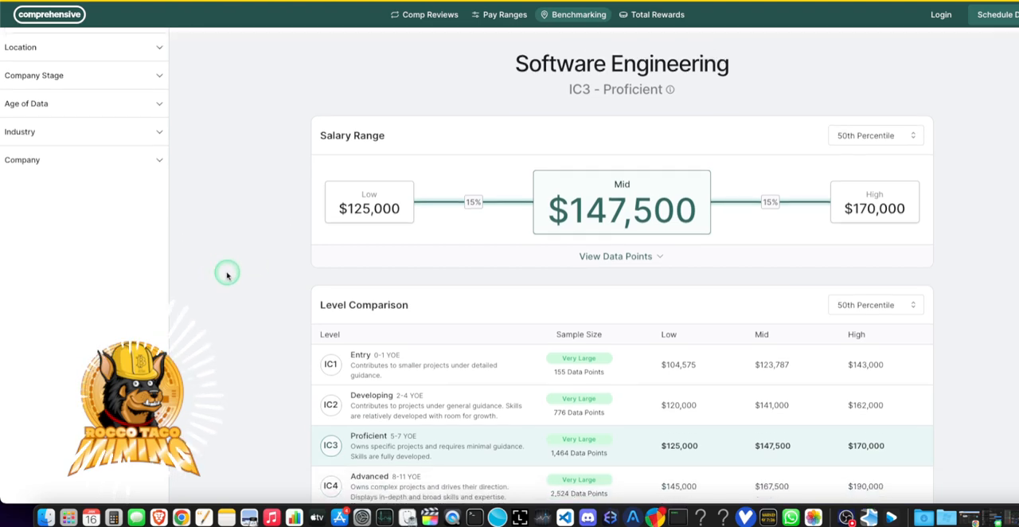
scroll("down", 3)
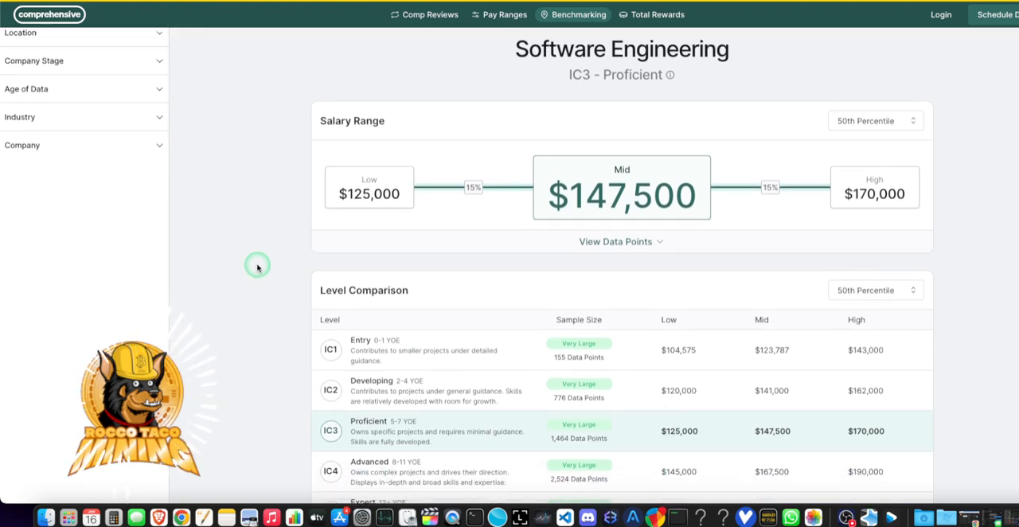
scroll("down", 3)
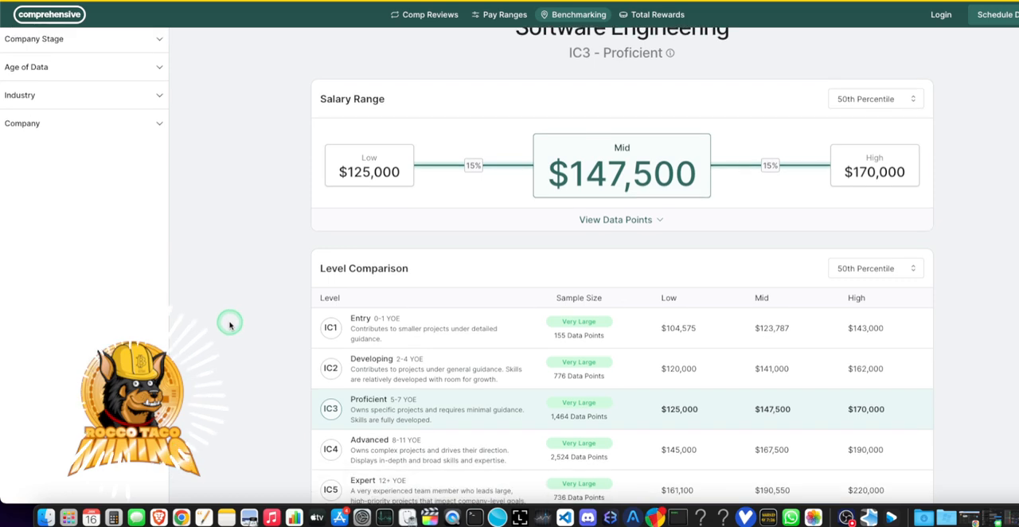
scroll("up", 3)
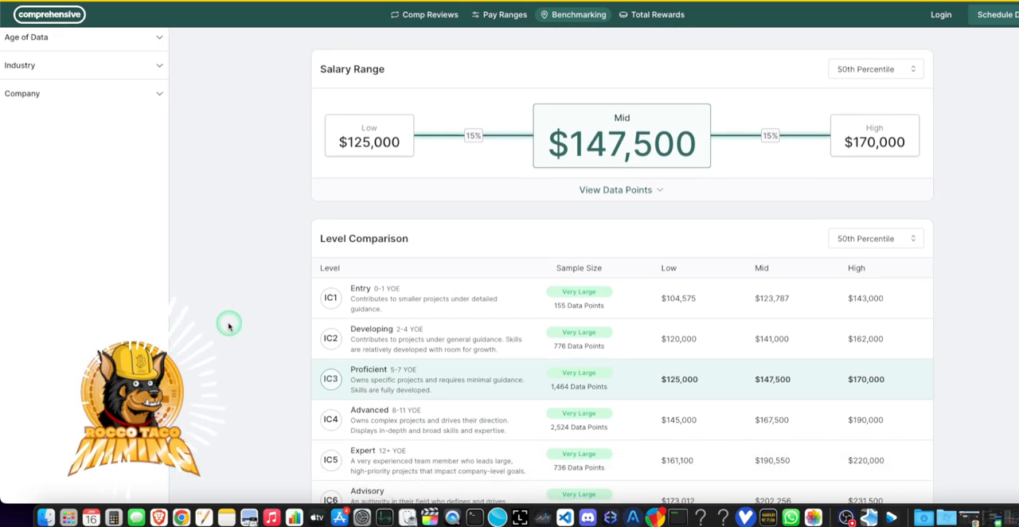
scroll("up", 3)
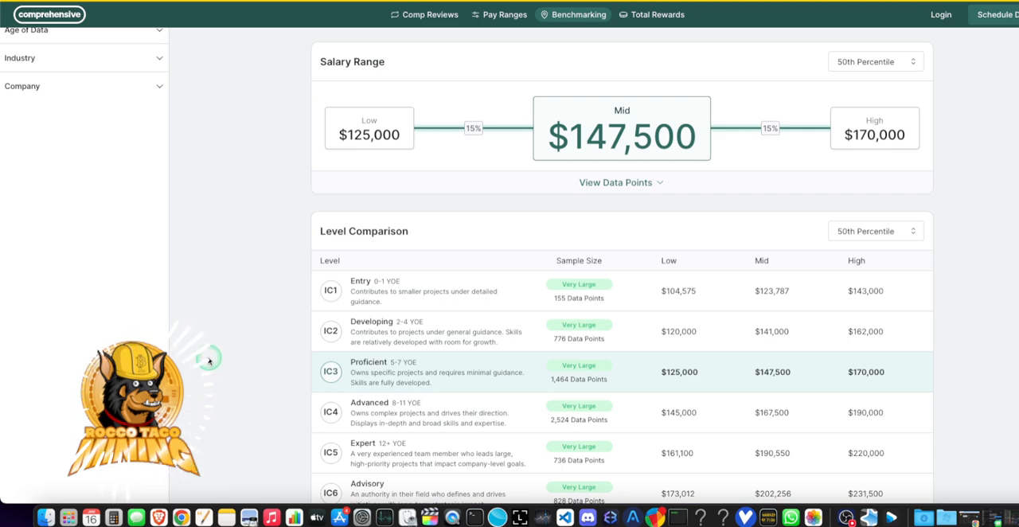
mouse_move(207, 353)
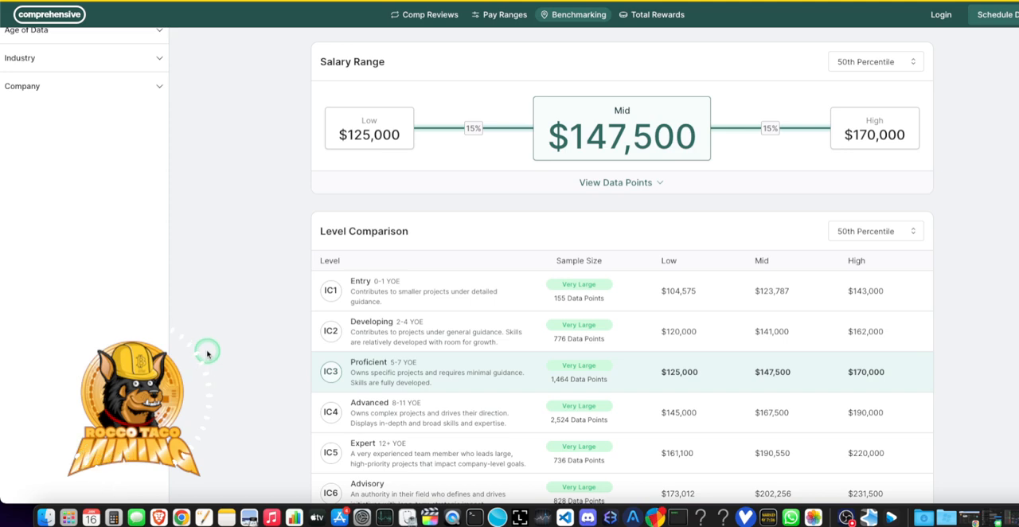
mouse_move(207, 342)
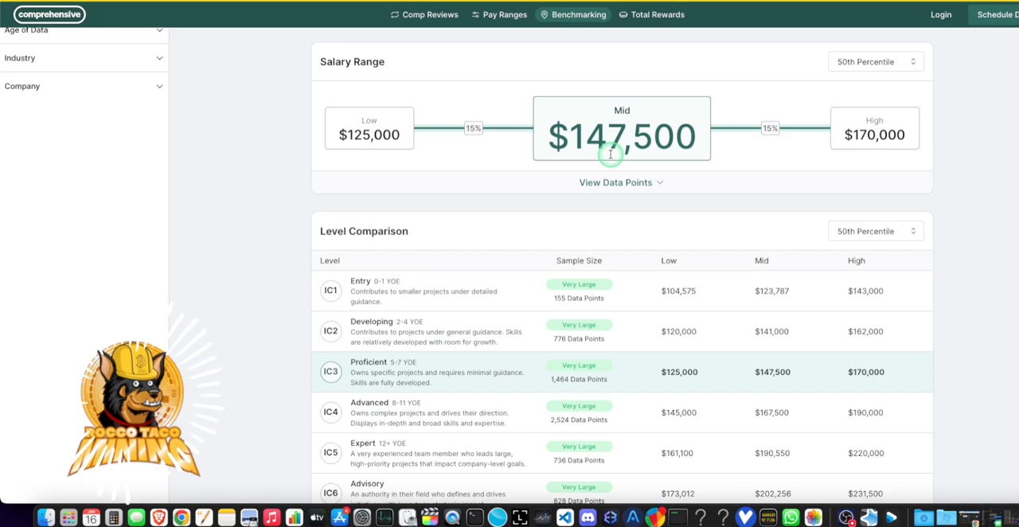
mouse_move(551, 220)
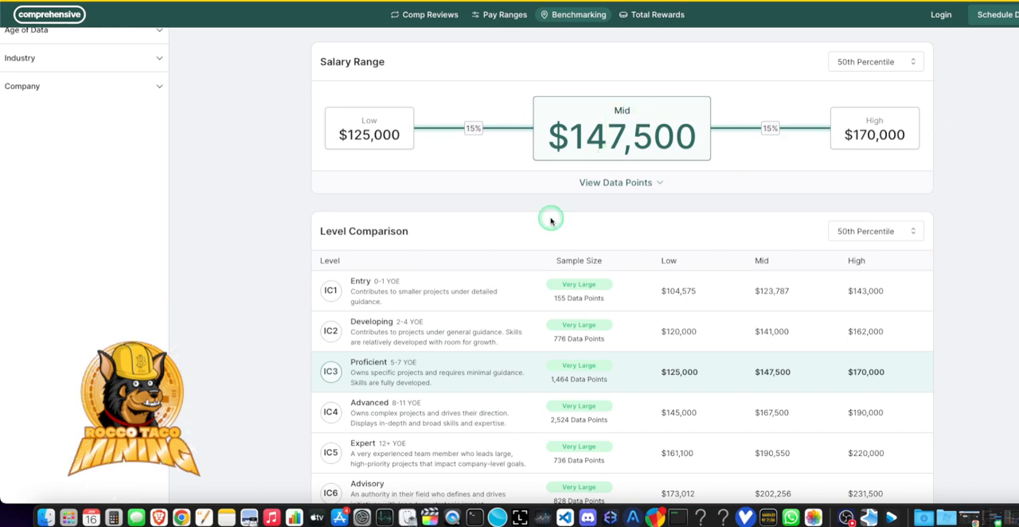
Scroll the Benchmarking page to view the Level Comparison table from IC1 Entry to M5 Director
scroll("down", 3)
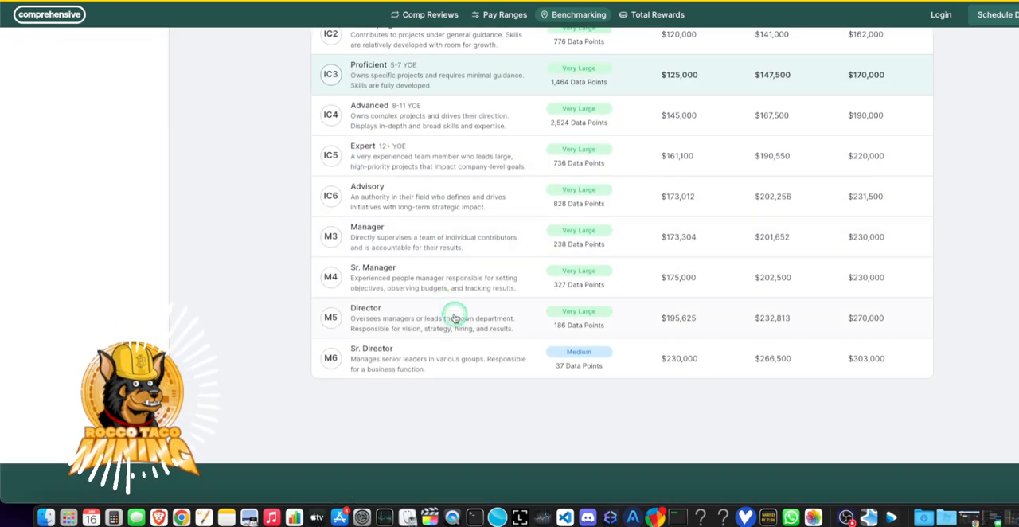
scroll("up", 3)
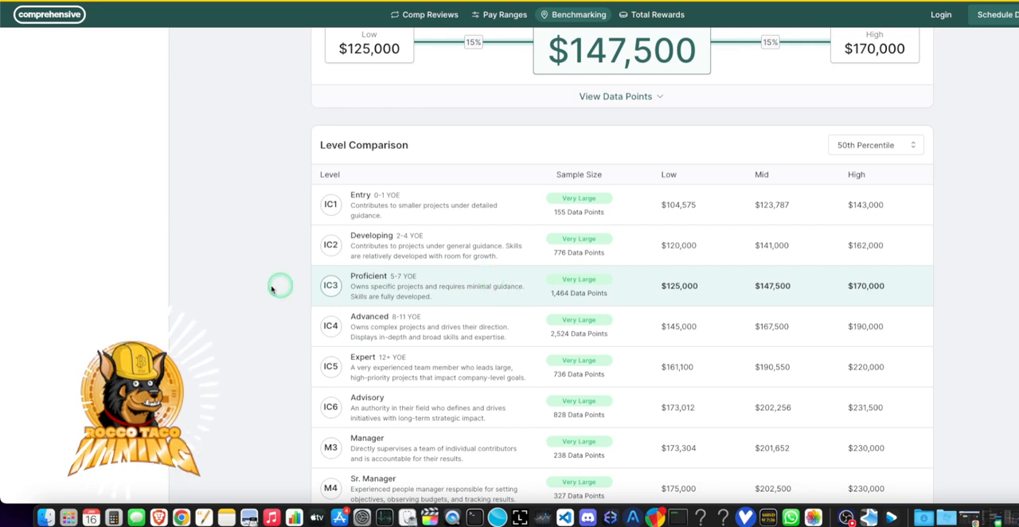
mouse_move(231, 286)
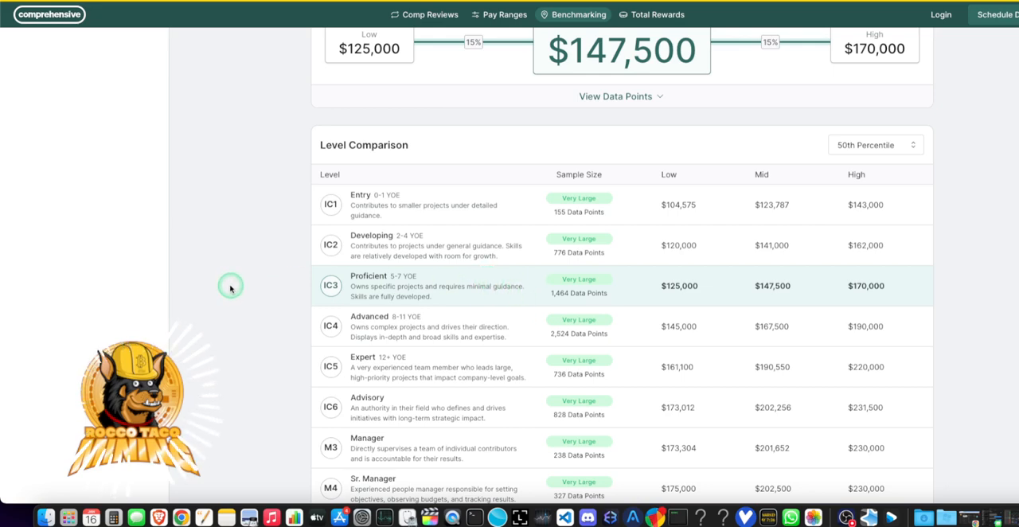
mouse_move(234, 288)
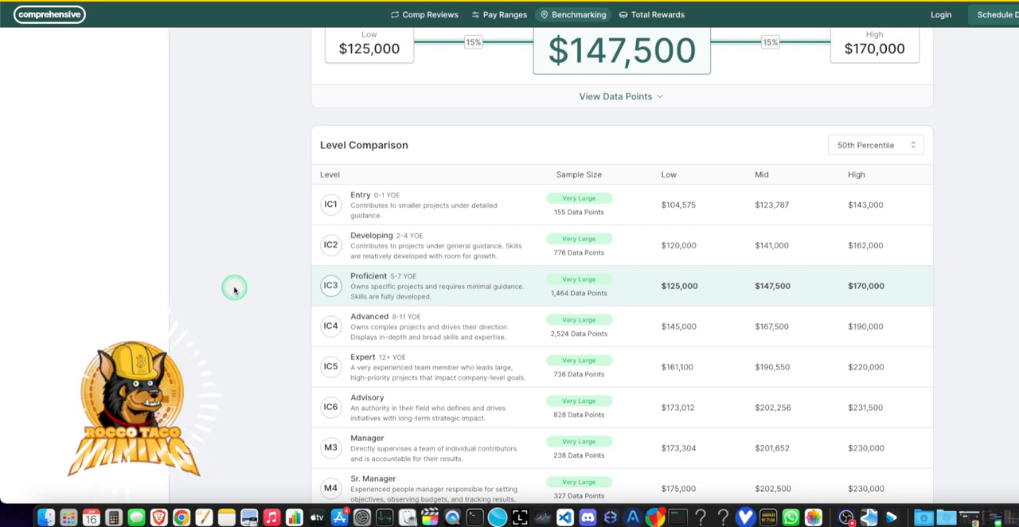
mouse_move(222, 290)
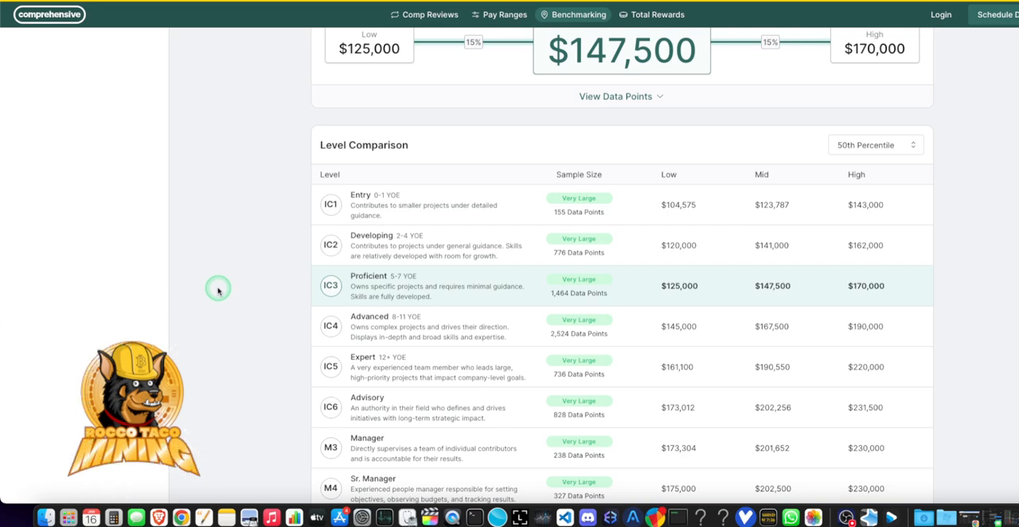
mouse_move(217, 296)
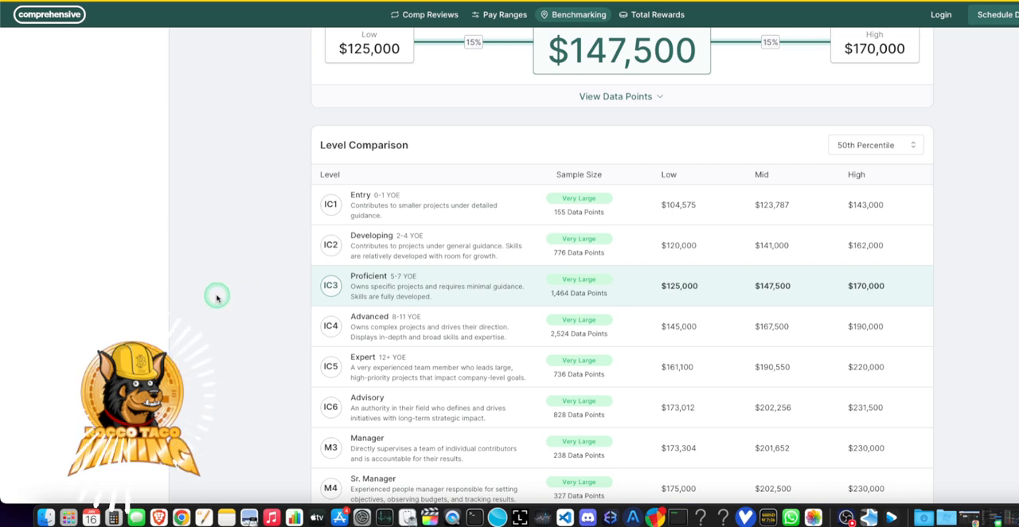
scroll("down", 3)
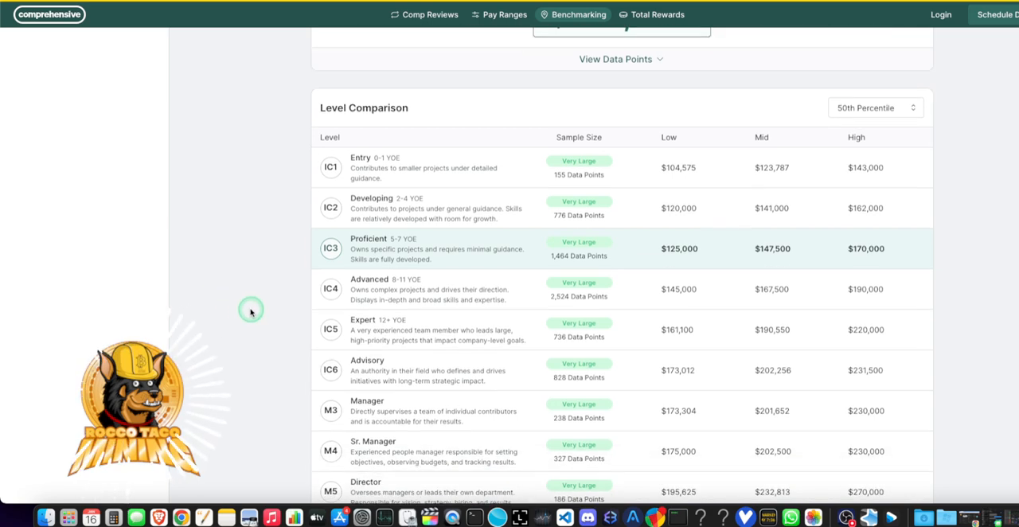
scroll("up", 3)
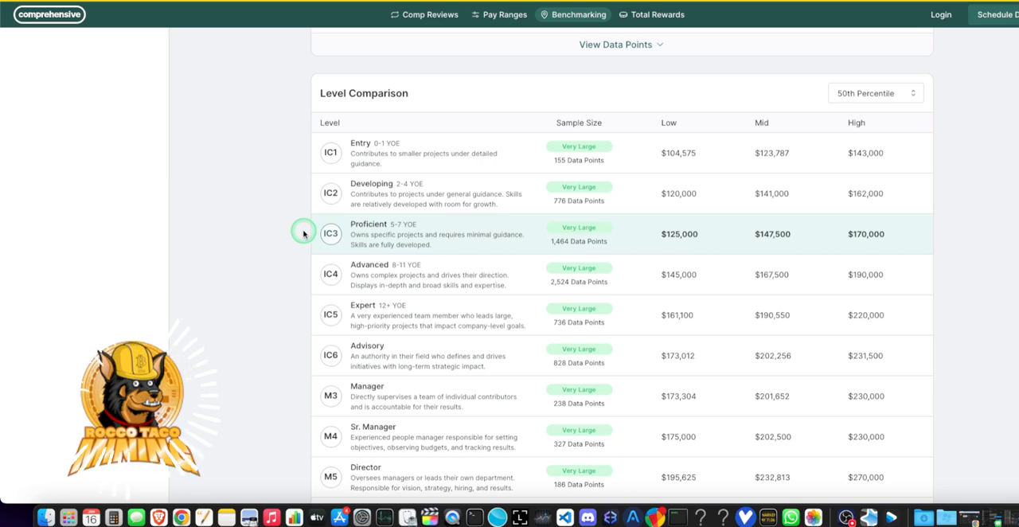
mouse_move(822, 79)
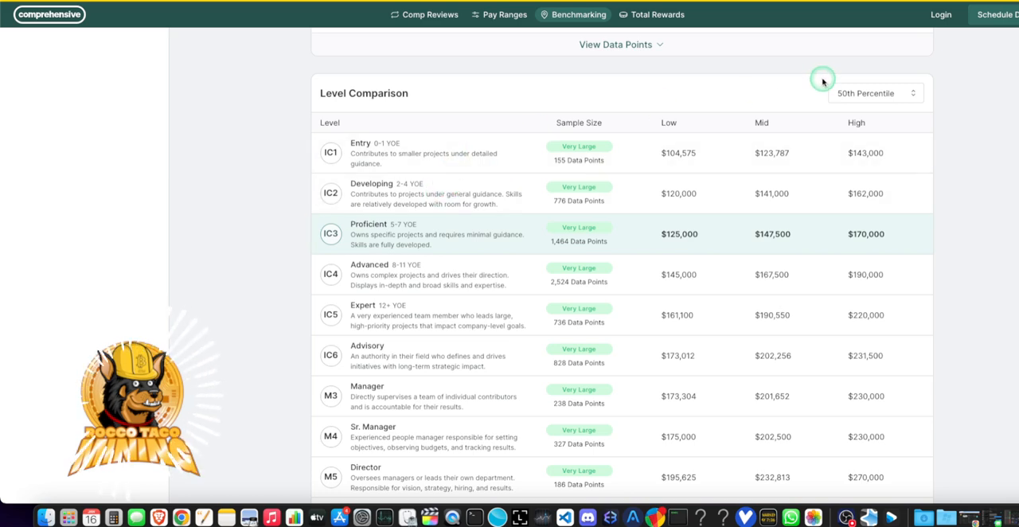
mouse_move(823, 80)
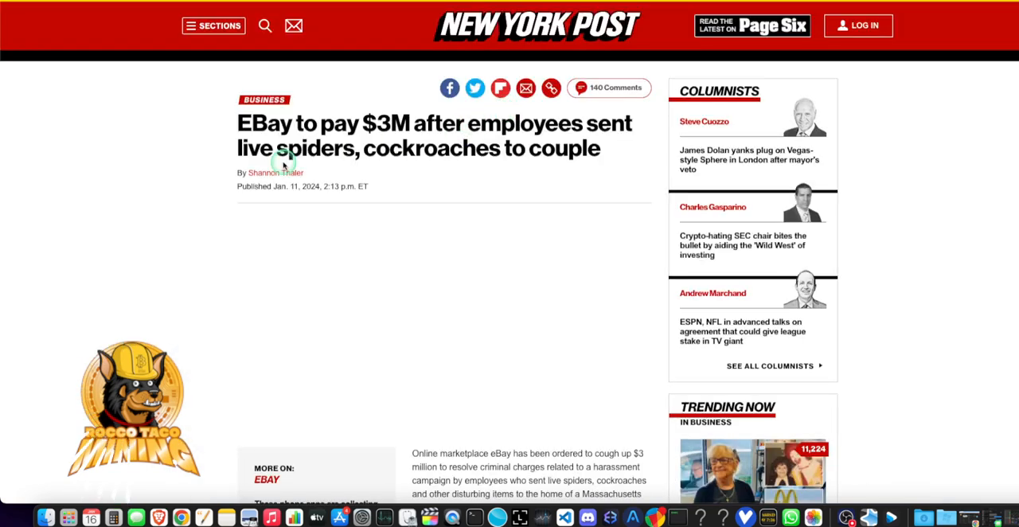
mouse_move(146, 273)
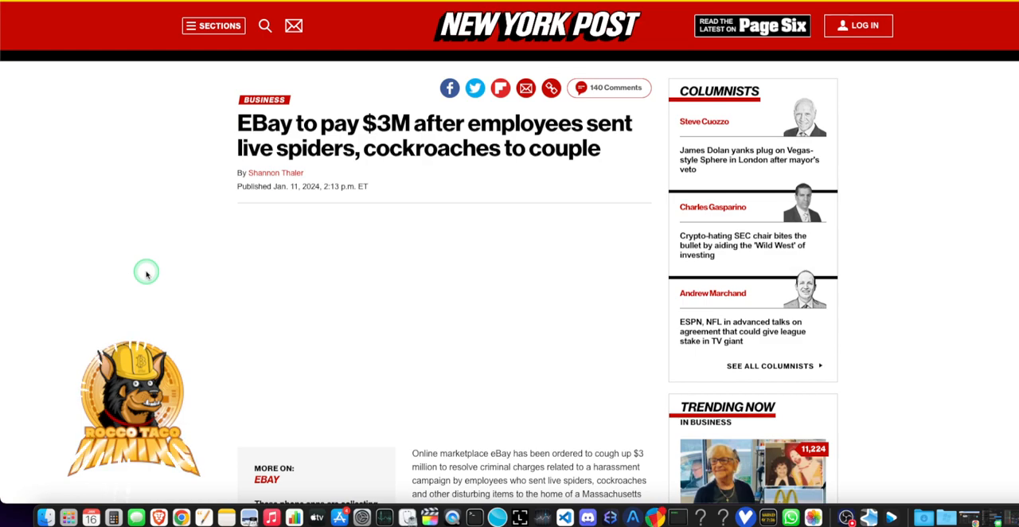
Scroll the eBay $3M harassment article down to its opening paragraphs
scroll("down", 3)
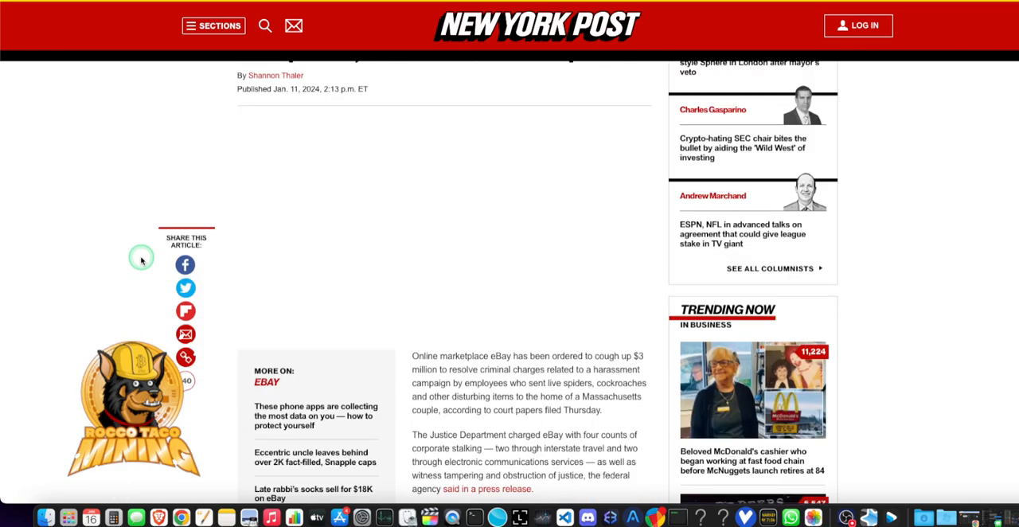
scroll("down", 3)
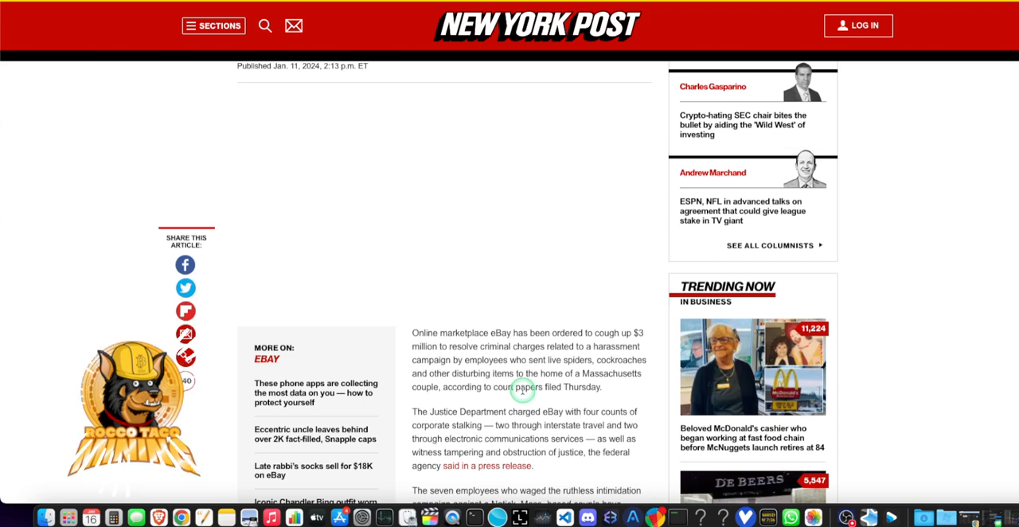
mouse_move(475, 408)
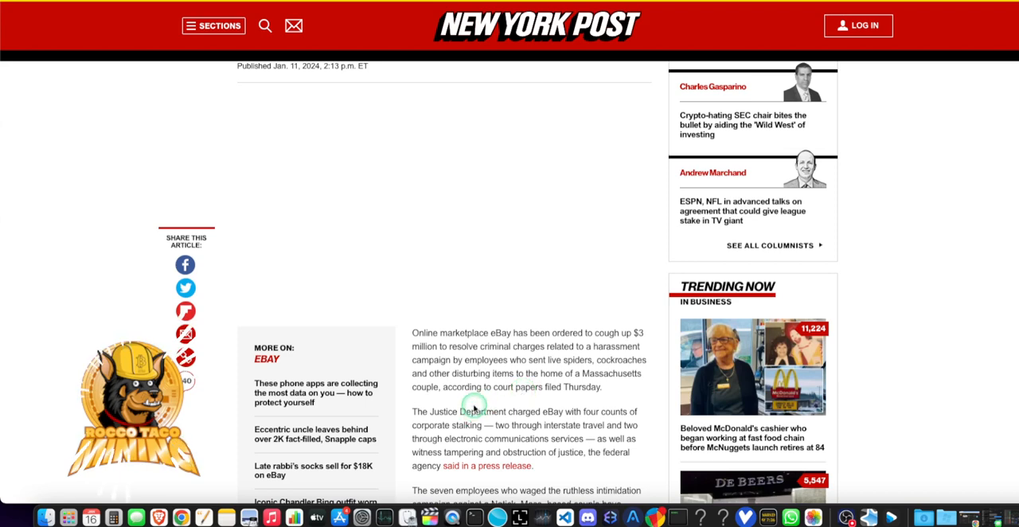
mouse_move(503, 437)
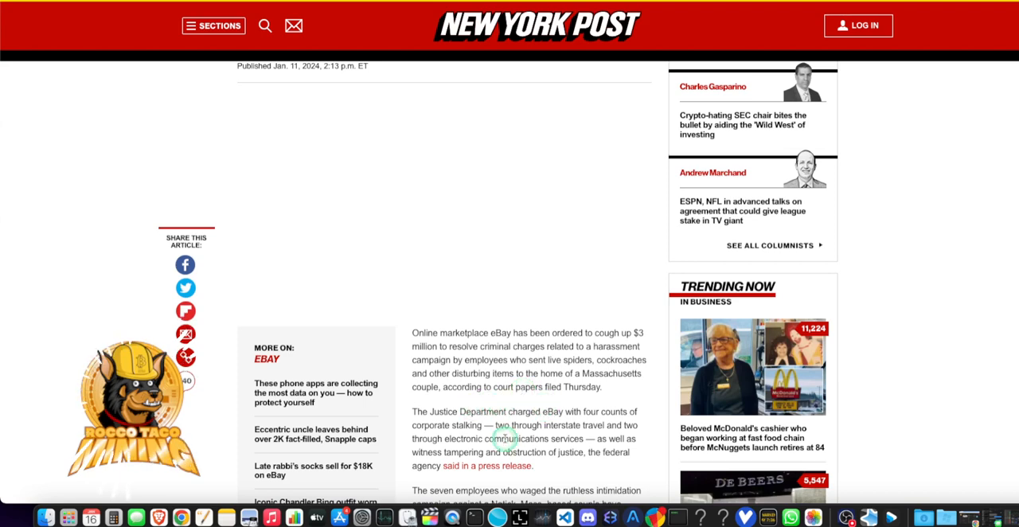
scroll("up", 3)
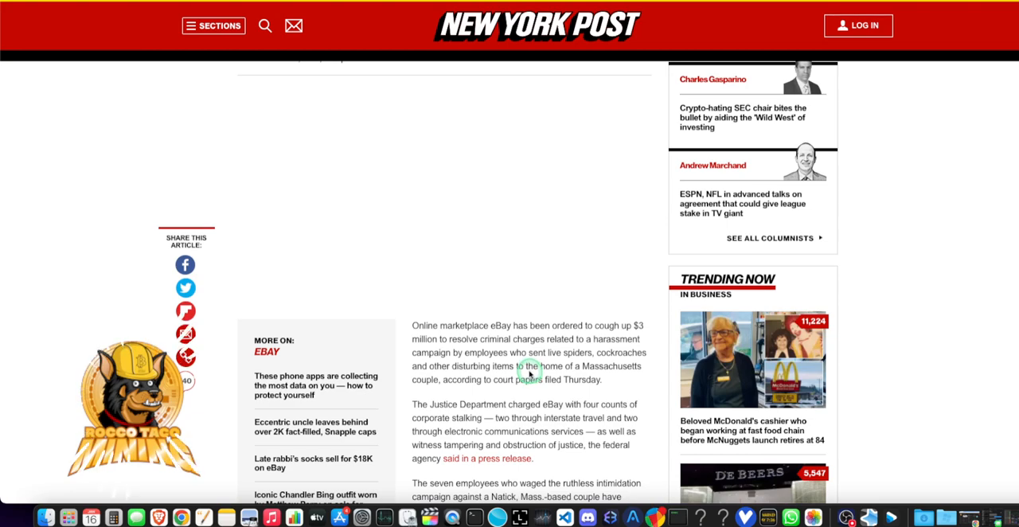
scroll("down", 3)
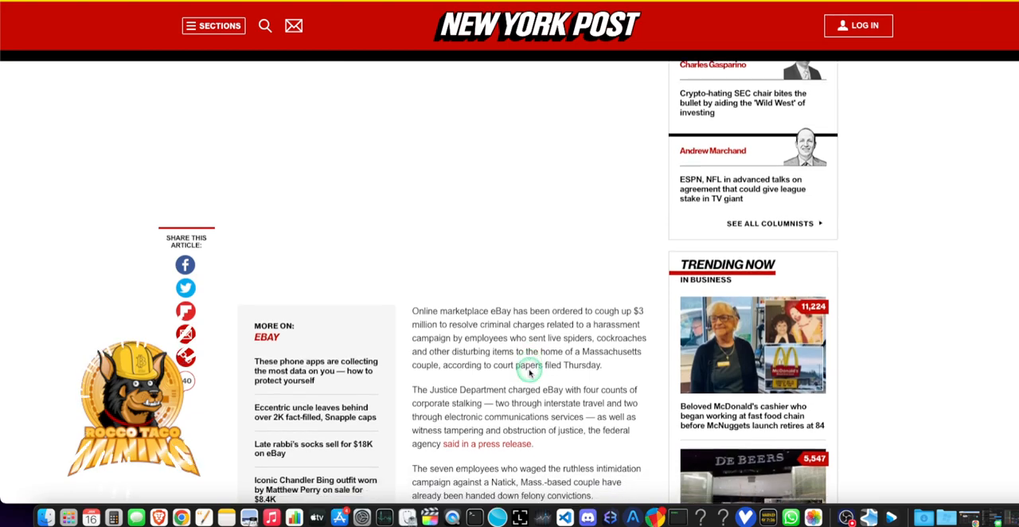
scroll("down", 3)
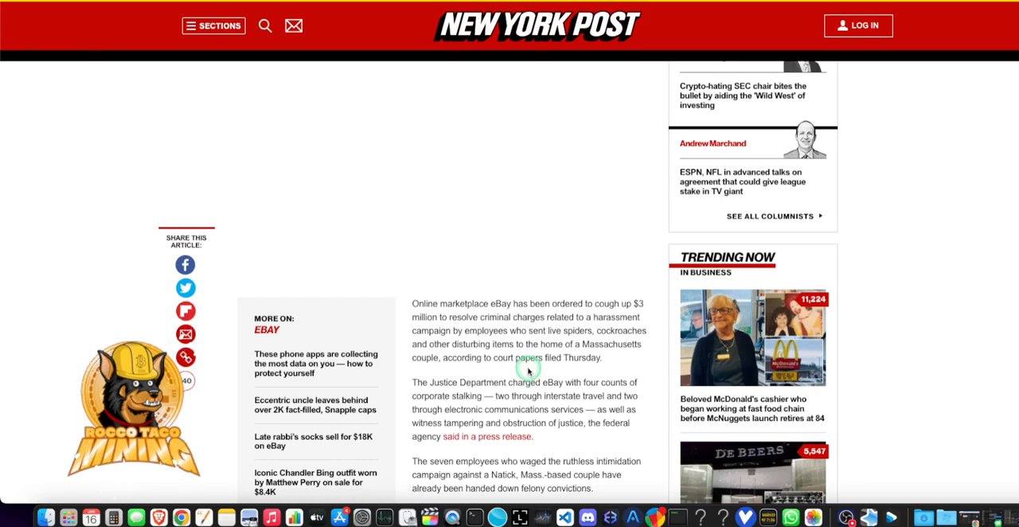
scroll("down", 3)
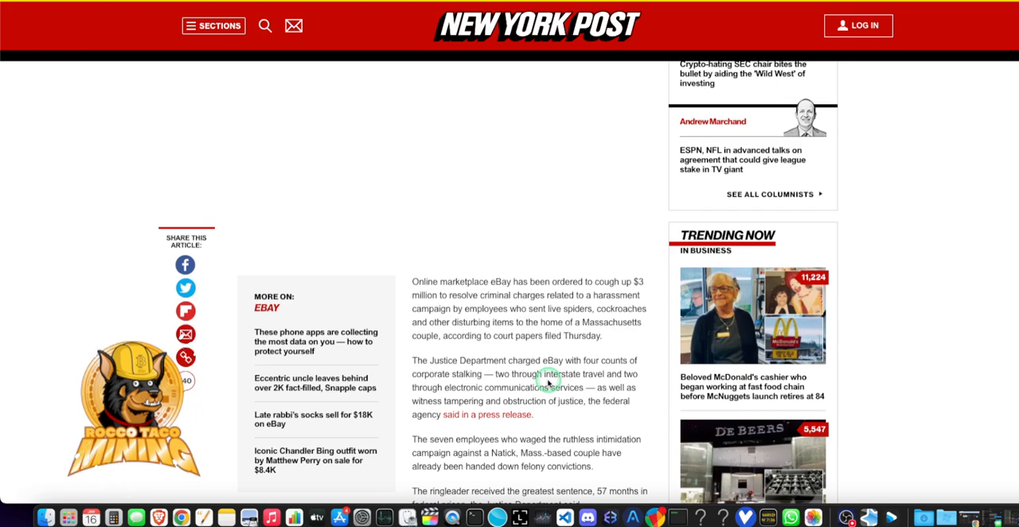
scroll("down", 3)
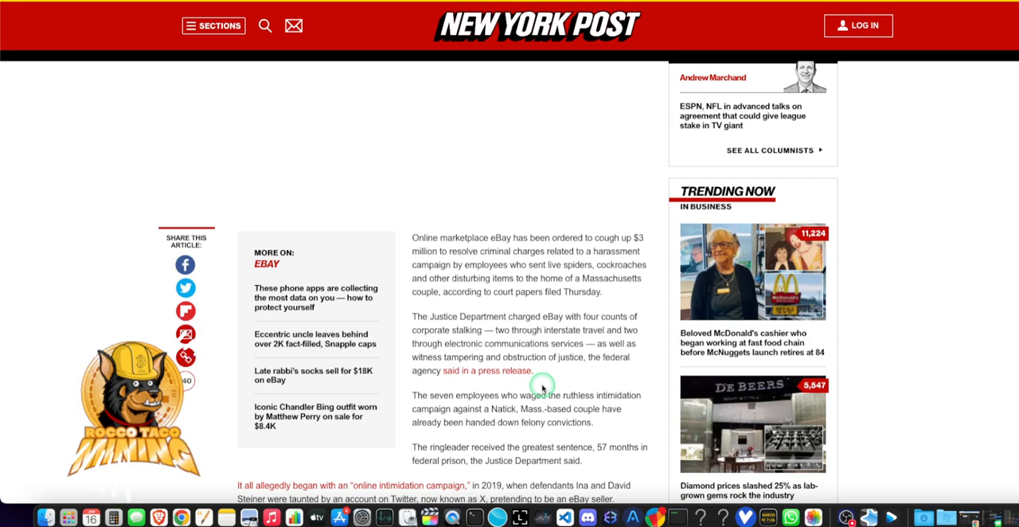
mouse_move(497, 386)
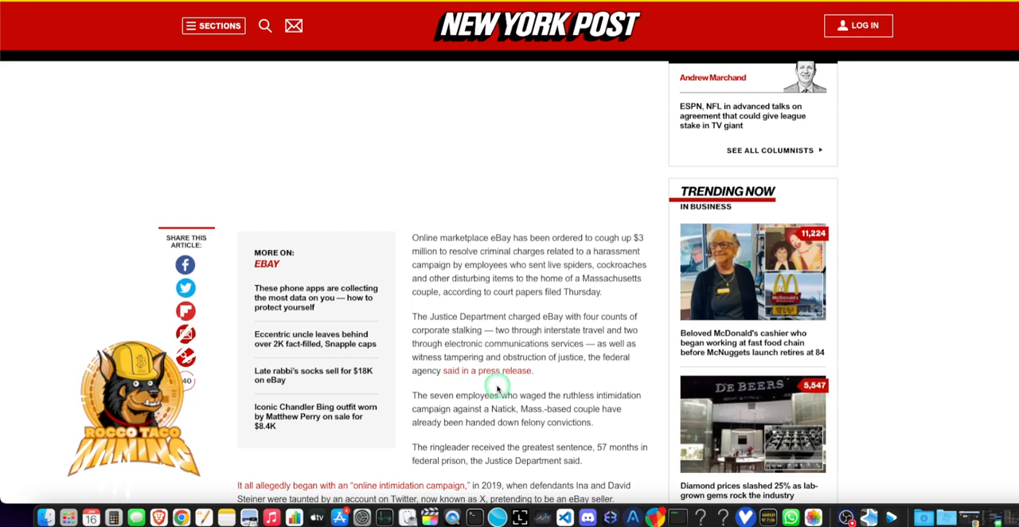
scroll("down", 3)
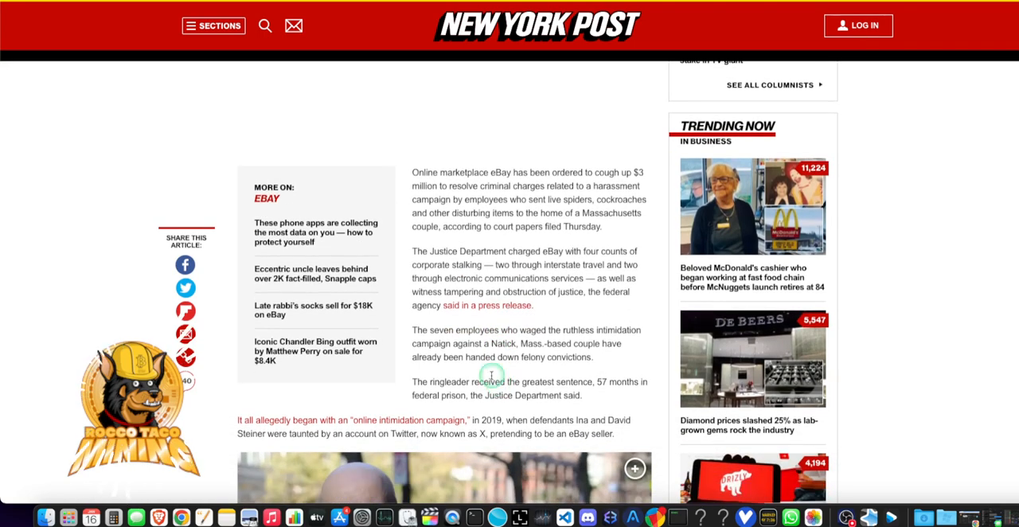
mouse_move(548, 398)
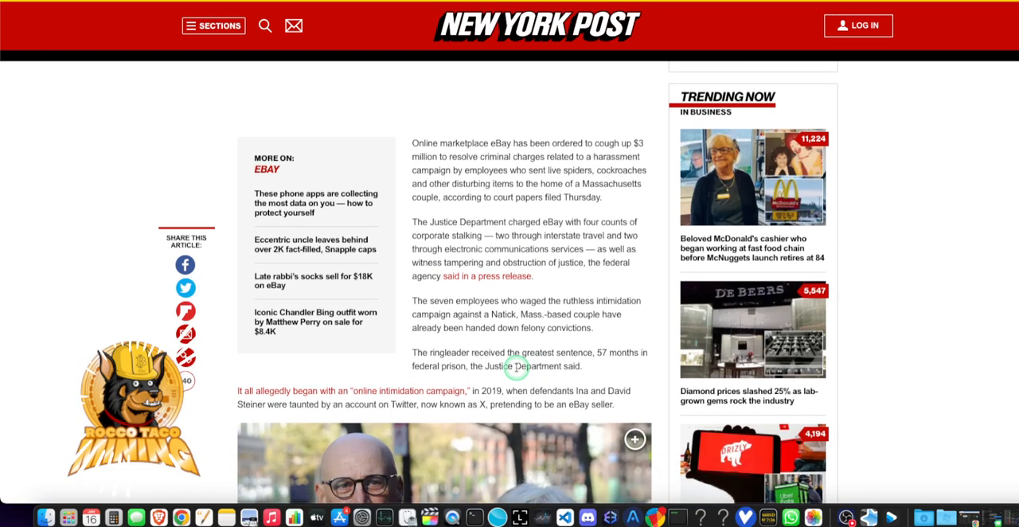
scroll("down", 3)
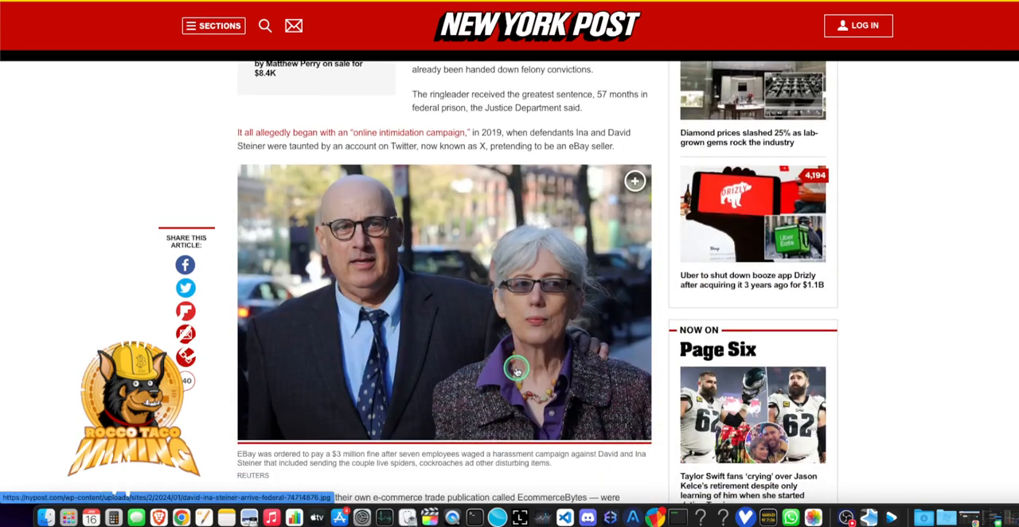
mouse_move(305, 484)
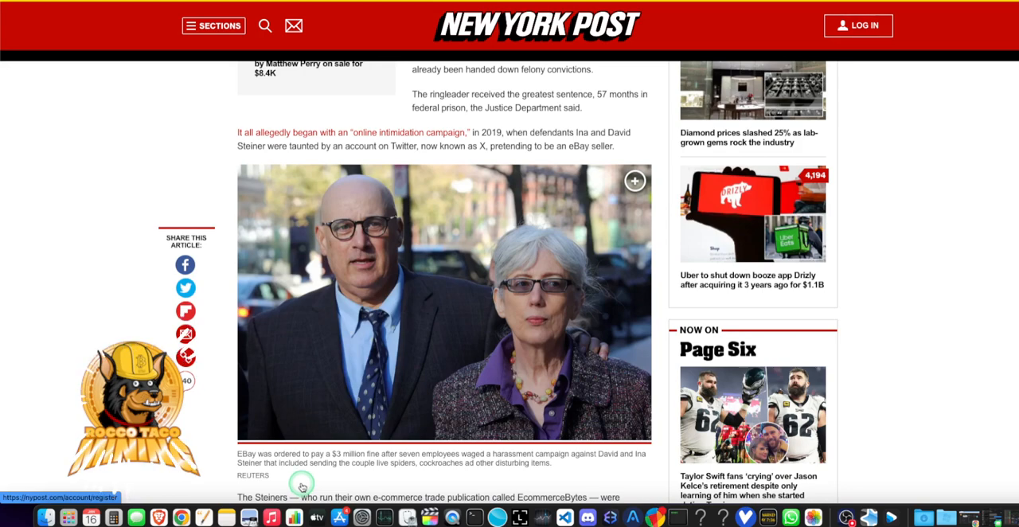
scroll("down", 3)
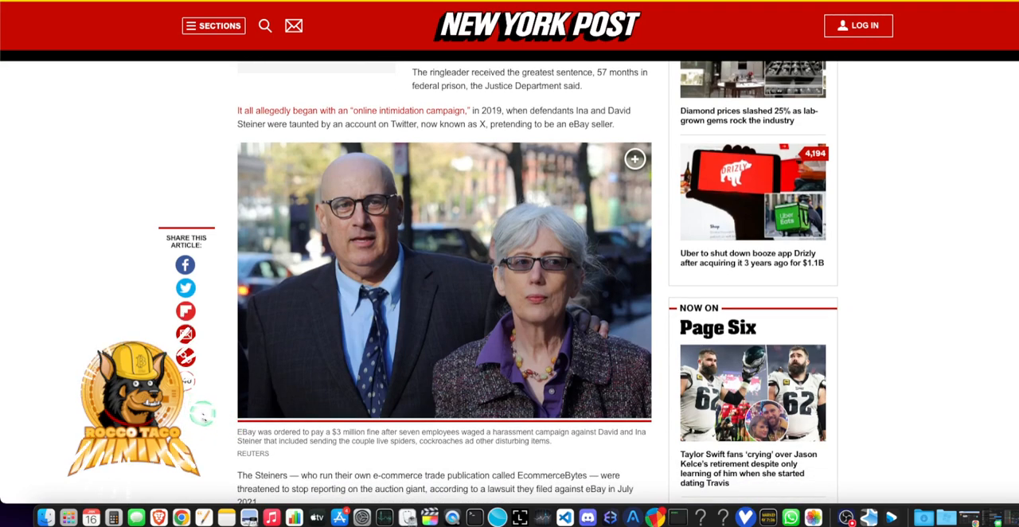
scroll("down", 3)
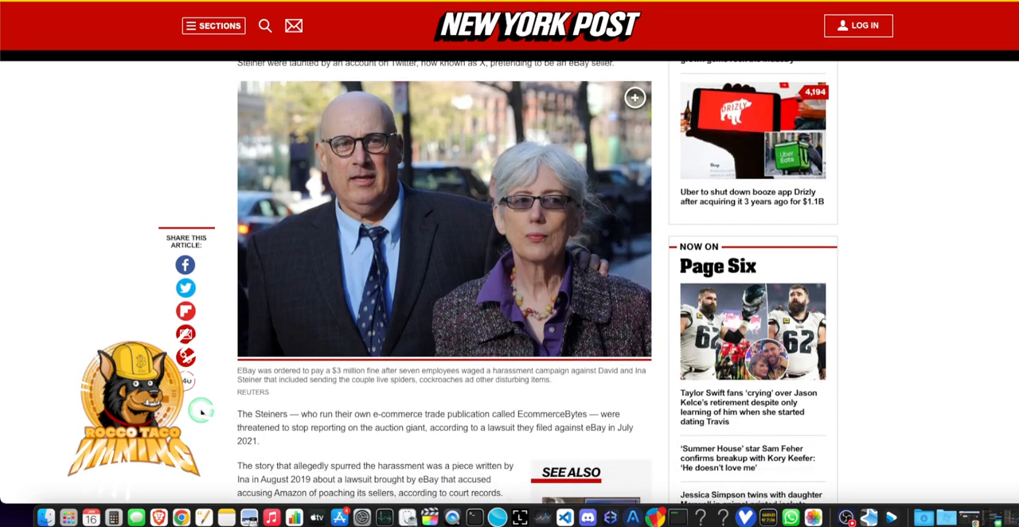
scroll("down", 3)
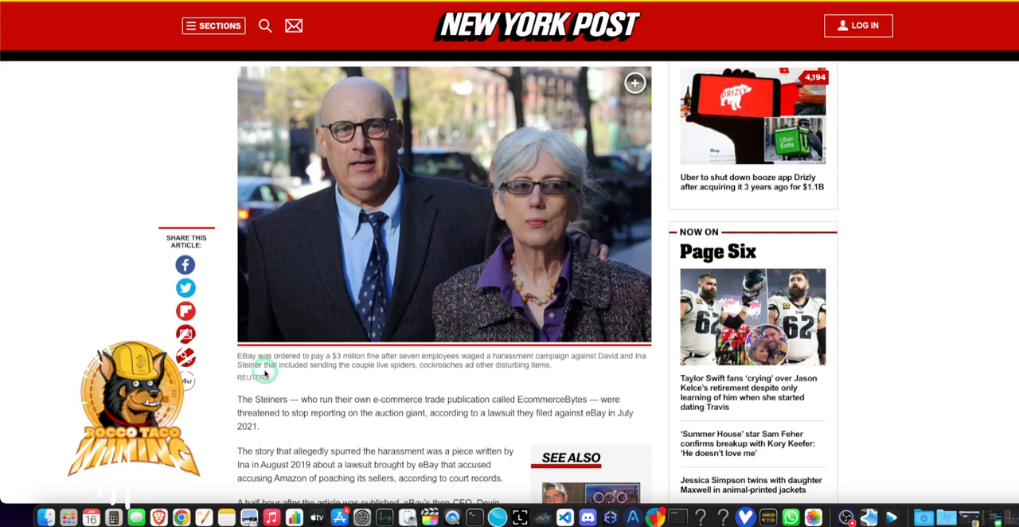
scroll("down", 3)
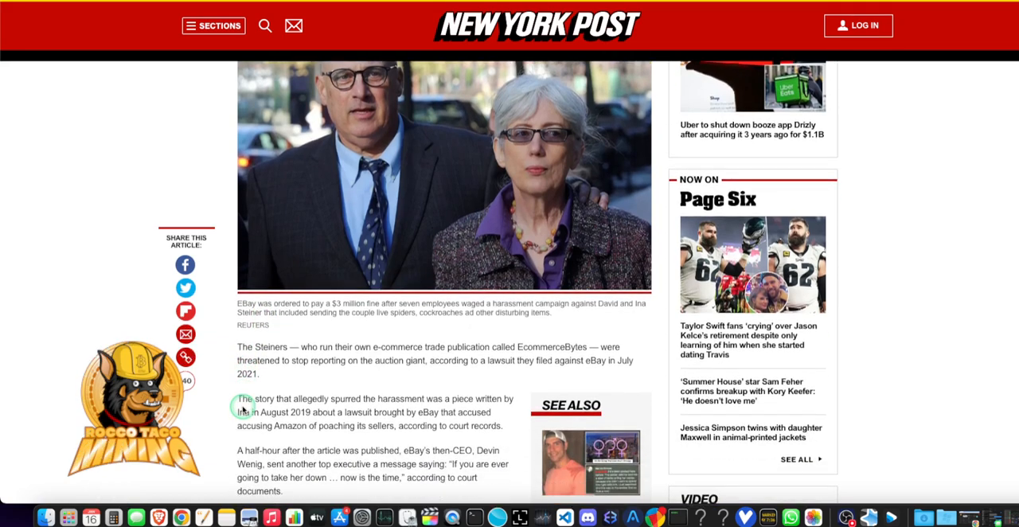
scroll("down", 3)
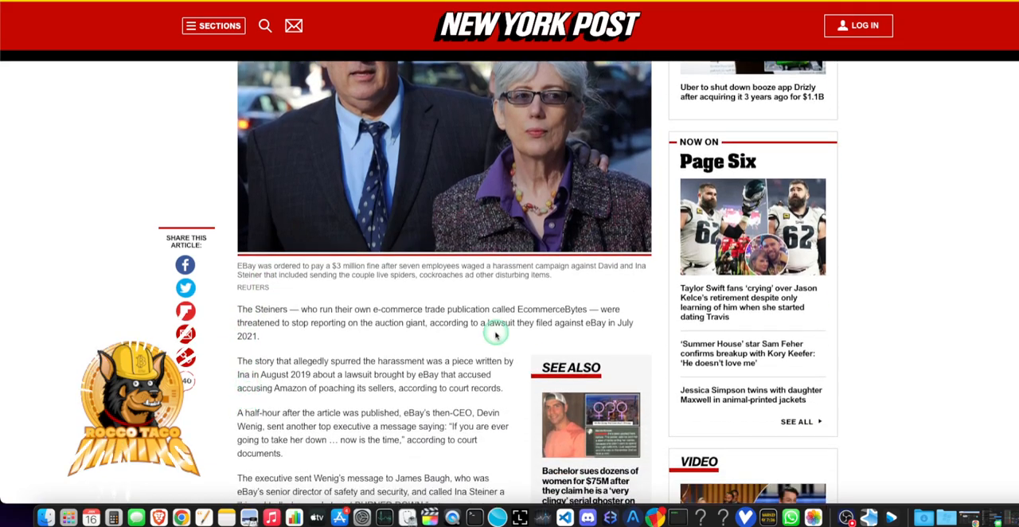
mouse_move(296, 336)
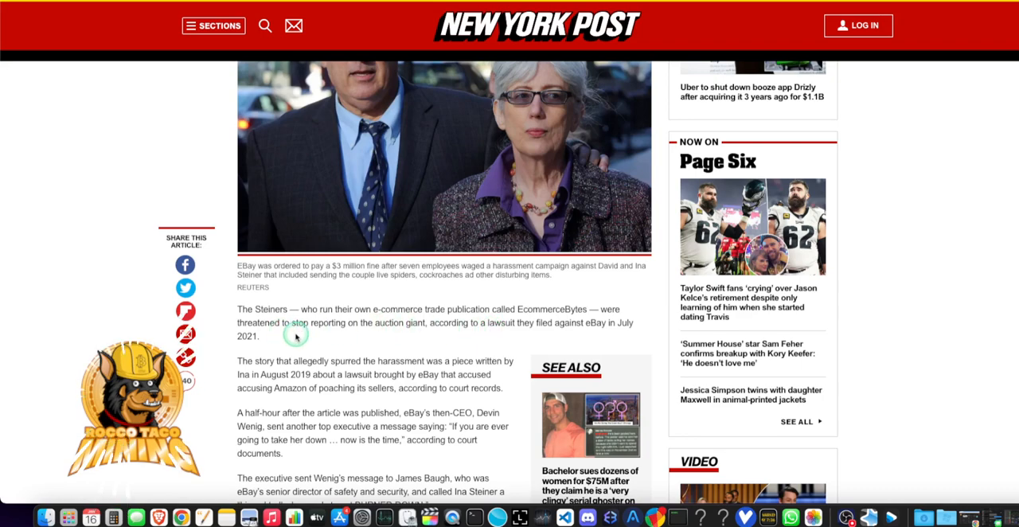
mouse_move(375, 325)
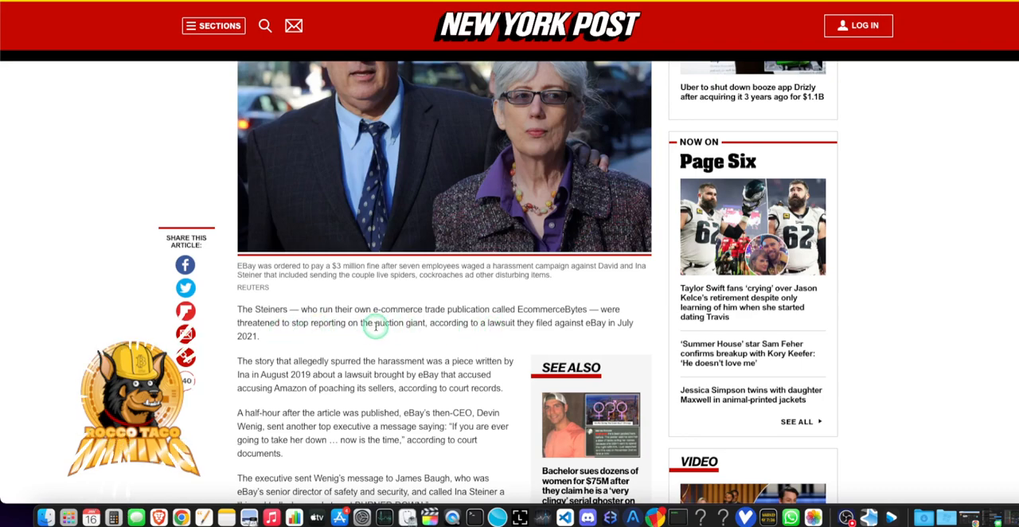
mouse_move(338, 353)
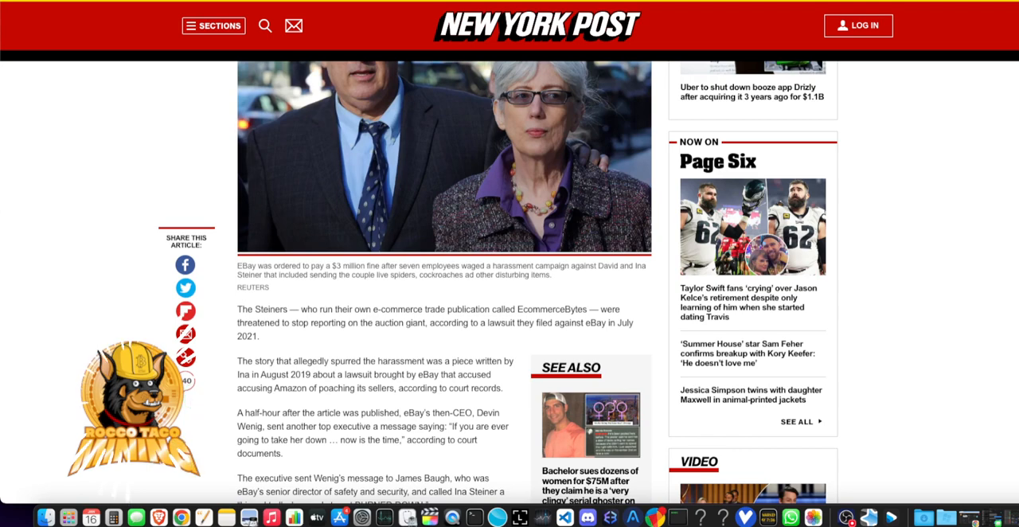
scroll("down", 3)
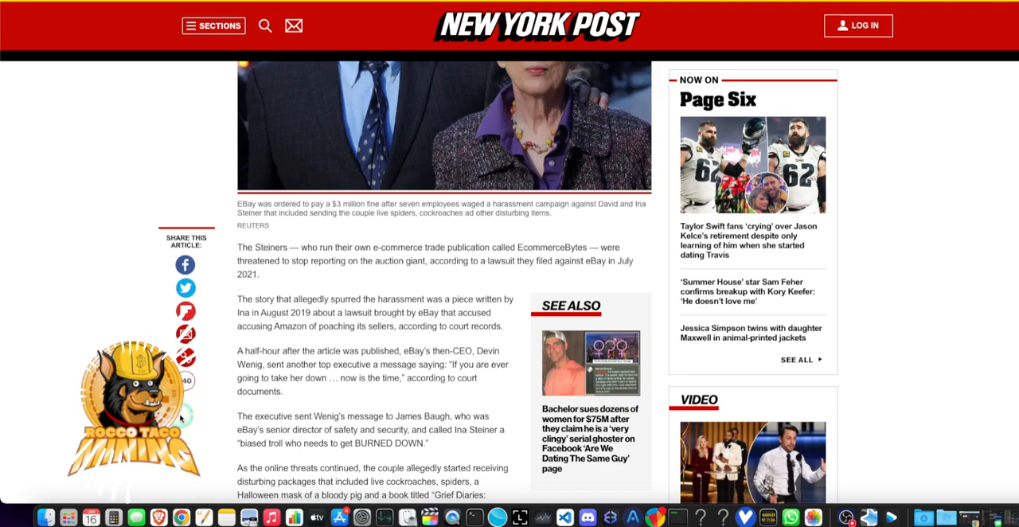
scroll("down", 3)
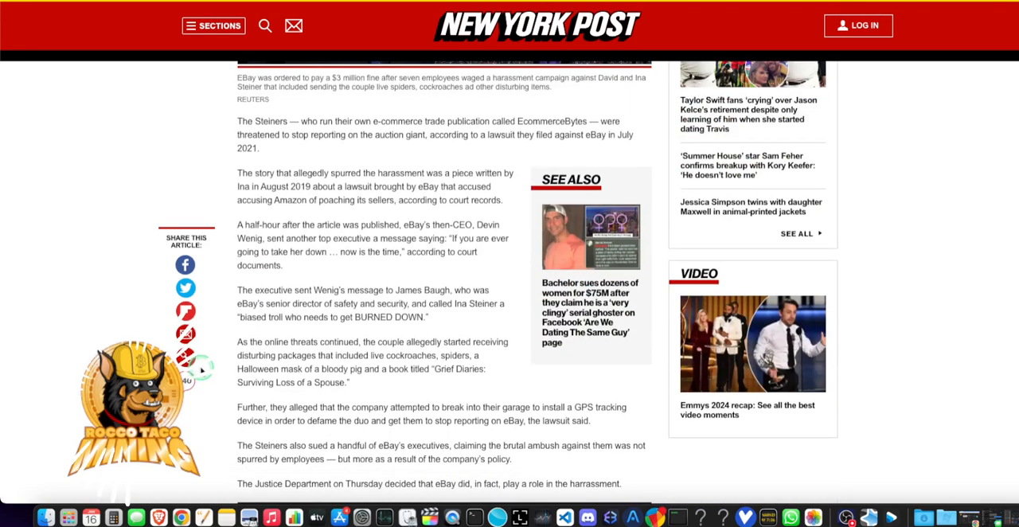
scroll("down", 3)
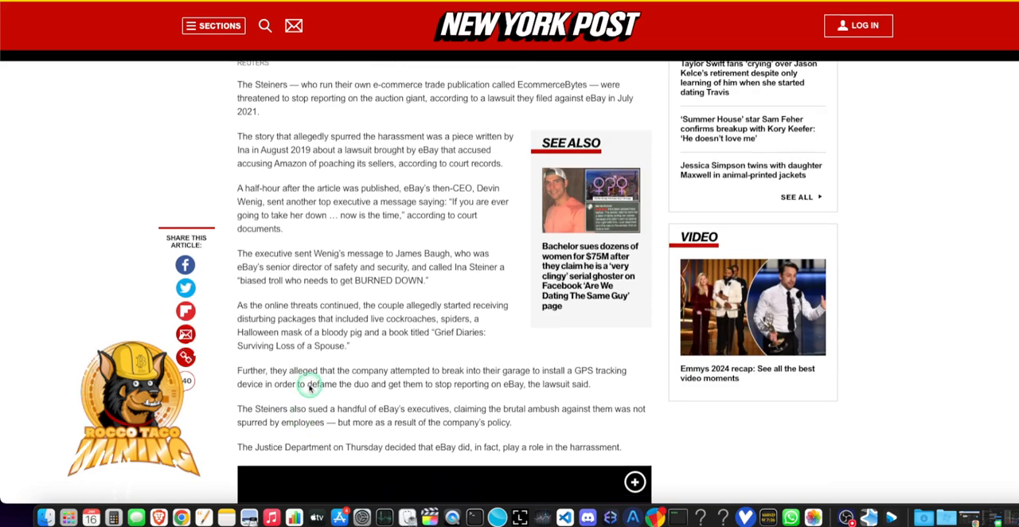
scroll("down", 3)
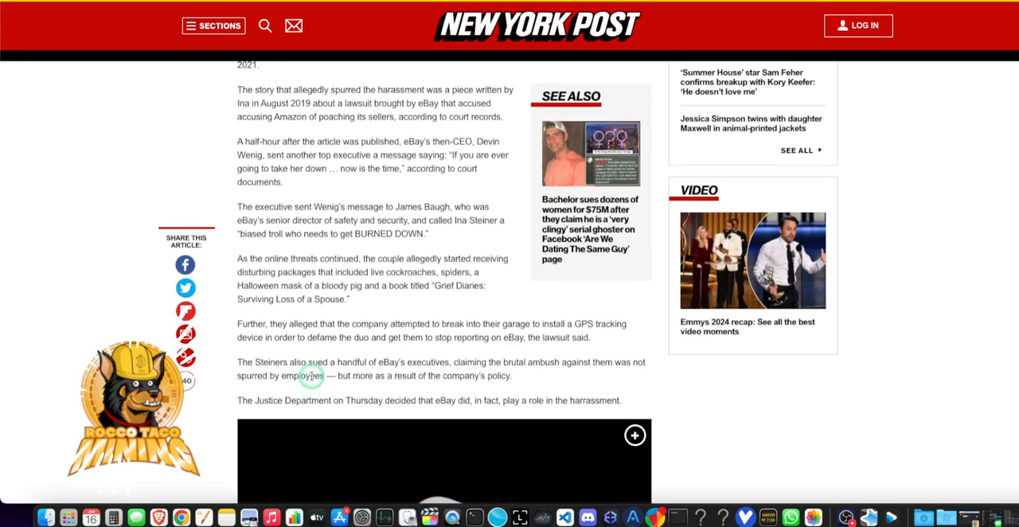
scroll("up", 3)
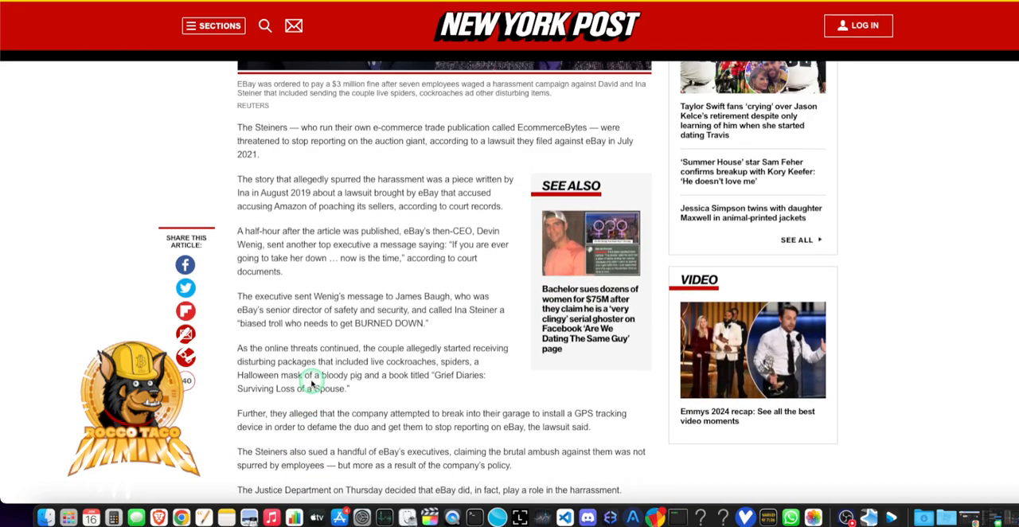
scroll("down", 3)
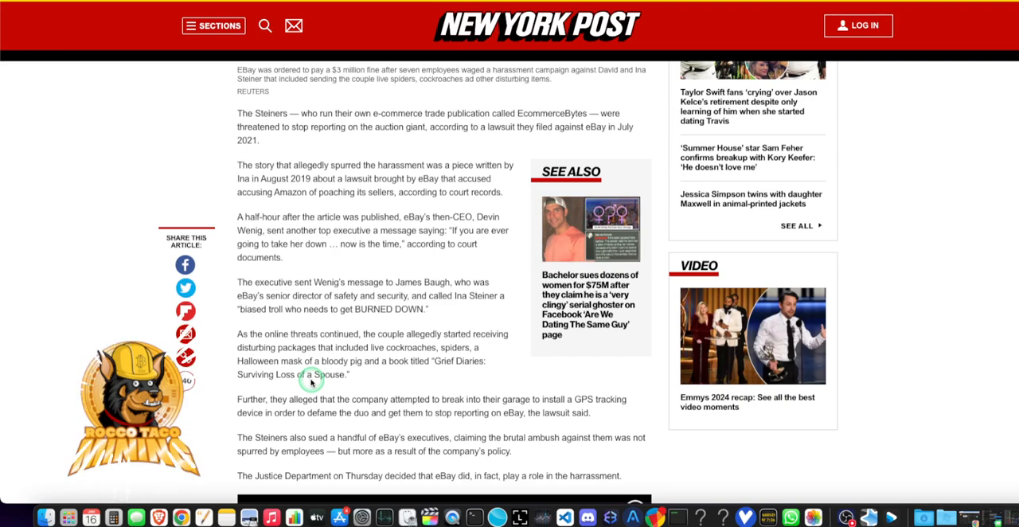
mouse_move(310, 381)
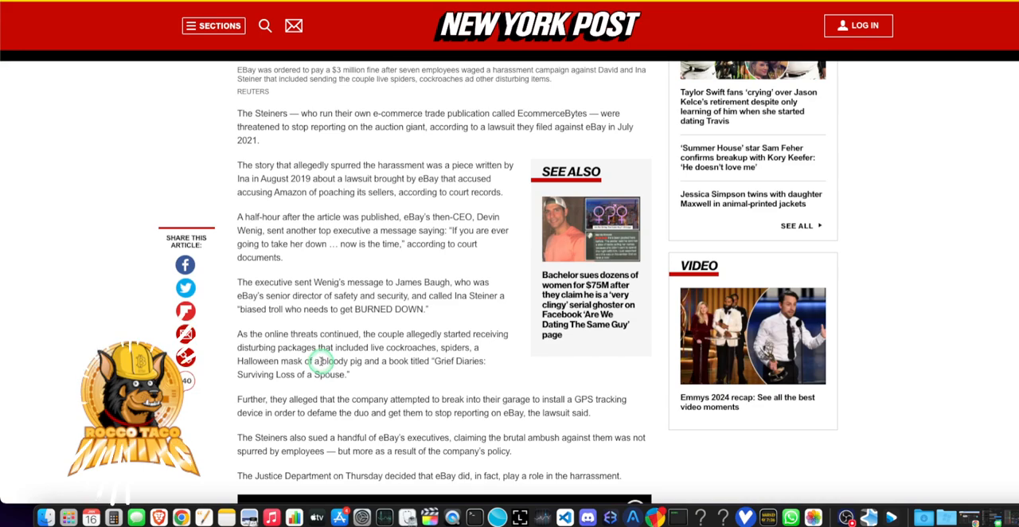
mouse_move(326, 359)
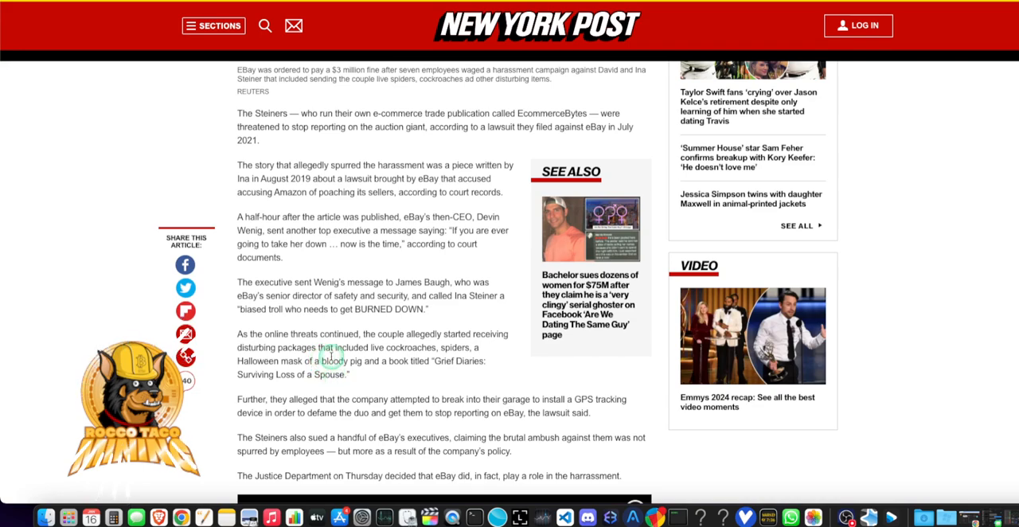
mouse_move(373, 342)
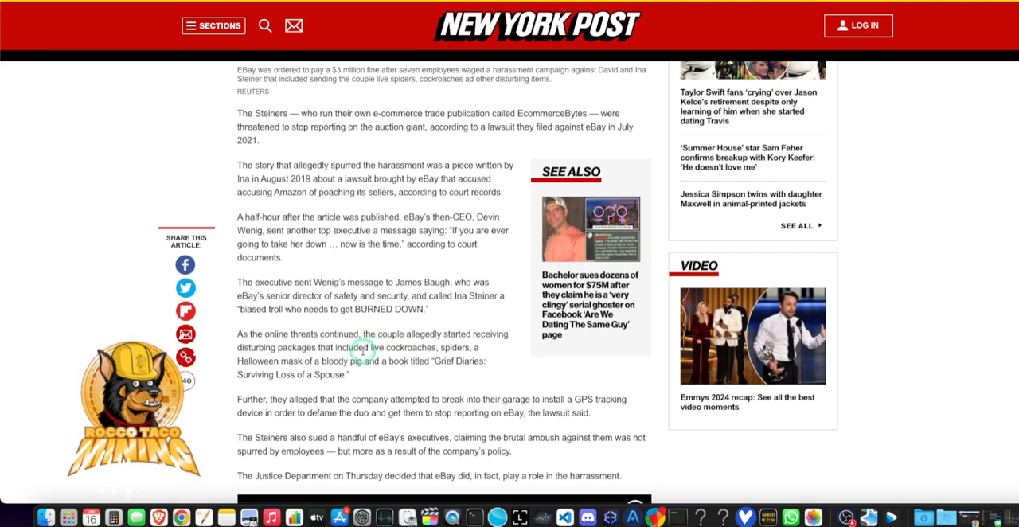
mouse_move(379, 382)
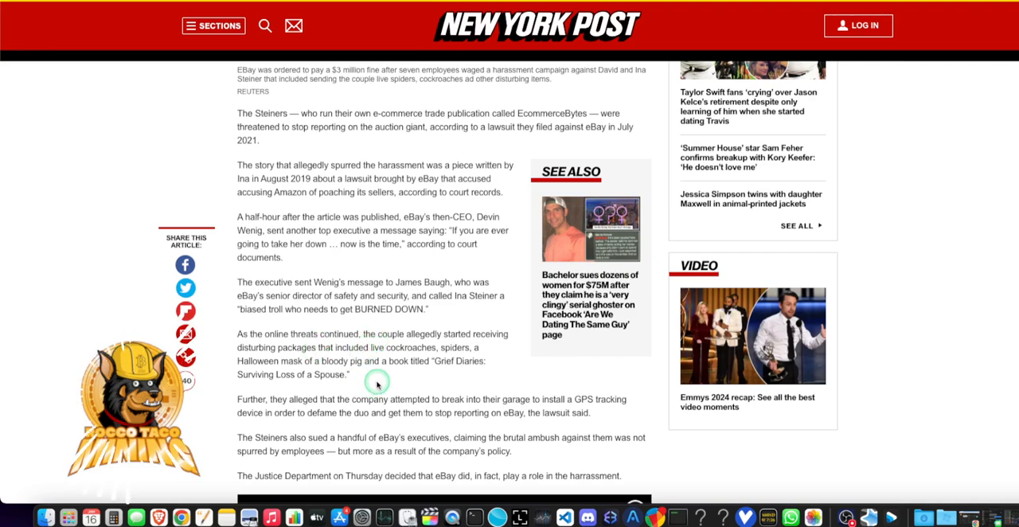
scroll("up", 3)
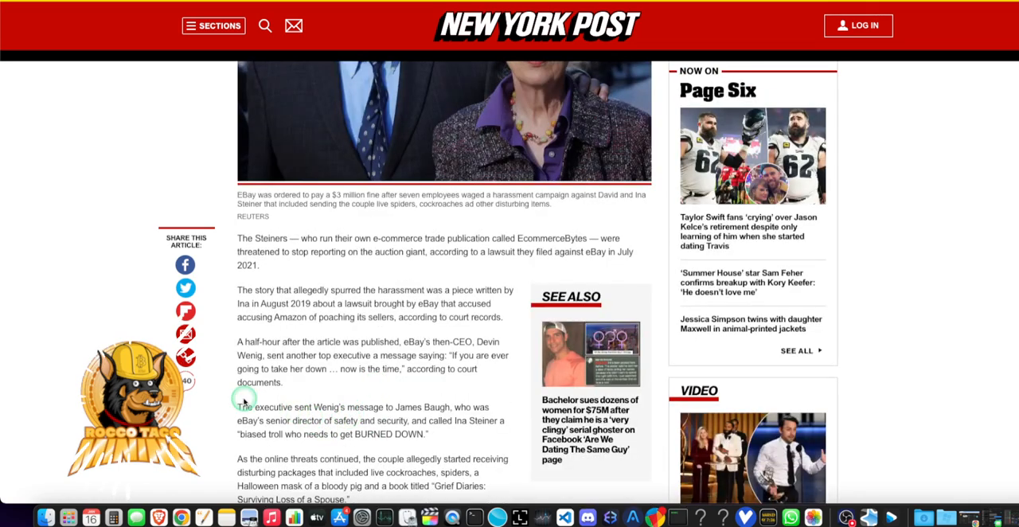
mouse_move(302, 369)
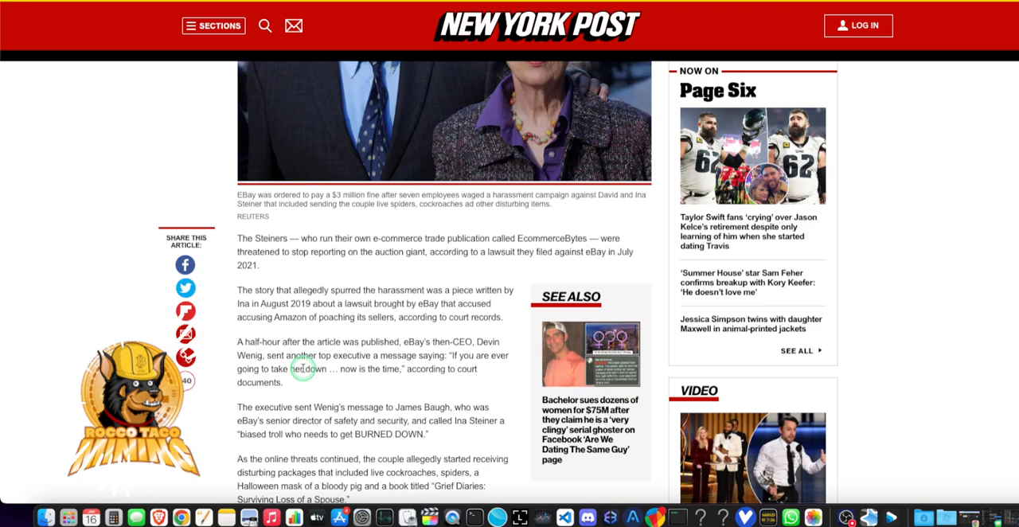
scroll("down", 3)
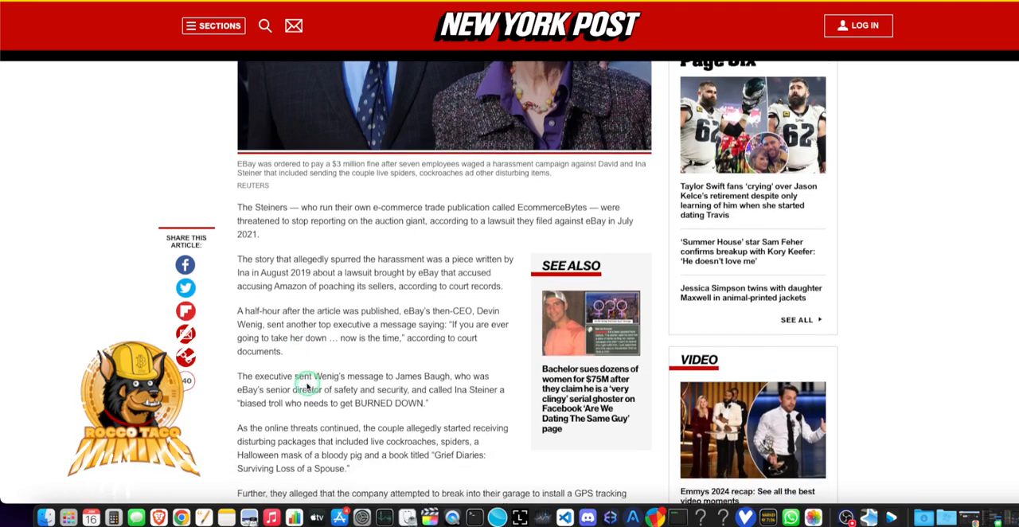
scroll("down", 3)
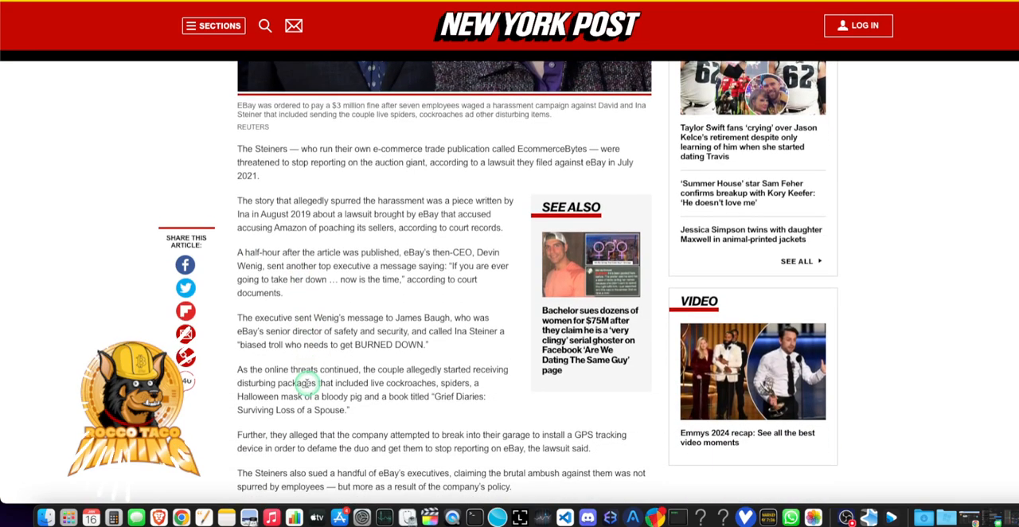
mouse_move(315, 398)
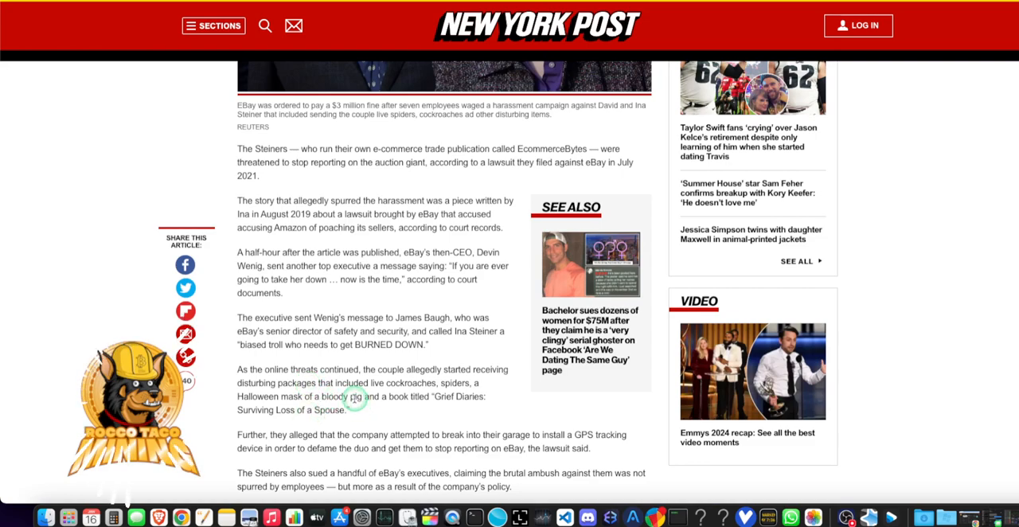
scroll("down", 3)
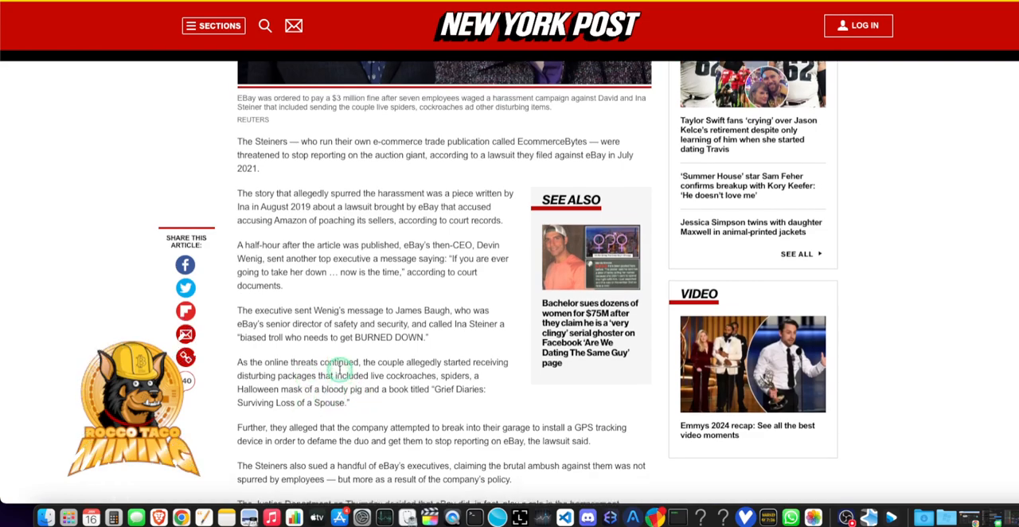
scroll("down", 3)
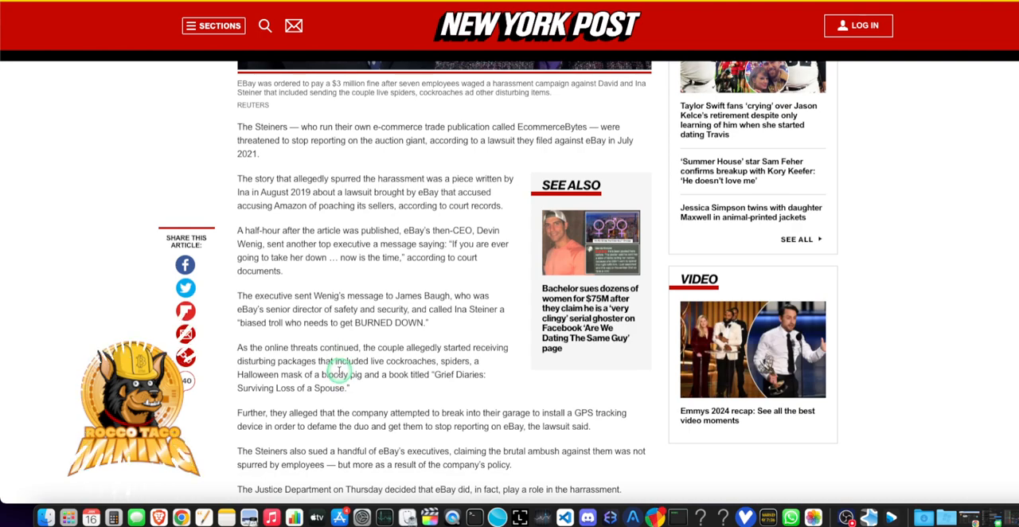
mouse_move(423, 390)
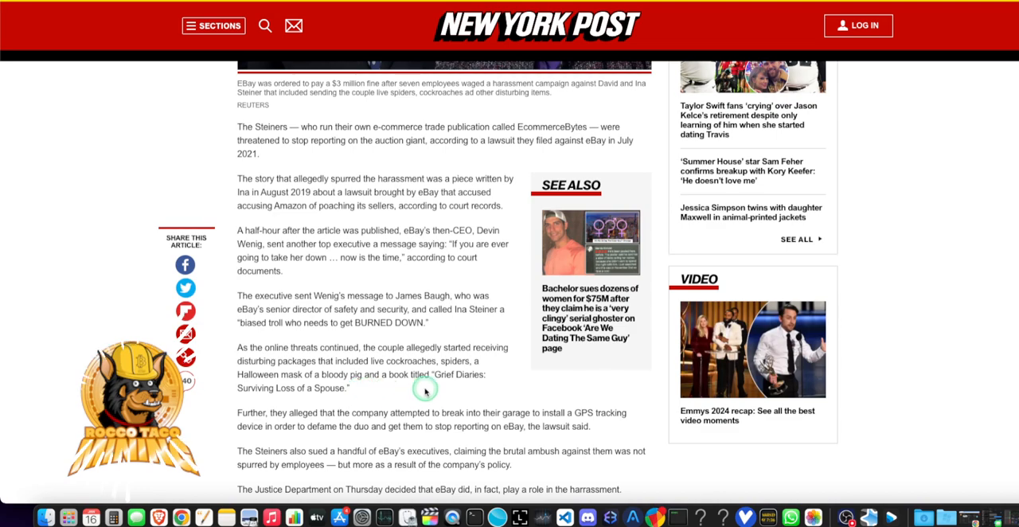
mouse_move(316, 386)
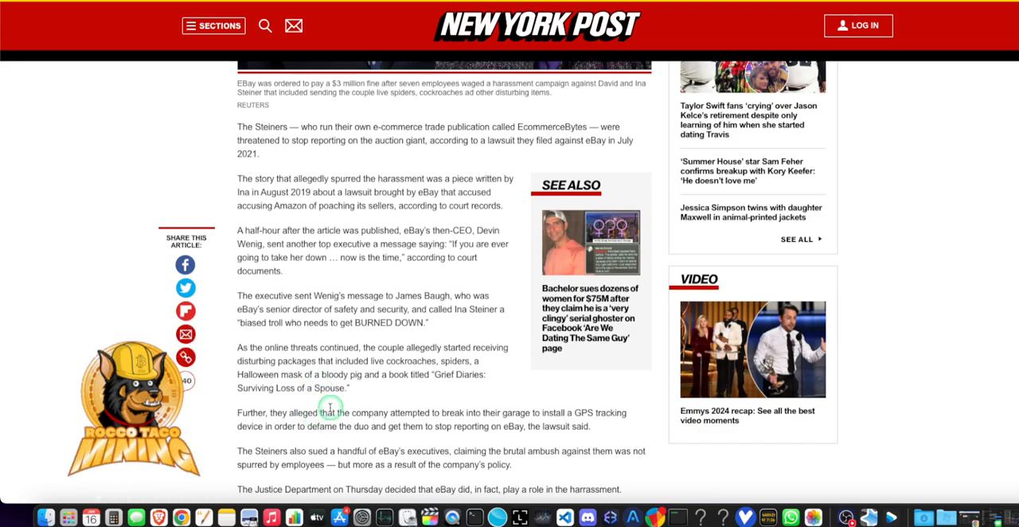
mouse_move(326, 398)
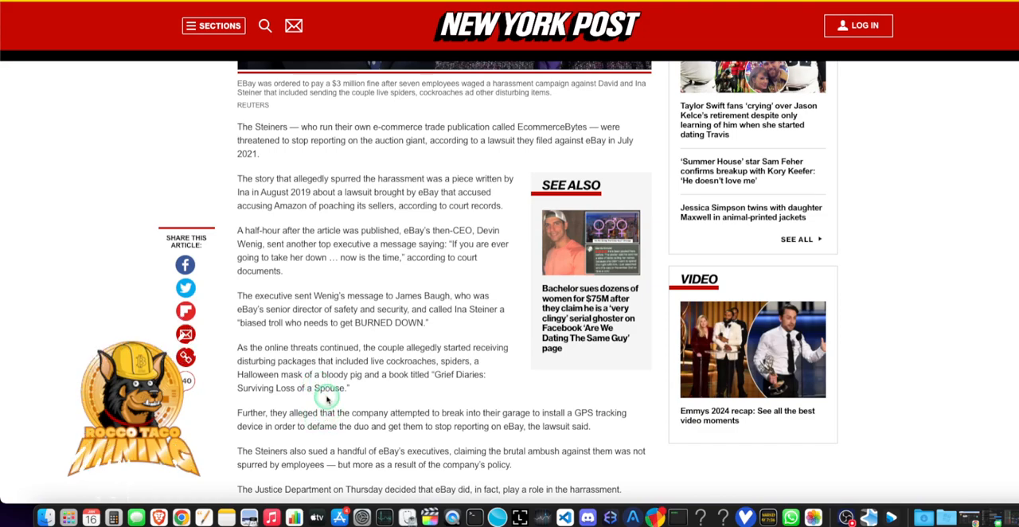